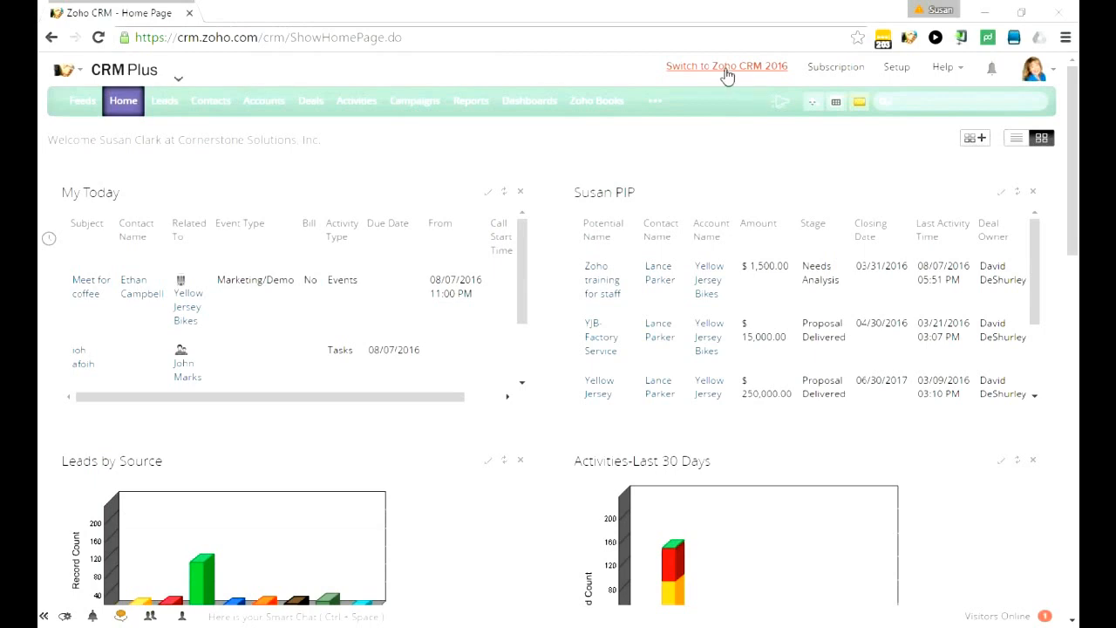
- Switch to the Zoho CRM 2016 interface and show the Classic View home dashboard
{"action": "left_click", "coordinate": [728, 66]}
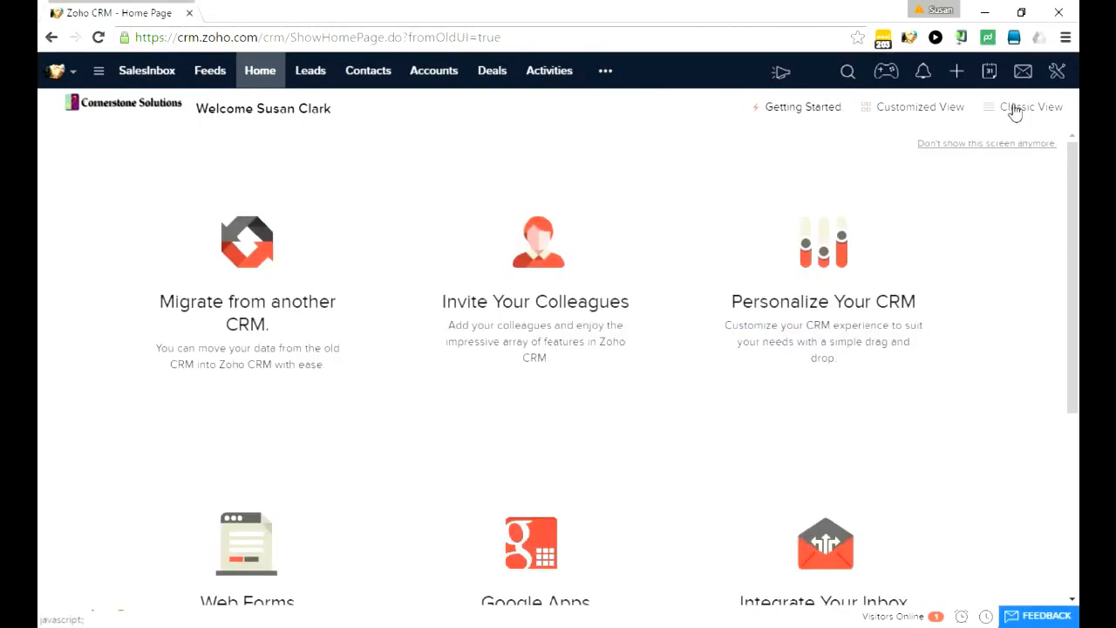
{"action": "left_click", "coordinate": [920, 107]}
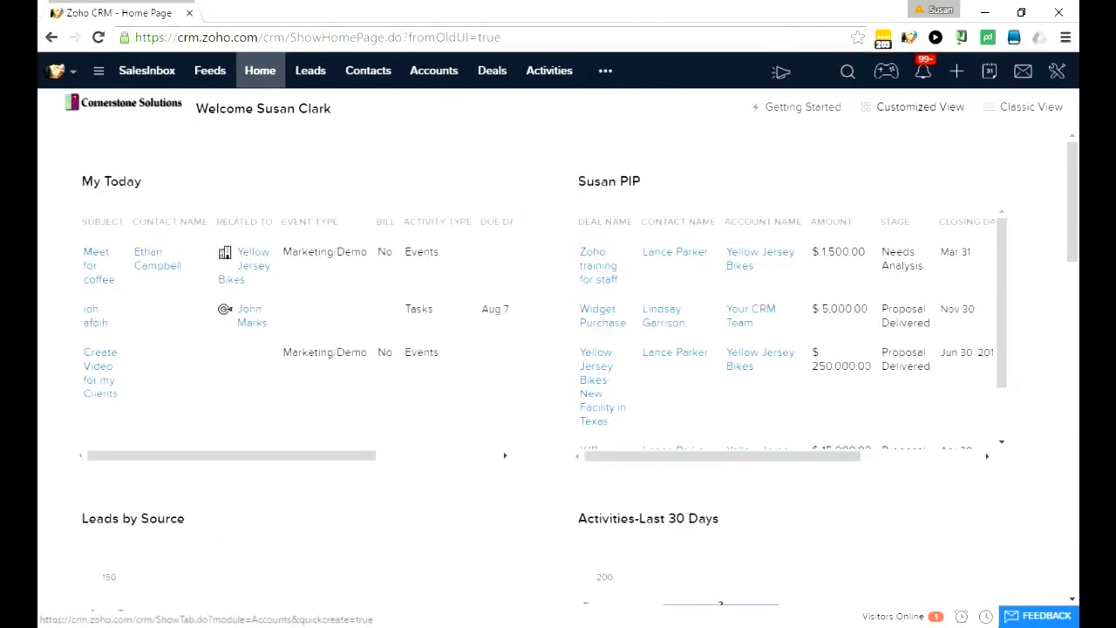
- Filter the Leads list to companies containing 'Industry', leaving three leads
{"action": "left_click", "coordinate": [311, 70]}
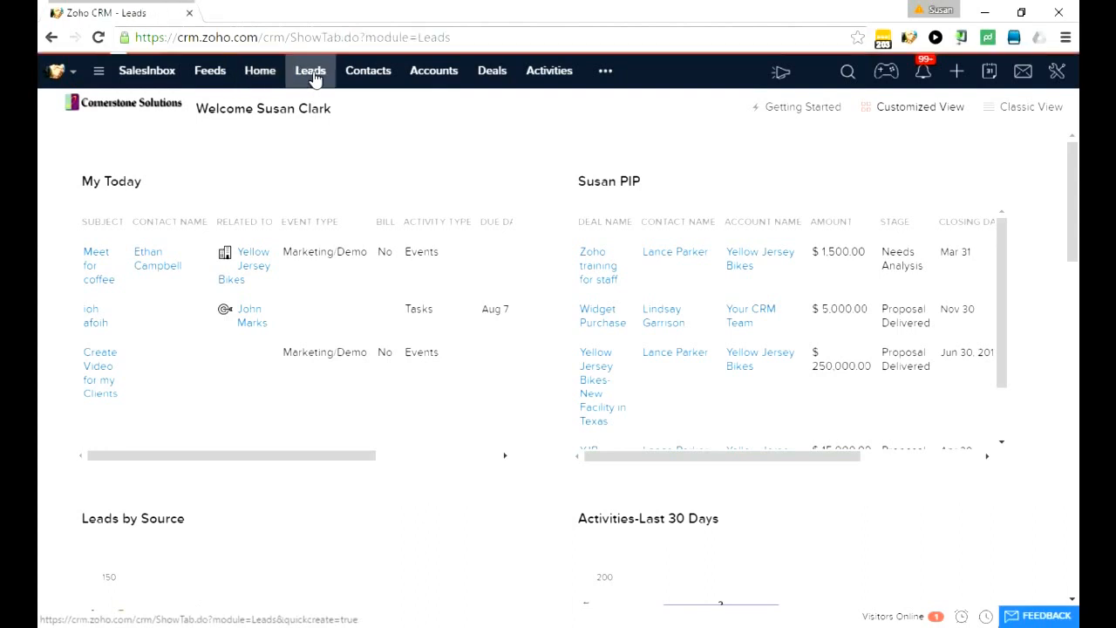
{"action": "left_click", "coordinate": [310, 71]}
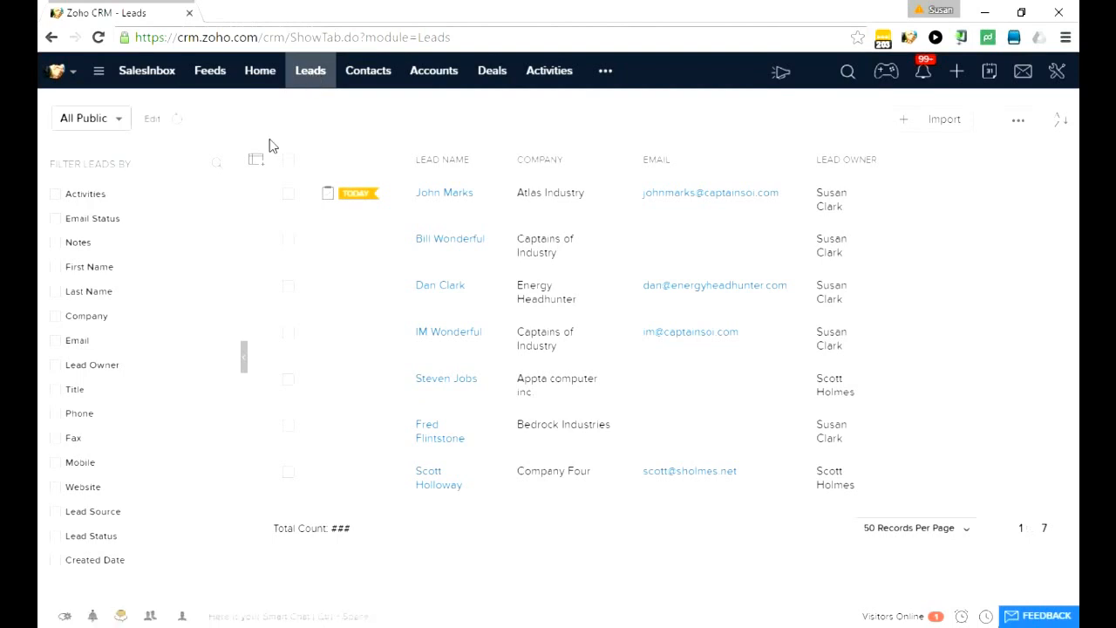
{"action": "mouse_move", "coordinate": [163, 141]}
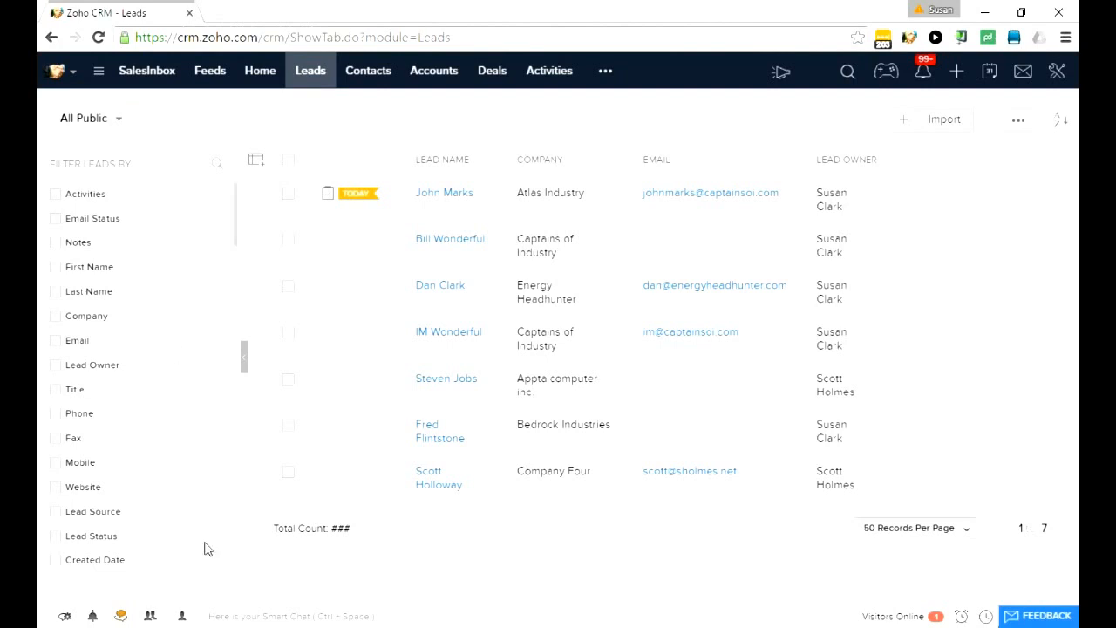
{"action": "mouse_move", "coordinate": [210, 555]}
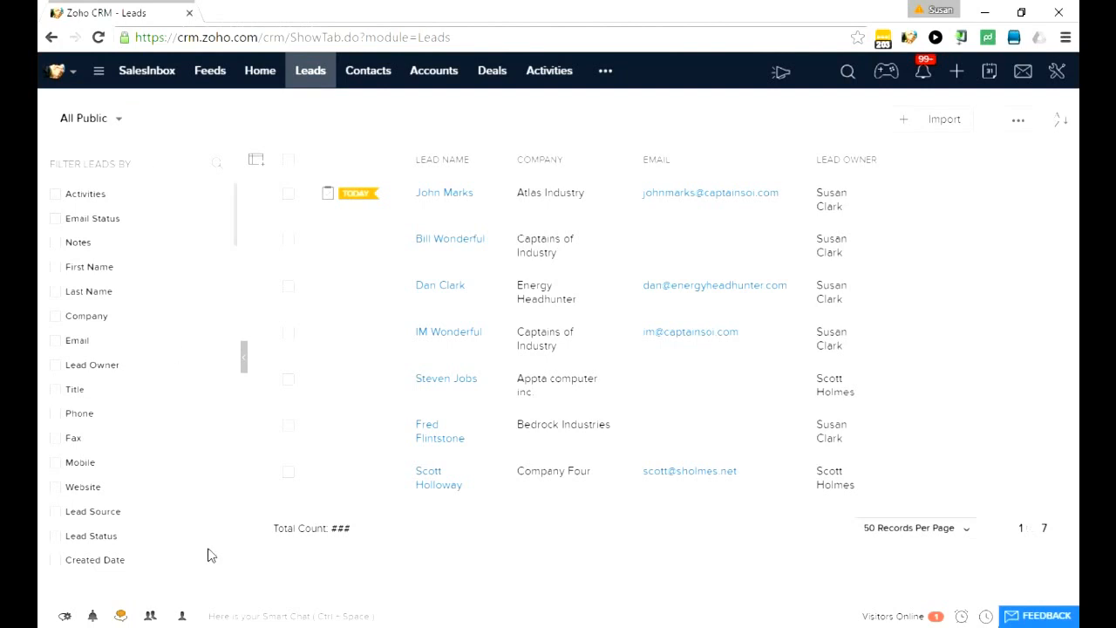
{"action": "mouse_move", "coordinate": [195, 555]}
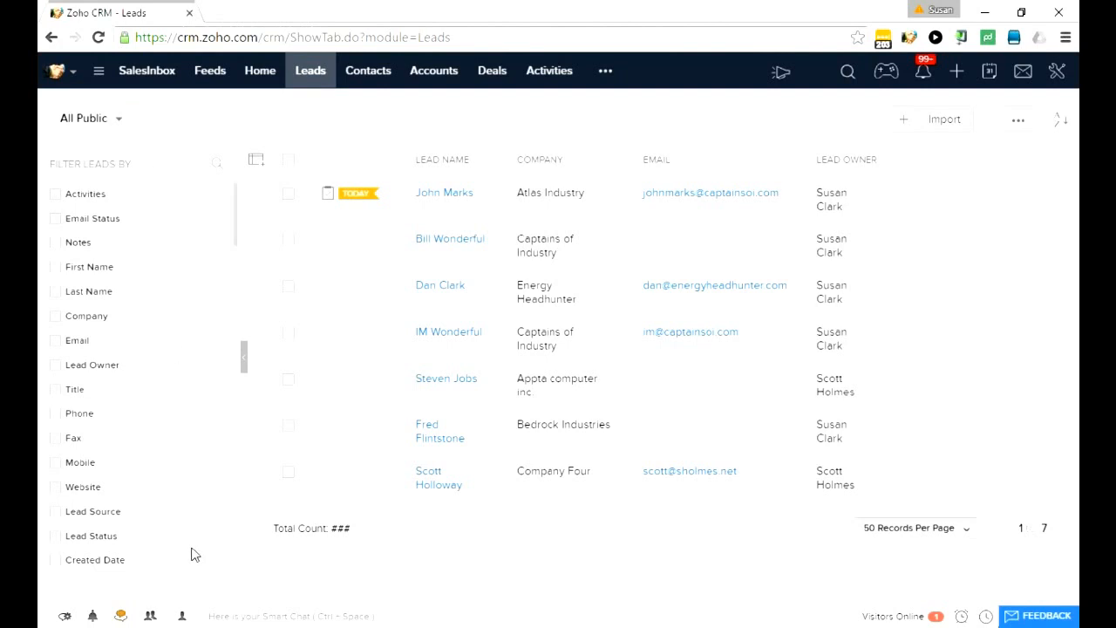
{"action": "mouse_move", "coordinate": [838, 68]}
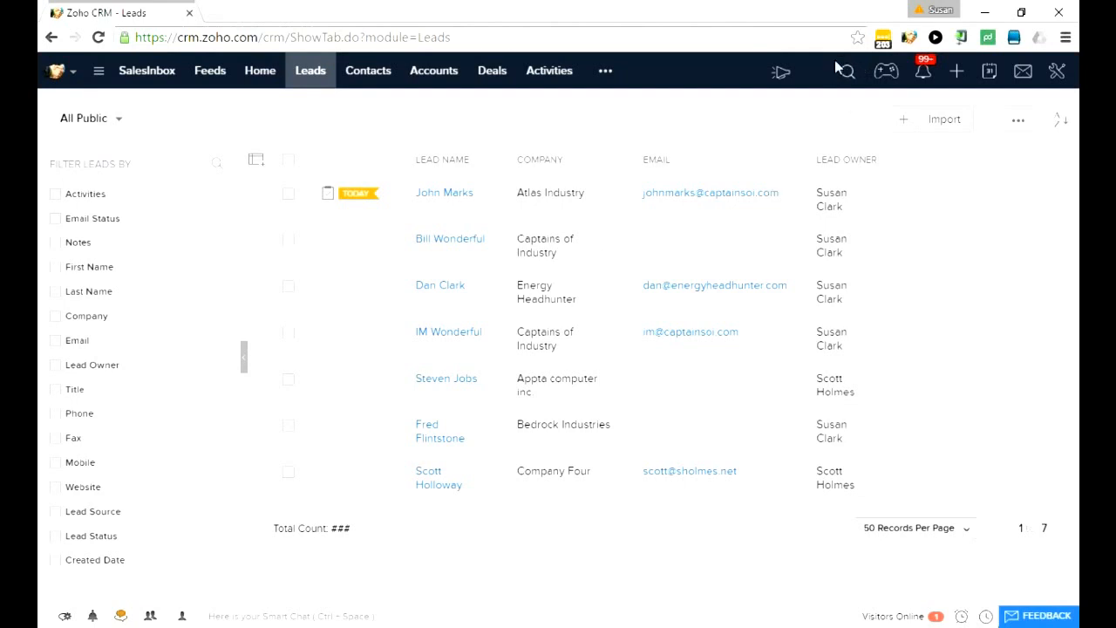
{"action": "left_click", "coordinate": [842, 70]}
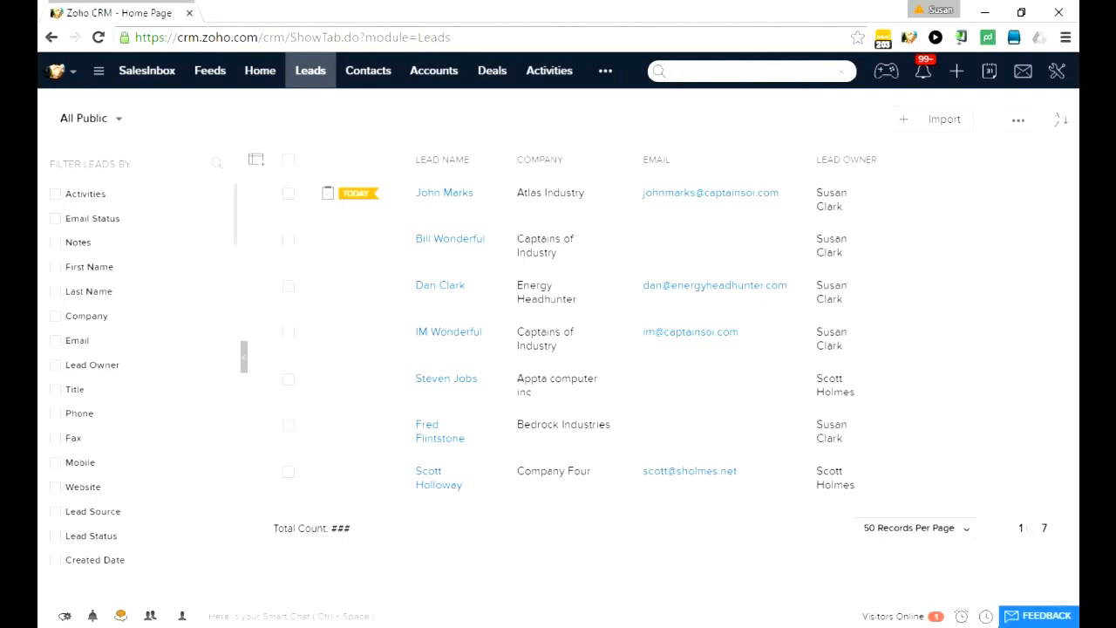
{"action": "left_click", "coordinate": [53, 315]}
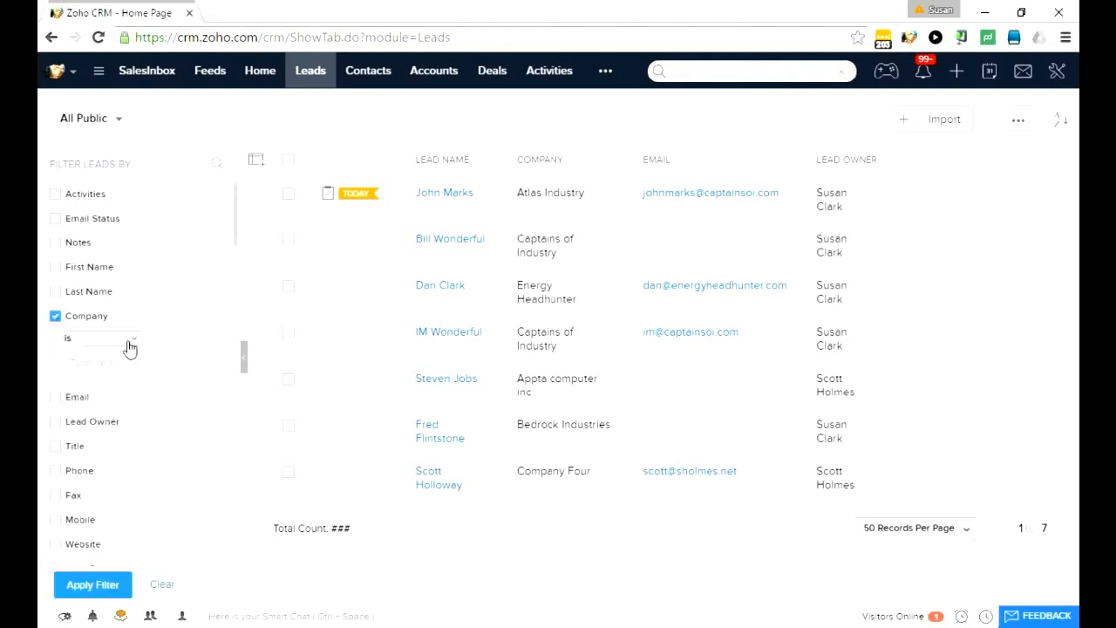
{"action": "left_click", "coordinate": [100, 338]}
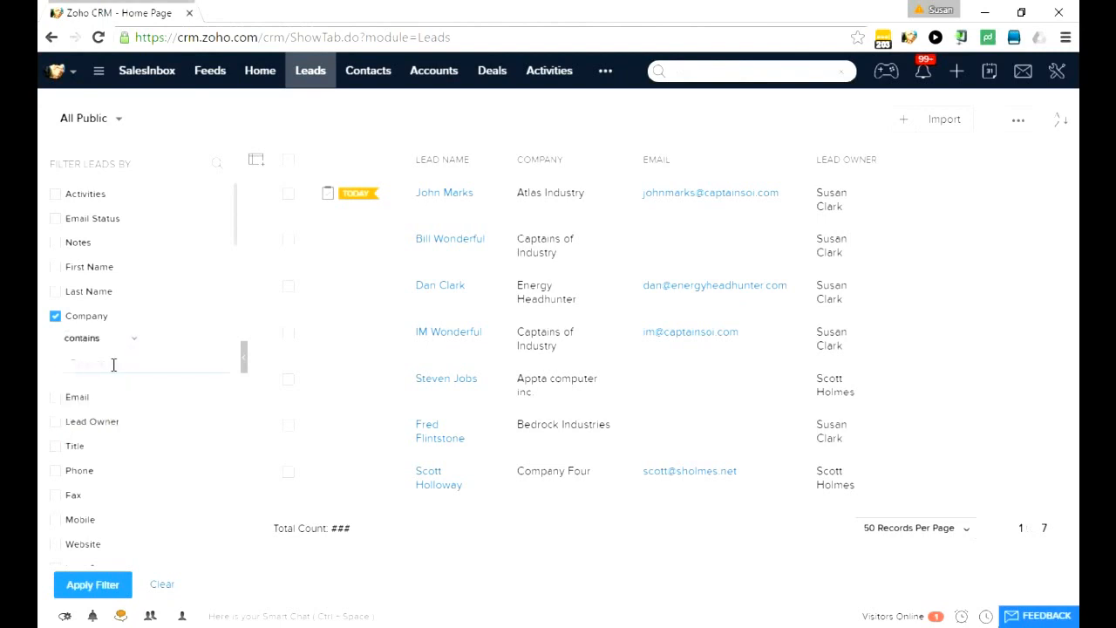
{"action": "type", "text": "Industry"}
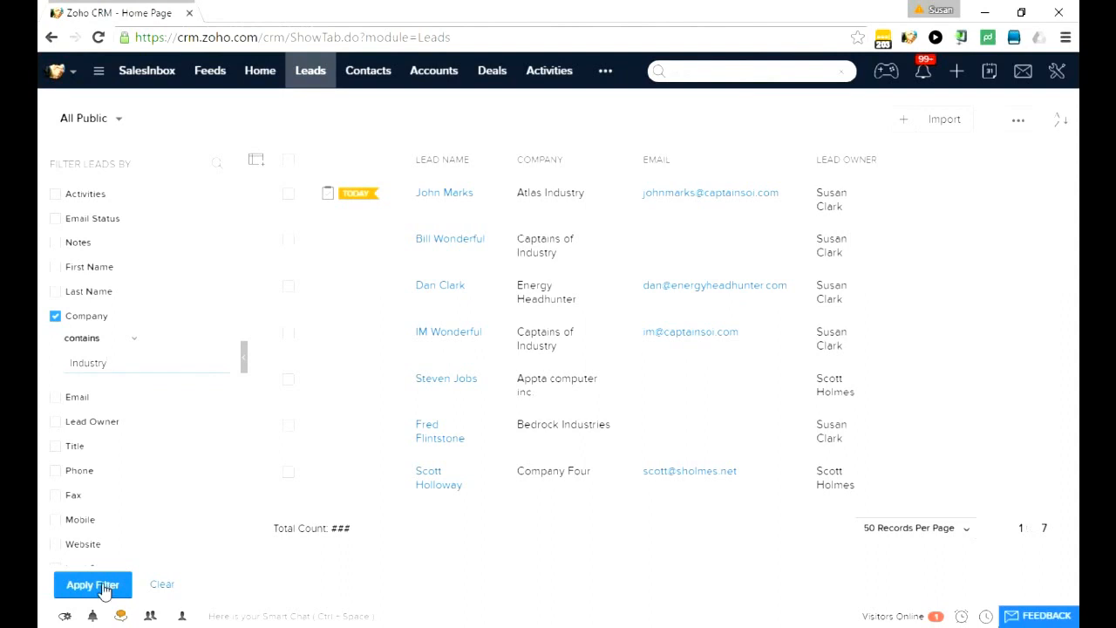
{"action": "left_click", "coordinate": [92, 584]}
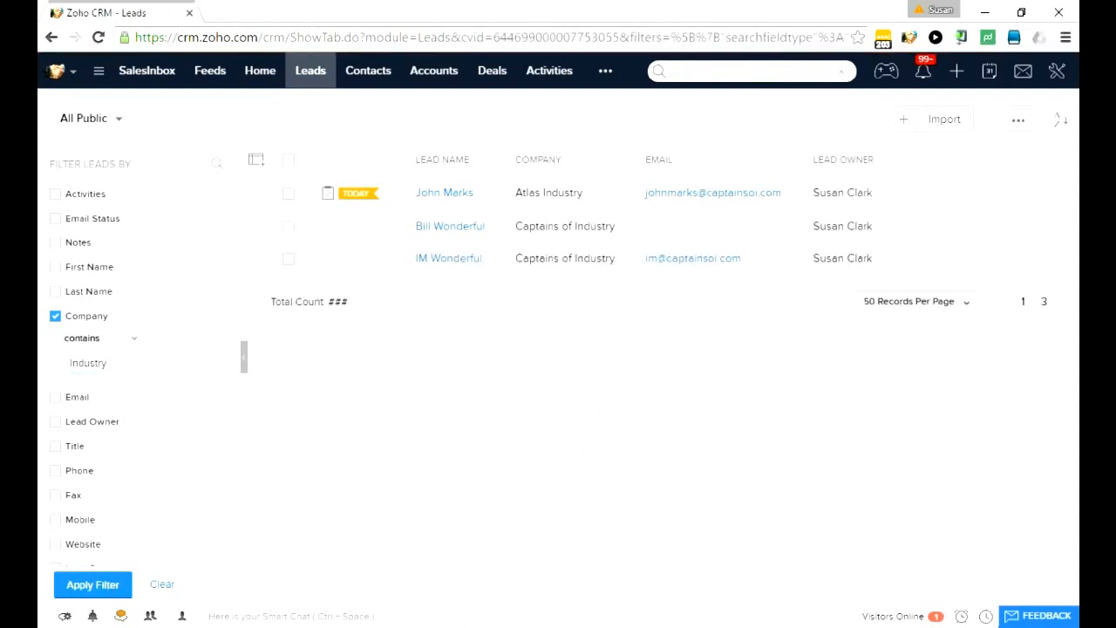
{"action": "mouse_move", "coordinate": [582, 247]}
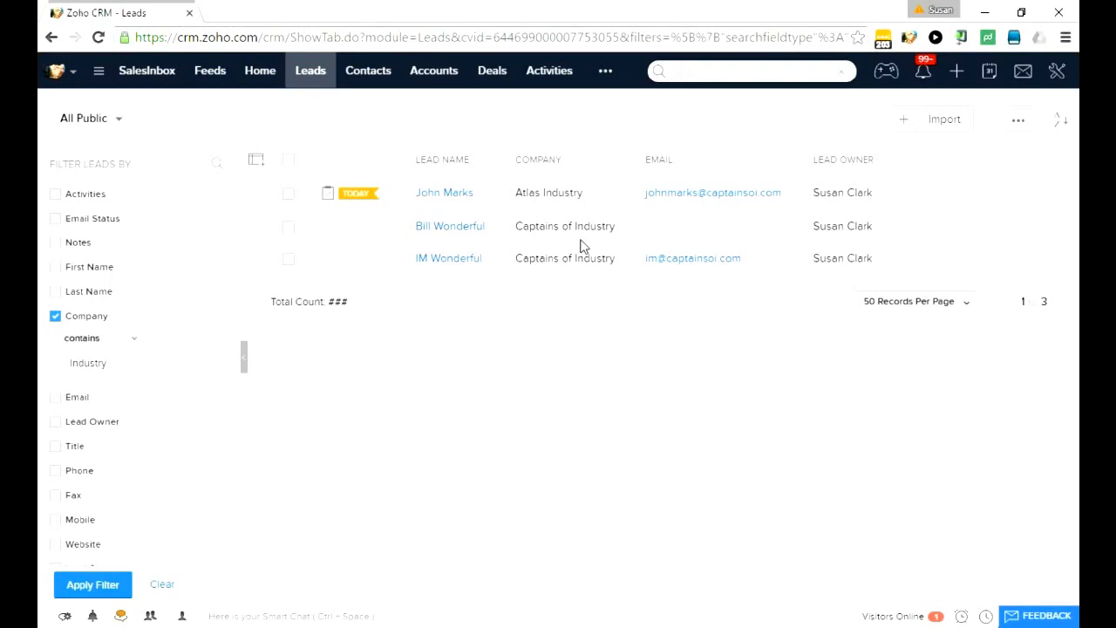
{"action": "mouse_move", "coordinate": [589, 193]}
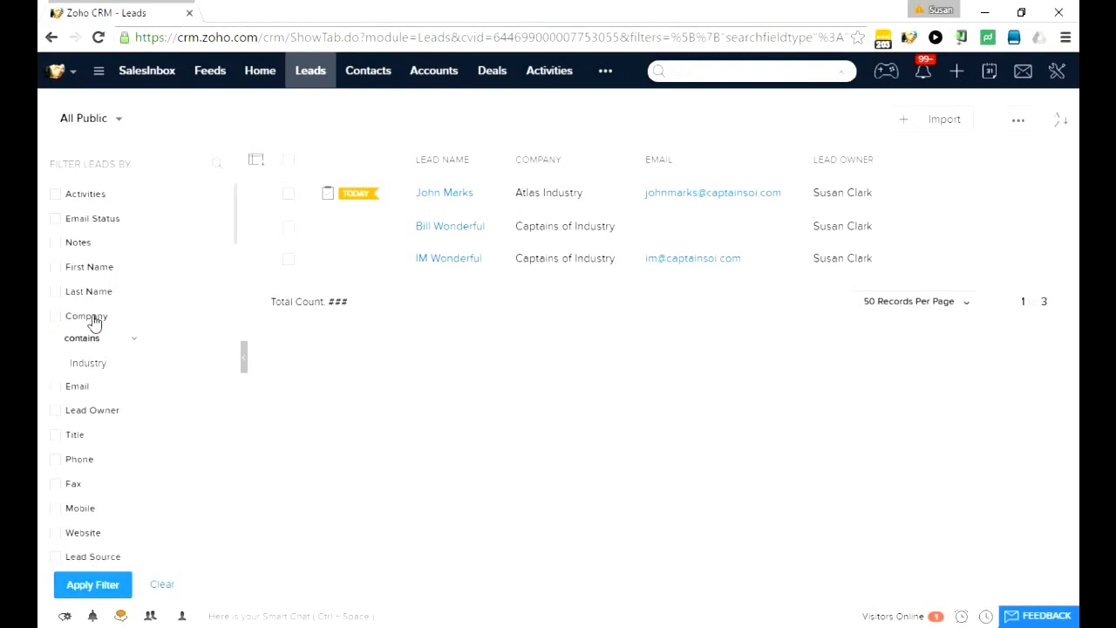
- Replace the Company filter with State is TX, then clear all lead filters
{"action": "left_click", "coordinate": [85, 316]}
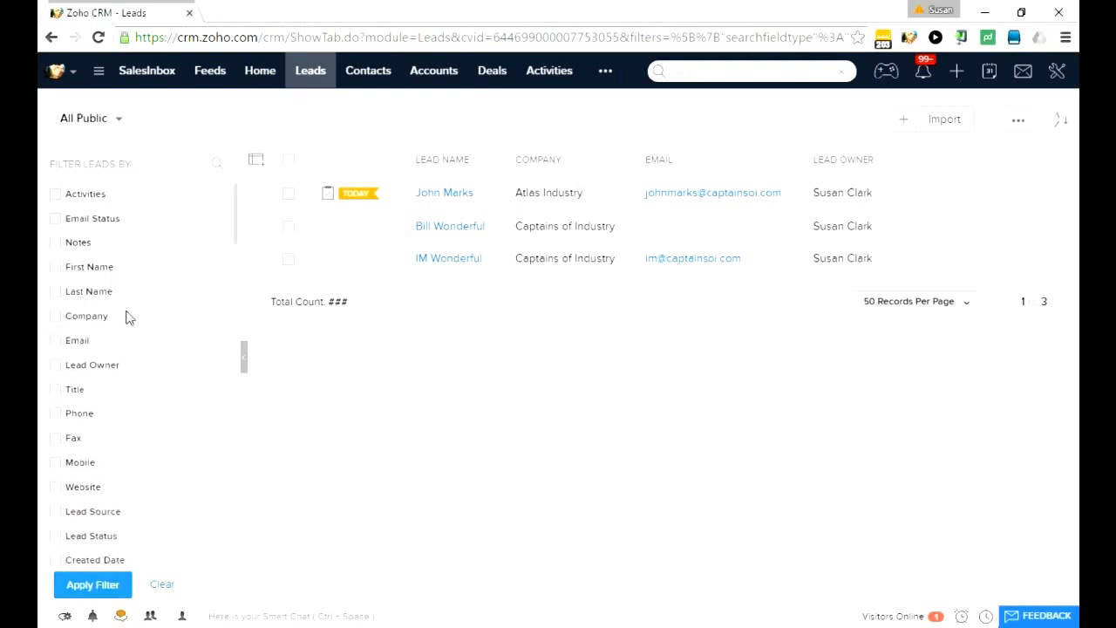
{"action": "mouse_move", "coordinate": [129, 273]}
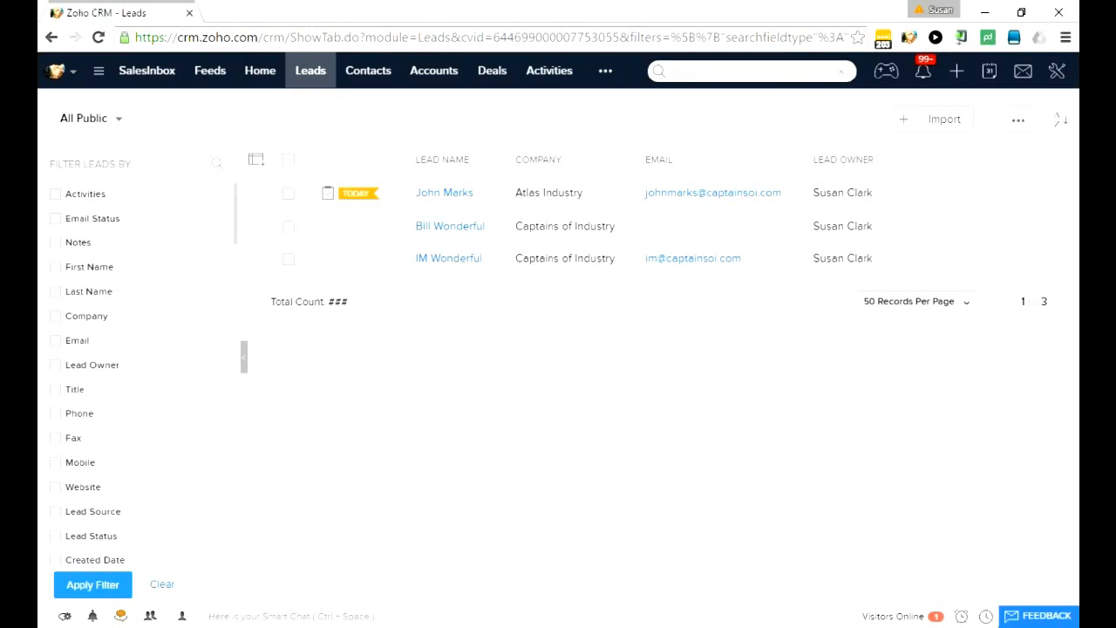
{"action": "mouse_move", "coordinate": [220, 171]}
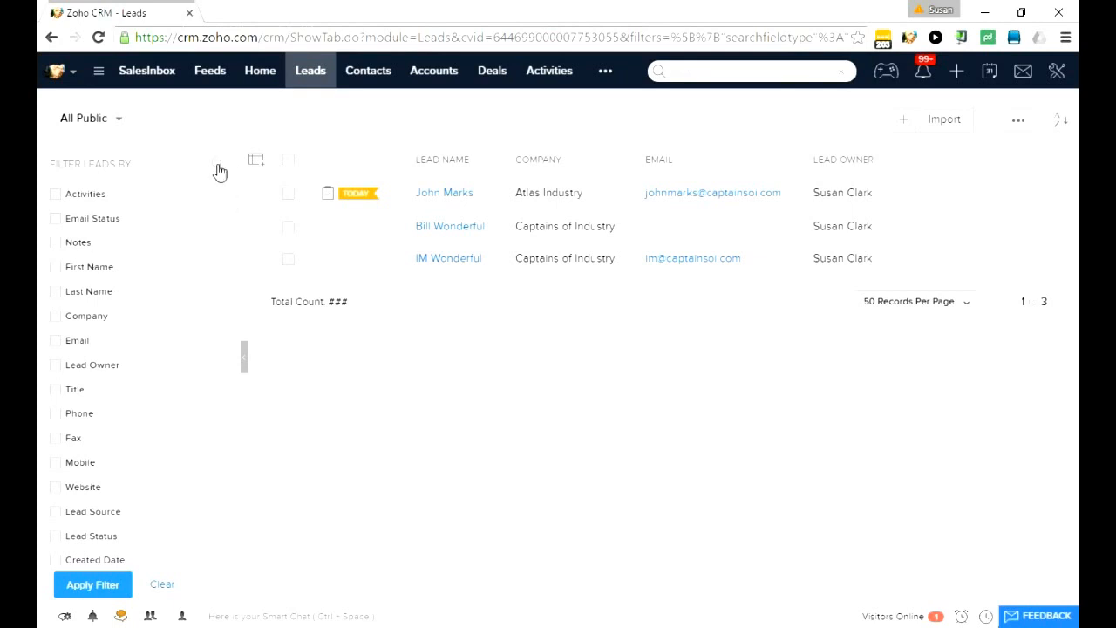
{"action": "type", "text": "stat"}
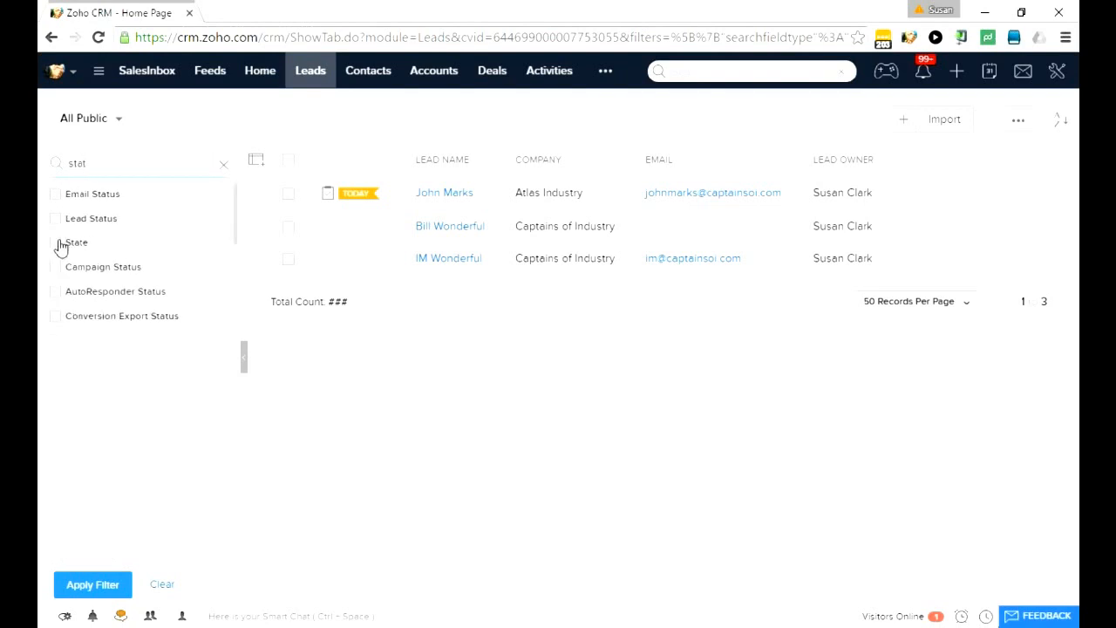
{"action": "left_click", "coordinate": [55, 243]}
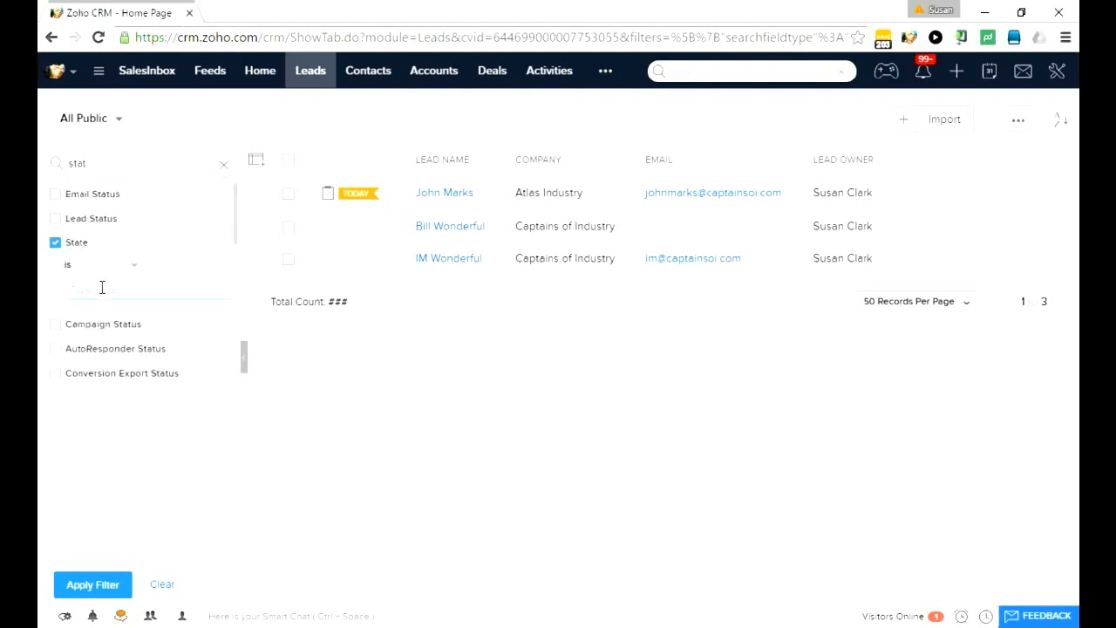
{"action": "type", "text": "TX"}
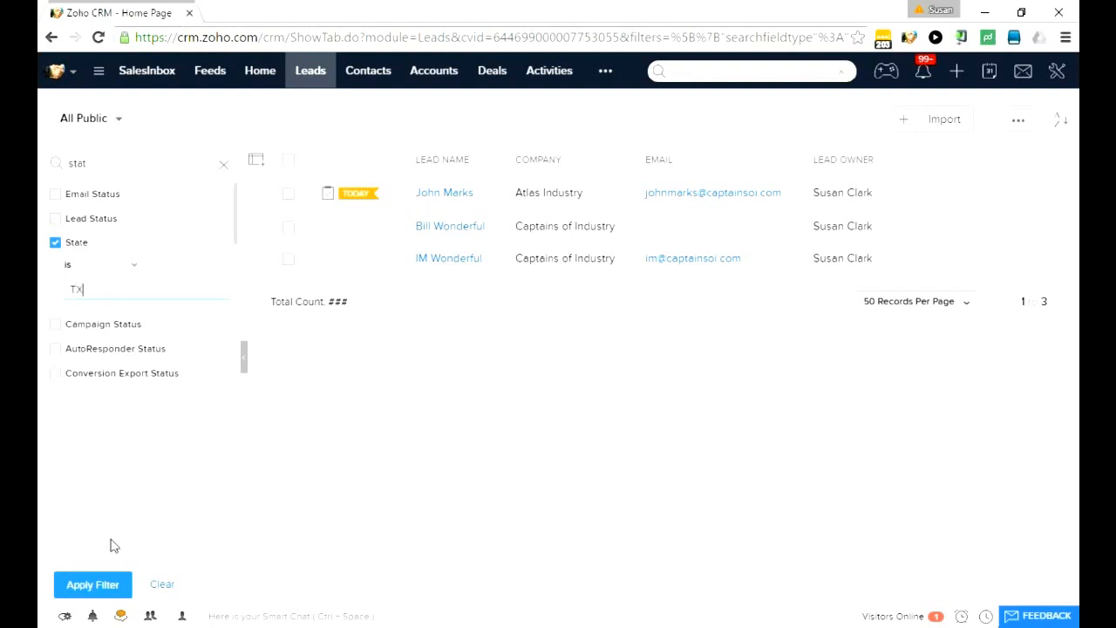
{"action": "left_click", "coordinate": [93, 585]}
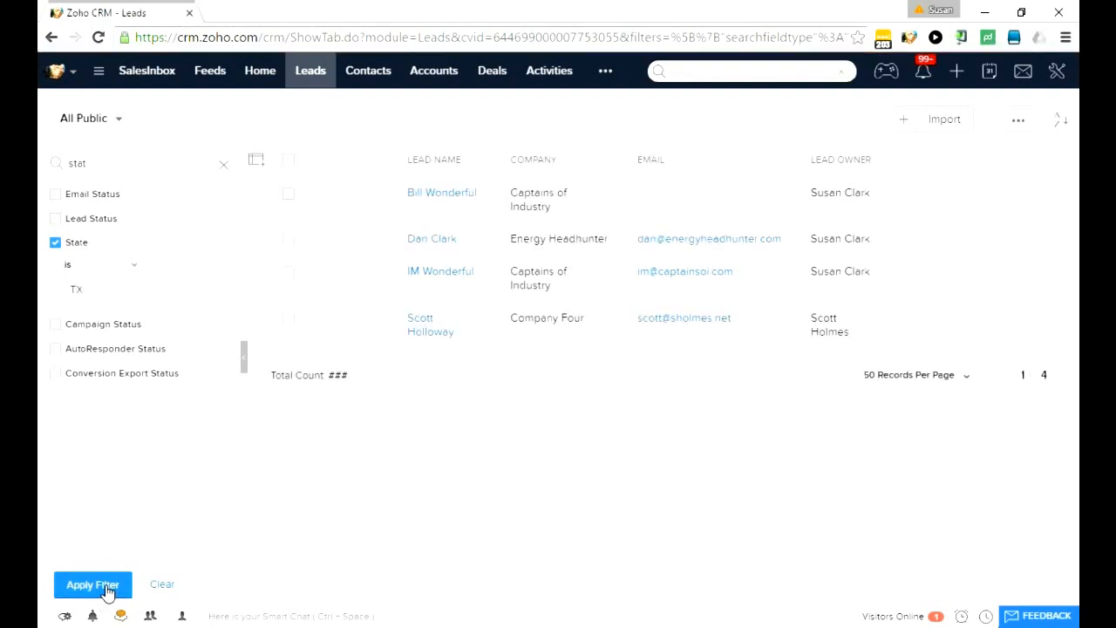
{"action": "mouse_move", "coordinate": [159, 589]}
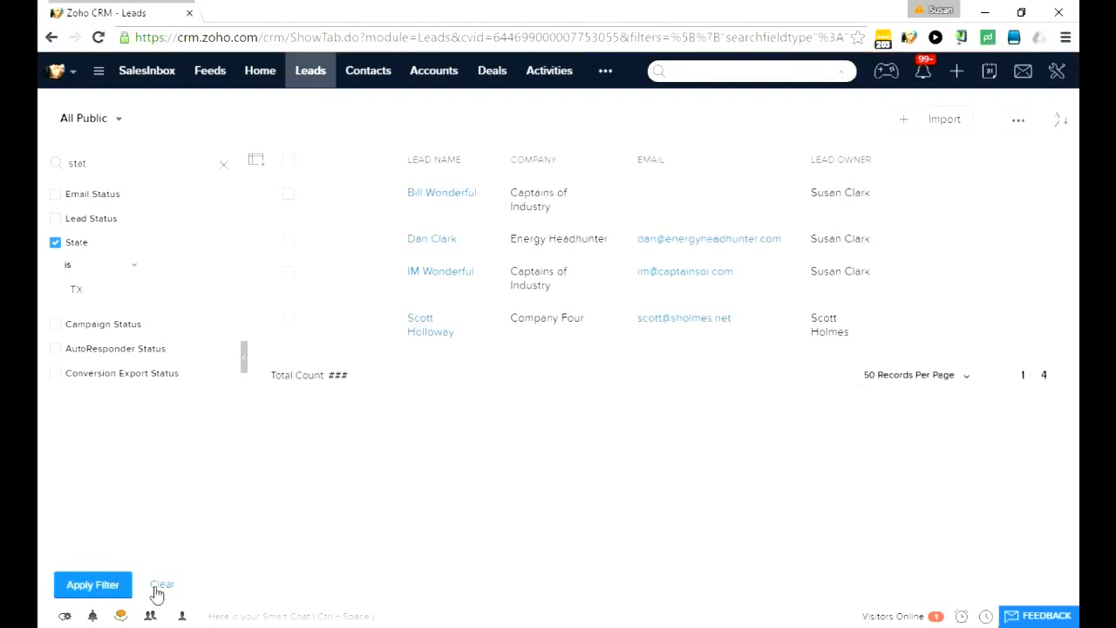
{"action": "left_click", "coordinate": [162, 585]}
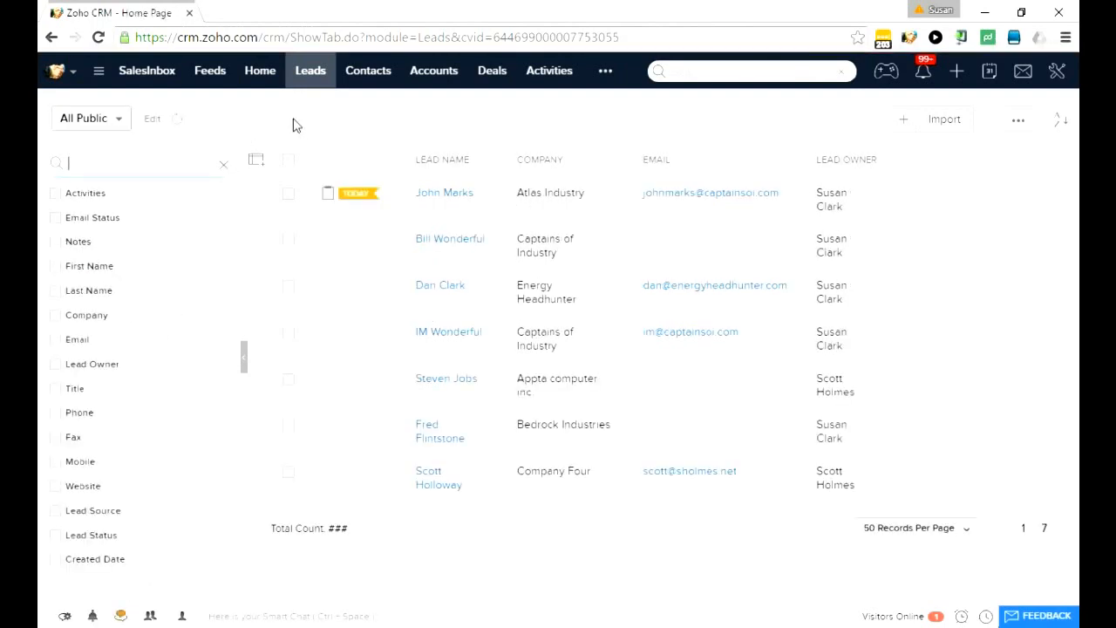
{"action": "mouse_move", "coordinate": [369, 71]}
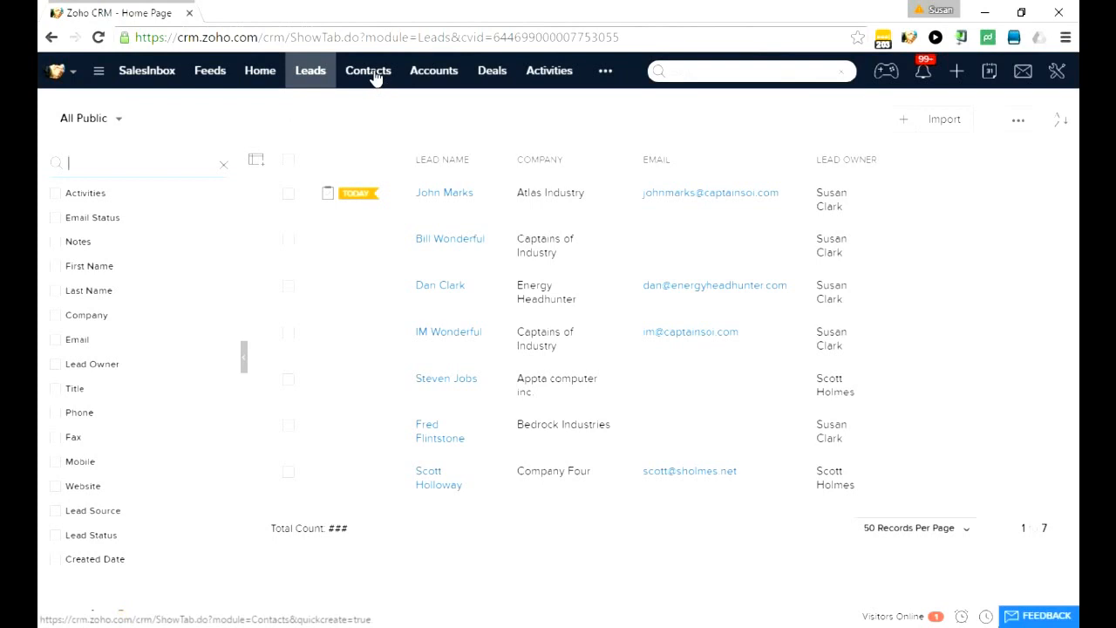
- Open Contacts and apply an Activities filter for contacts without open activity
{"action": "left_click", "coordinate": [368, 71]}
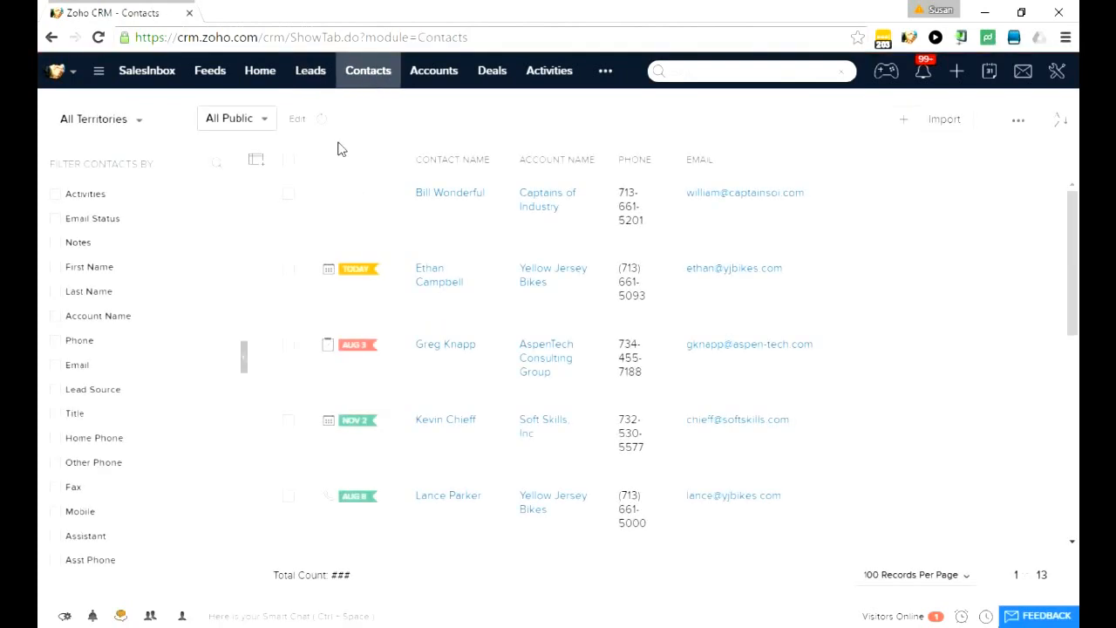
{"action": "mouse_move", "coordinate": [350, 496]}
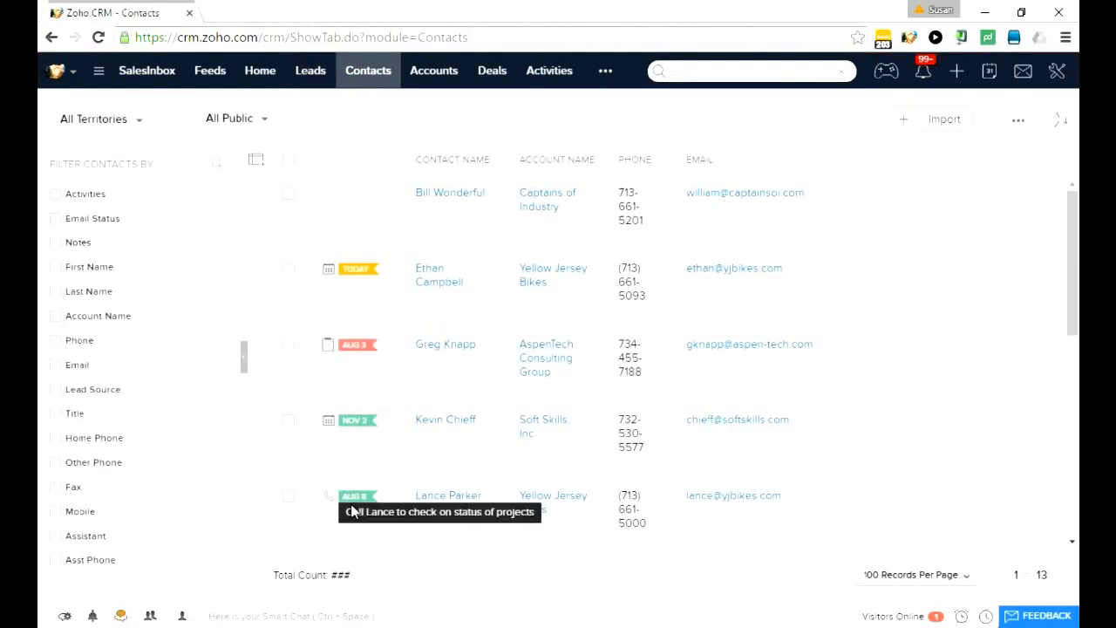
{"action": "mouse_move", "coordinate": [361, 174]}
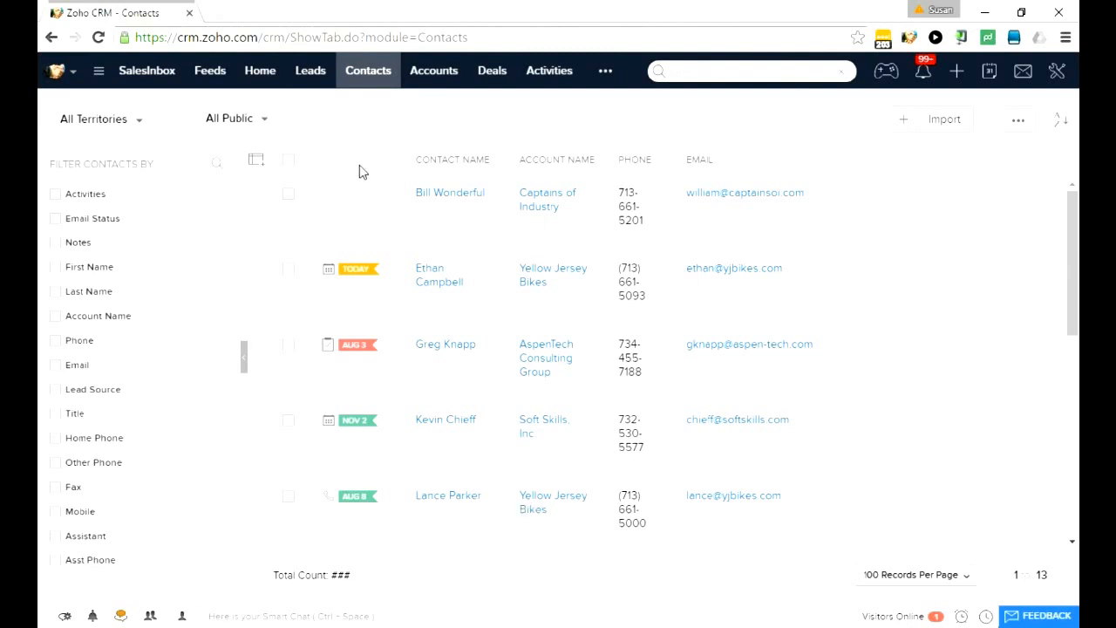
{"action": "left_click", "coordinate": [231, 118]}
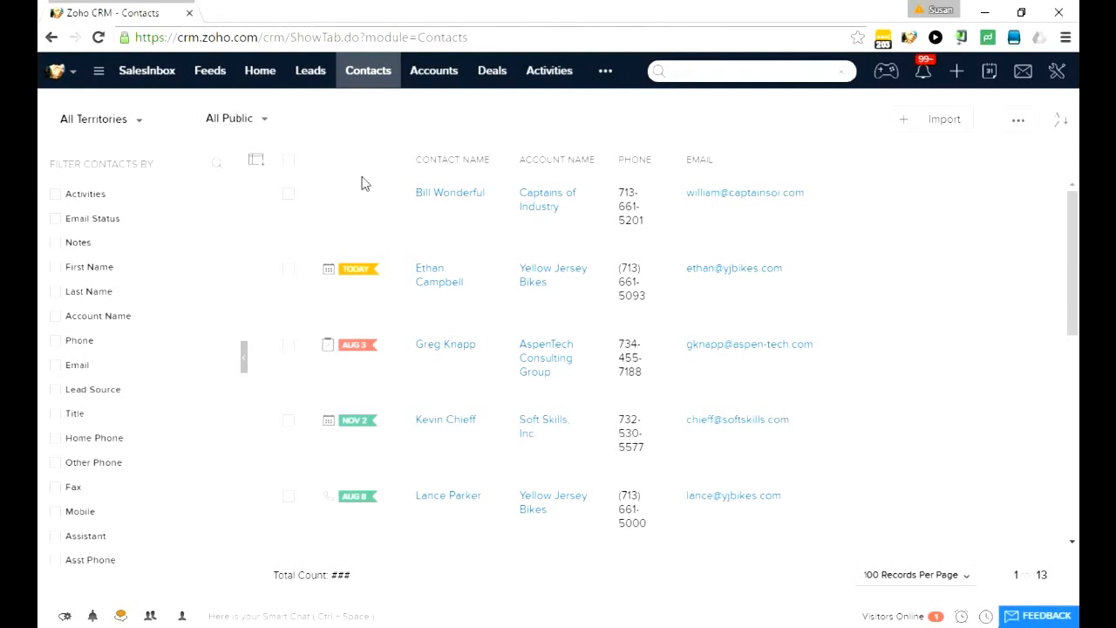
{"action": "mouse_move", "coordinate": [398, 431]}
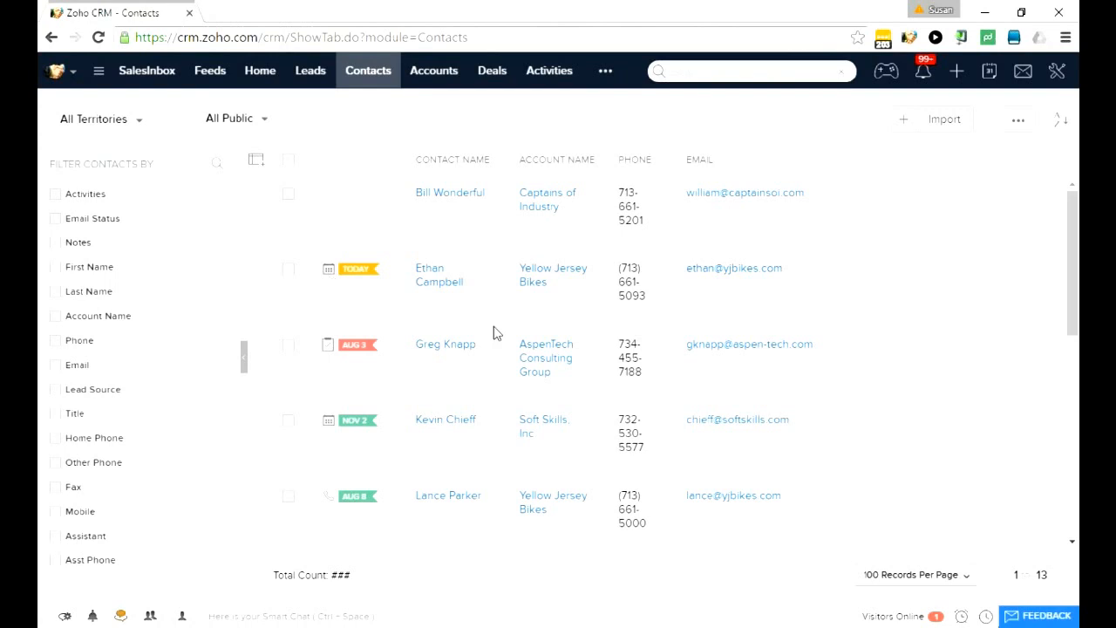
{"action": "mouse_move", "coordinate": [350, 385]}
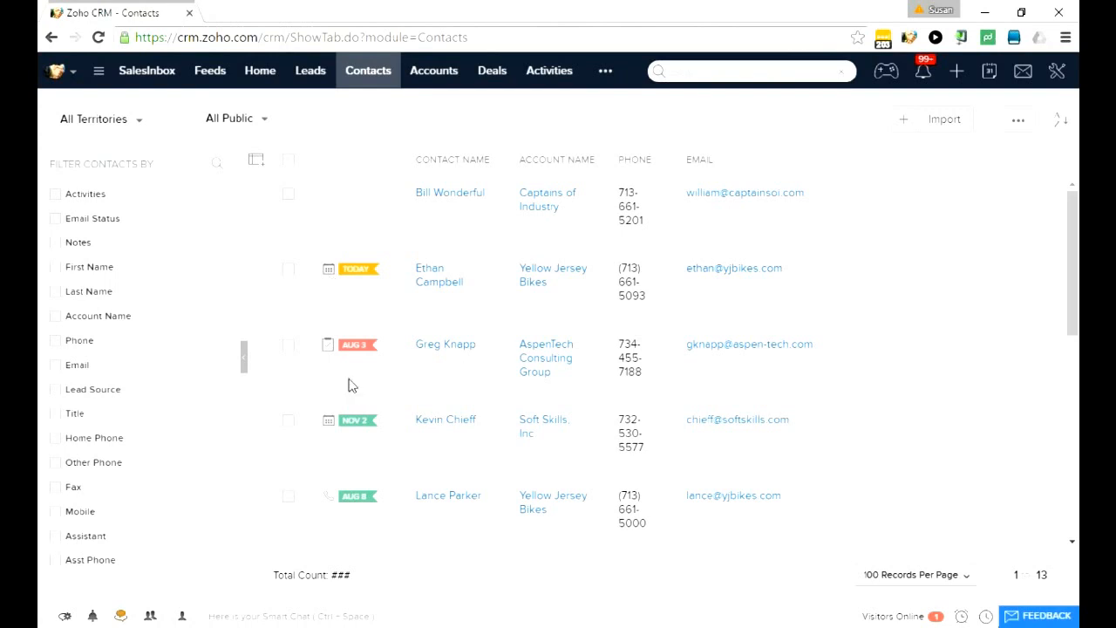
{"action": "mouse_move", "coordinate": [368, 365]}
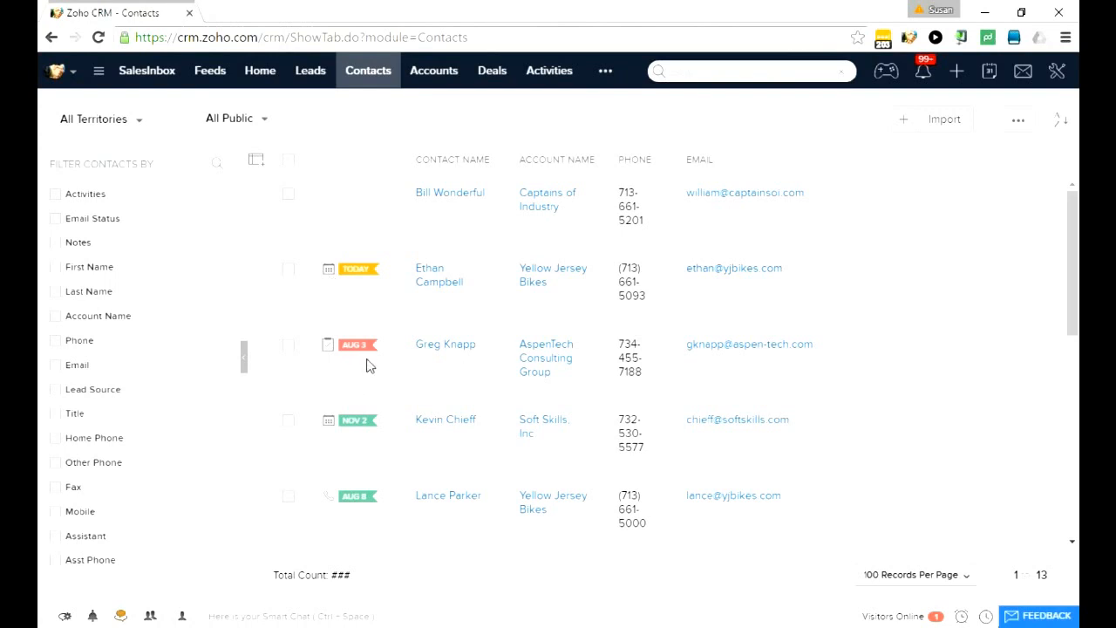
{"action": "mouse_move", "coordinate": [515, 391]}
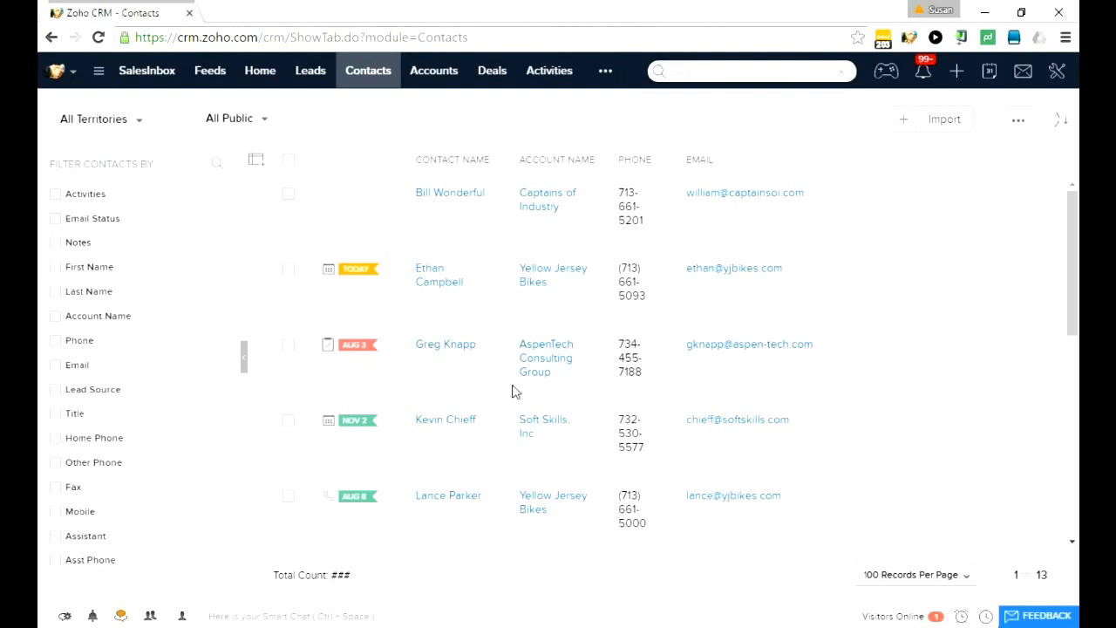
{"action": "mouse_move", "coordinate": [329, 437]}
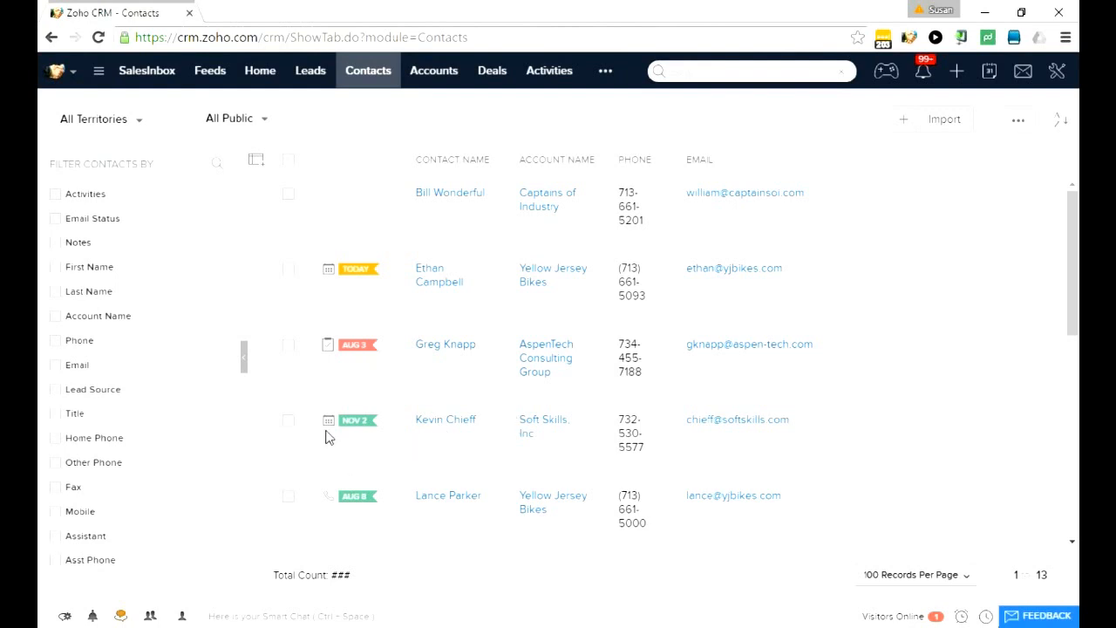
{"action": "mouse_move", "coordinate": [365, 511]}
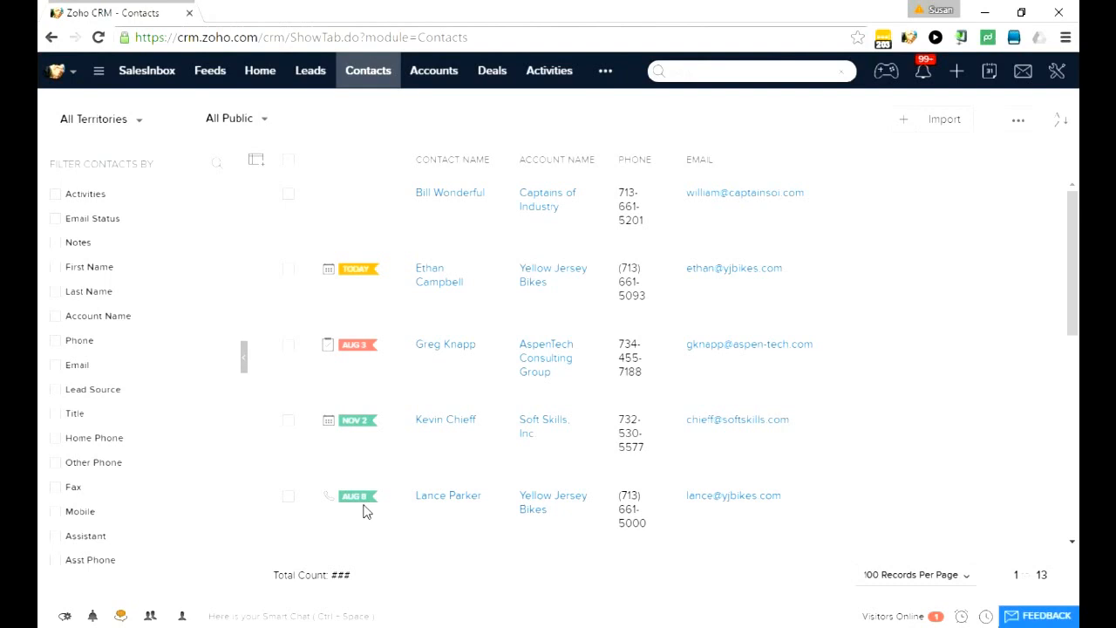
{"action": "mouse_move", "coordinate": [445, 526]}
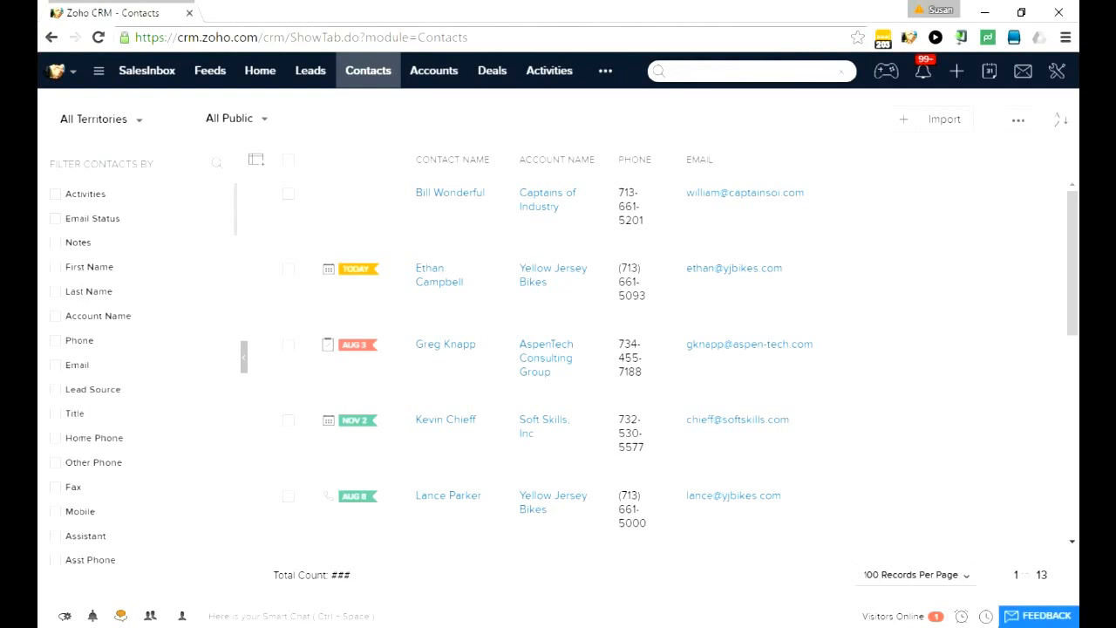
{"action": "mouse_move", "coordinate": [68, 209]}
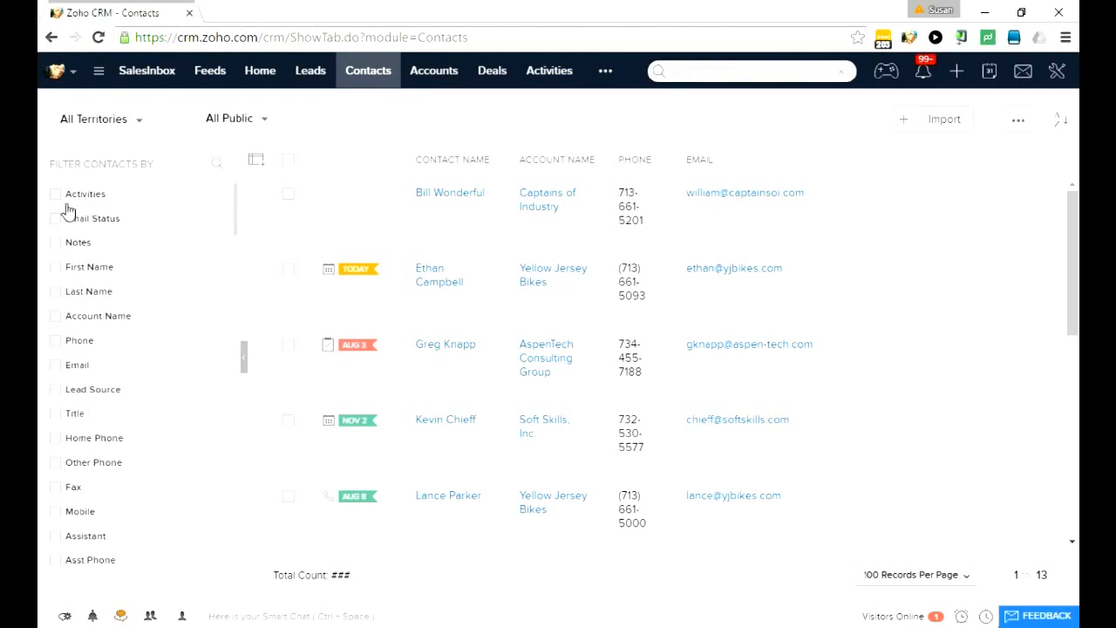
{"action": "mouse_move", "coordinate": [103, 493]}
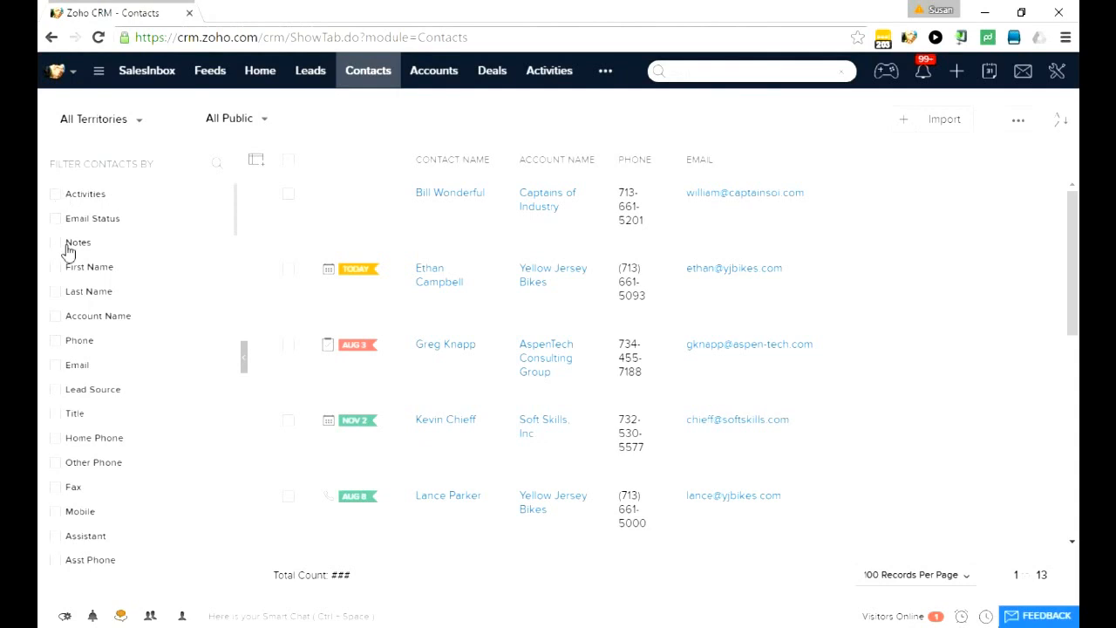
{"action": "left_click", "coordinate": [54, 194]}
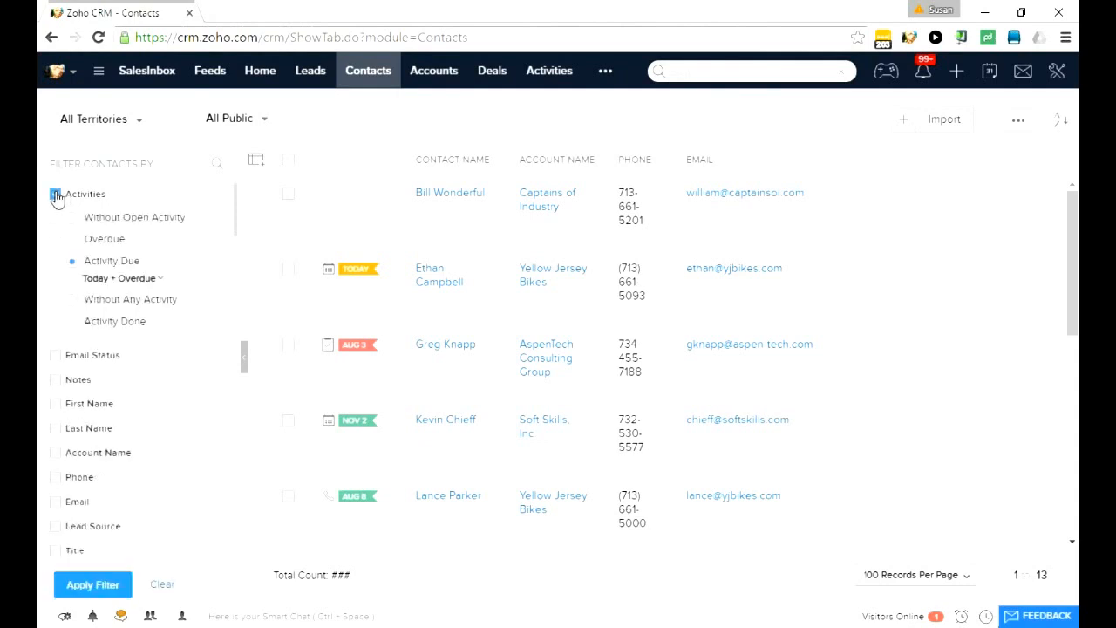
{"action": "left_click", "coordinate": [54, 194]}
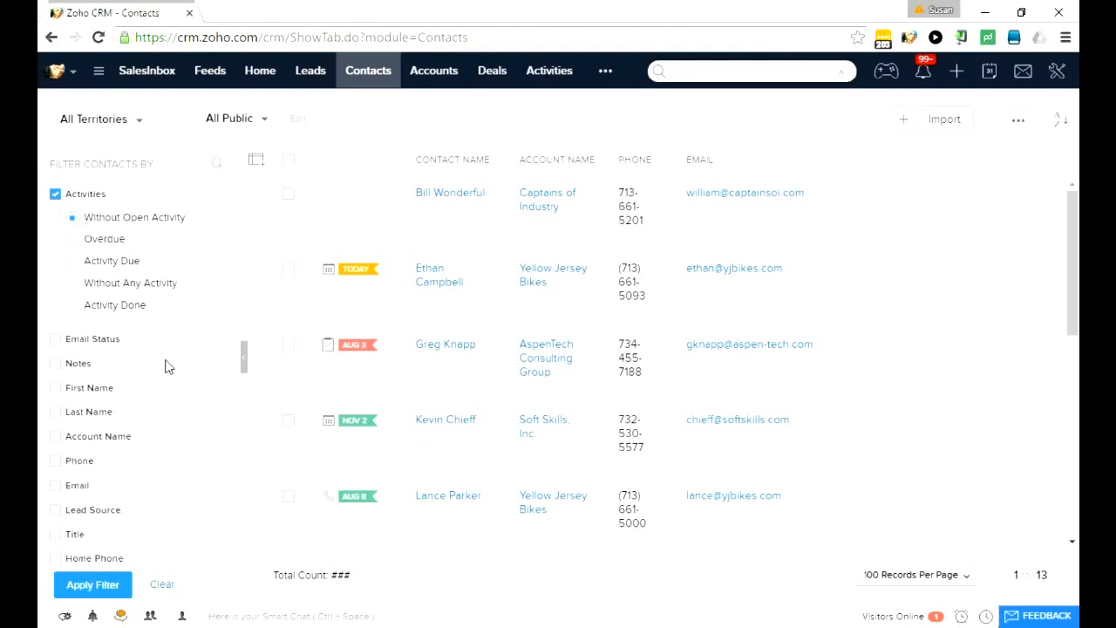
{"action": "left_click", "coordinate": [92, 585]}
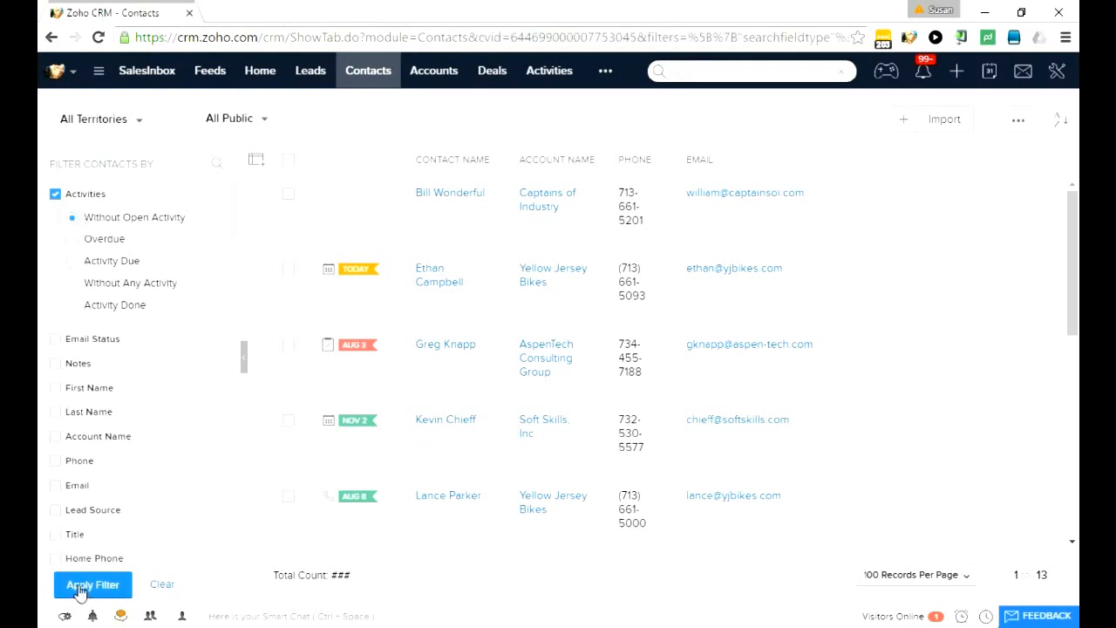
{"action": "left_click", "coordinate": [92, 583]}
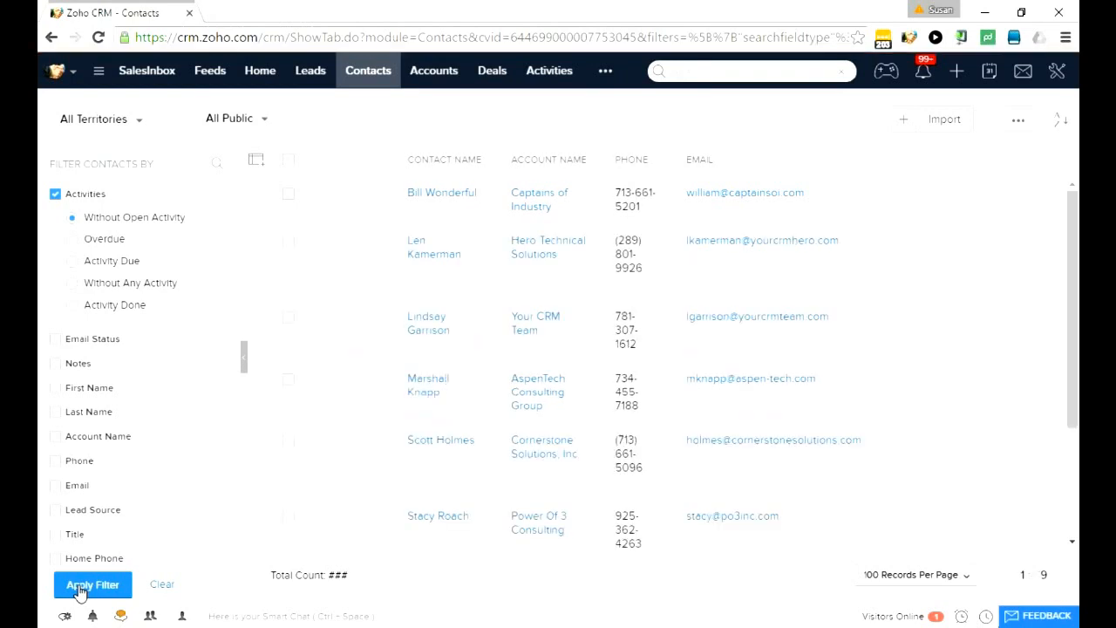
{"action": "mouse_move", "coordinate": [184, 317]}
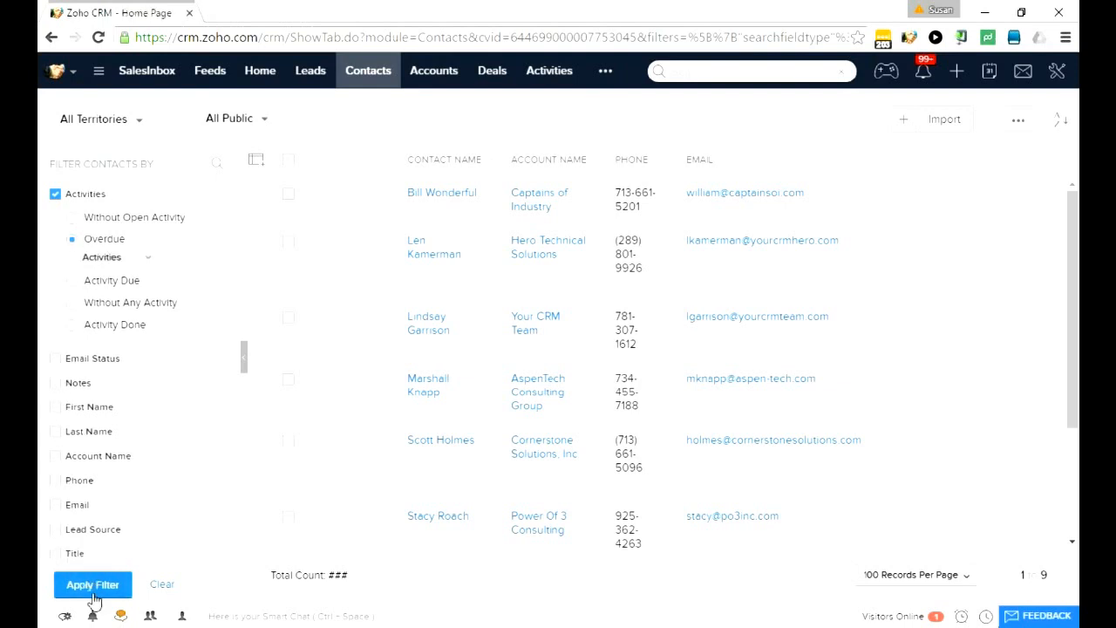
- Filter contacts to those without any activity in the last 2 months, and tick Email Status
{"action": "left_click", "coordinate": [94, 584]}
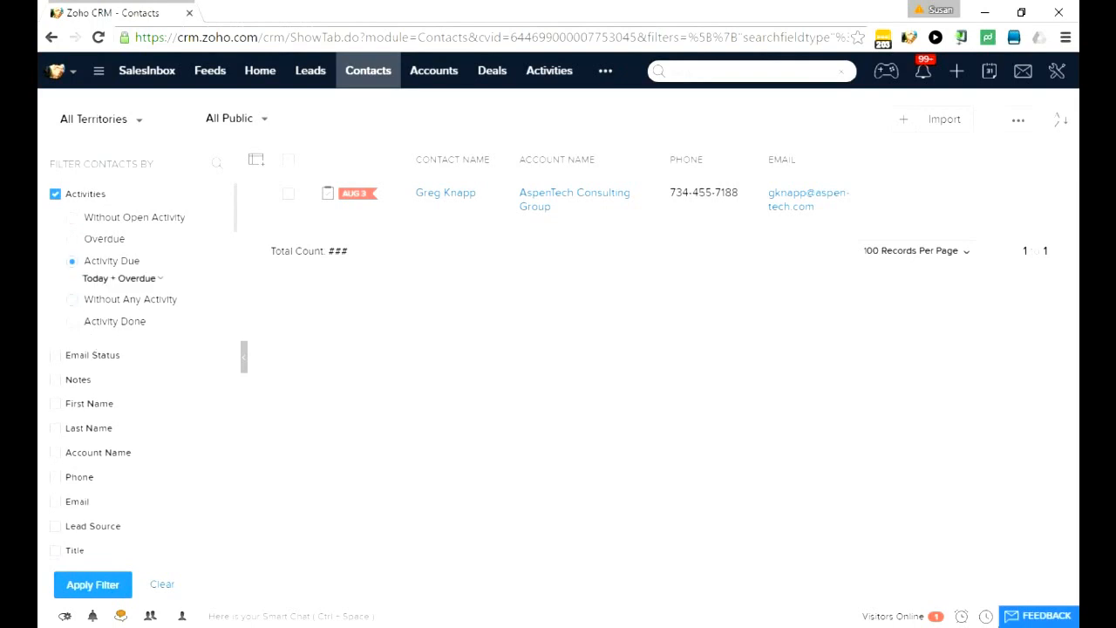
{"action": "left_click", "coordinate": [71, 299]}
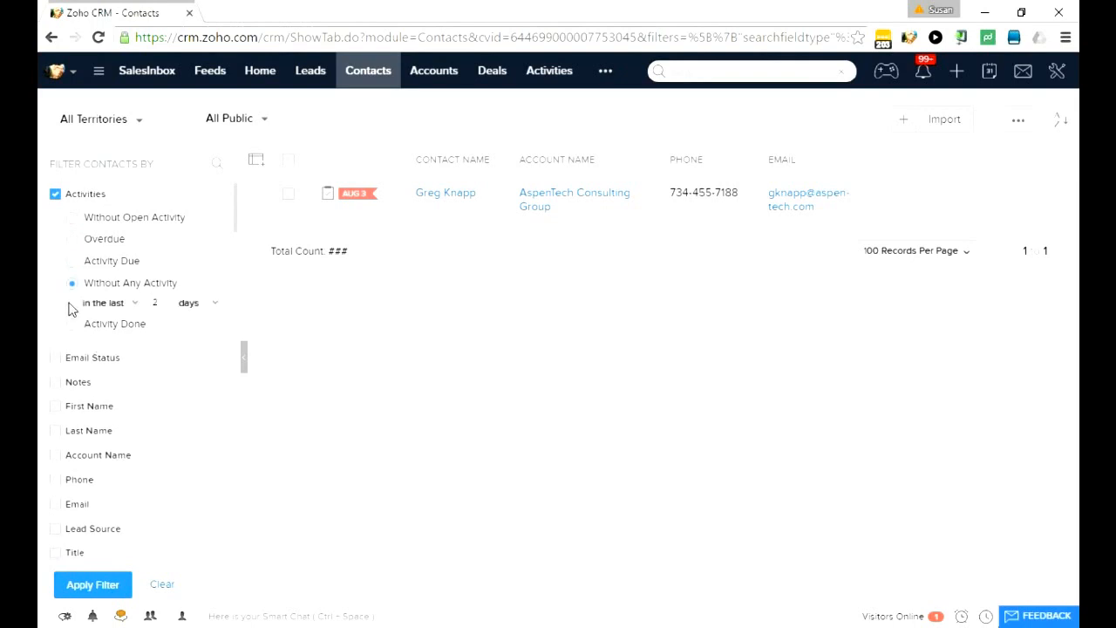
{"action": "left_click", "coordinate": [199, 303]}
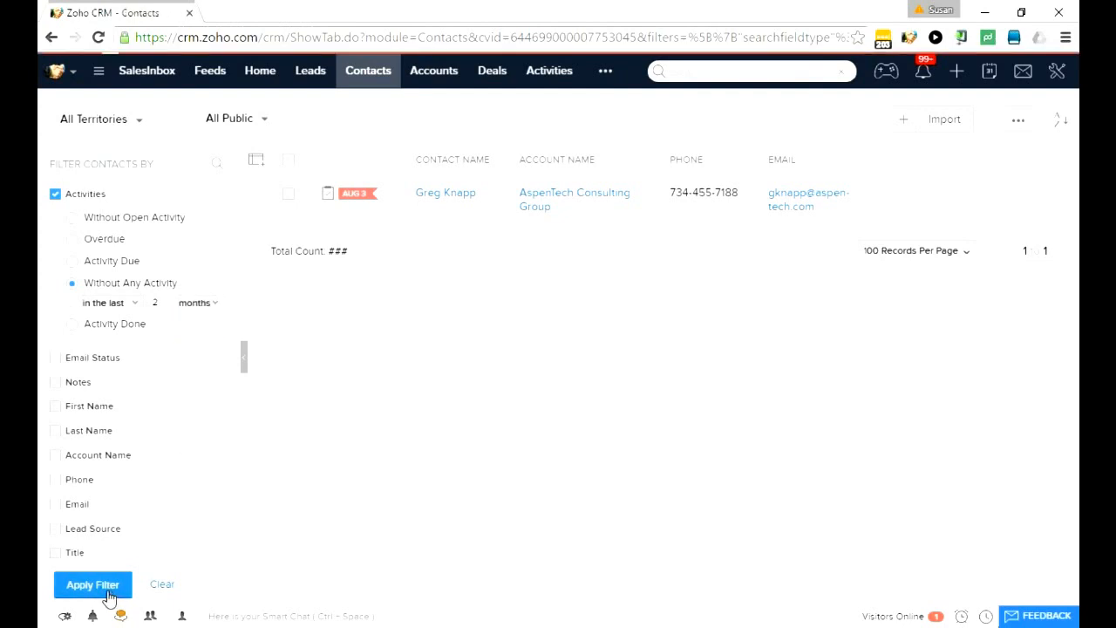
{"action": "left_click", "coordinate": [94, 584]}
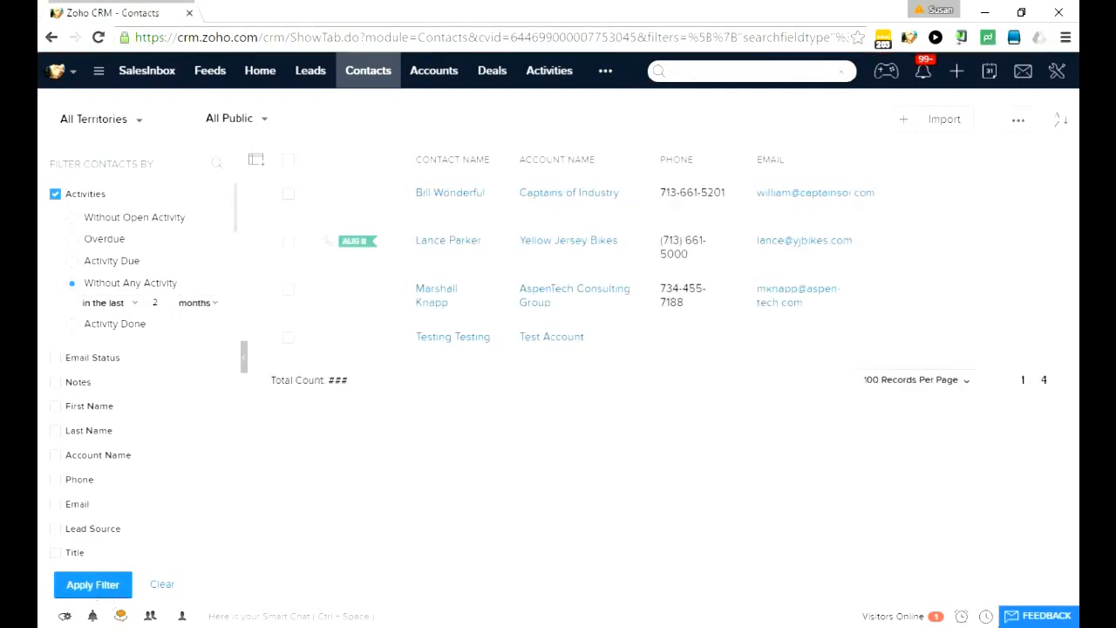
{"action": "left_click", "coordinate": [55, 358]}
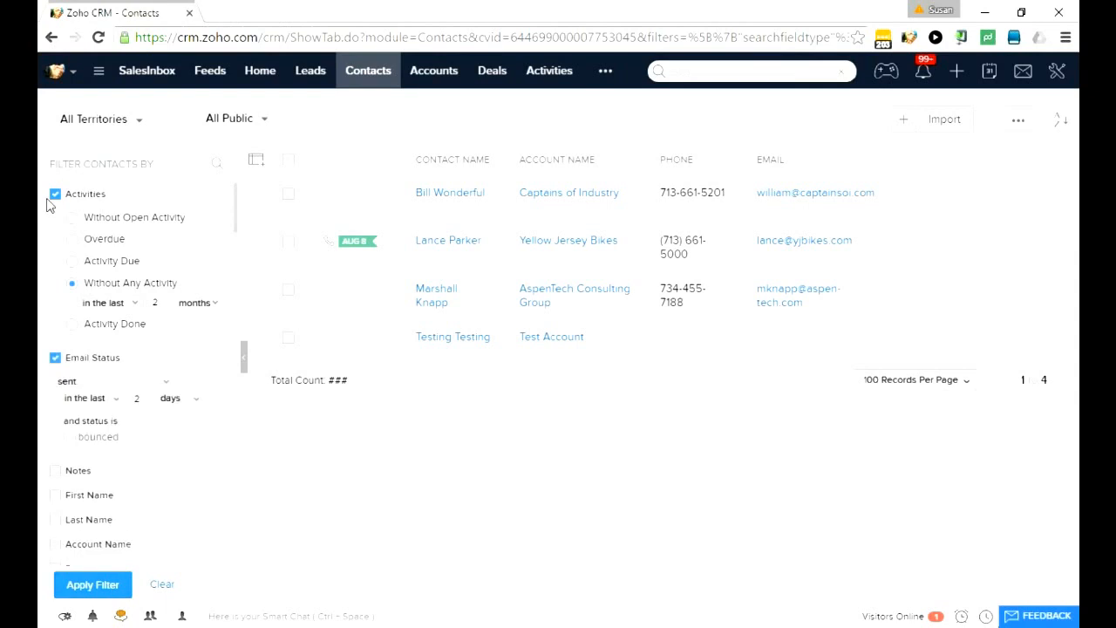
- Remove the Activities filter and pick 'sent' from the Email Status choices
{"action": "left_click", "coordinate": [51, 194]}
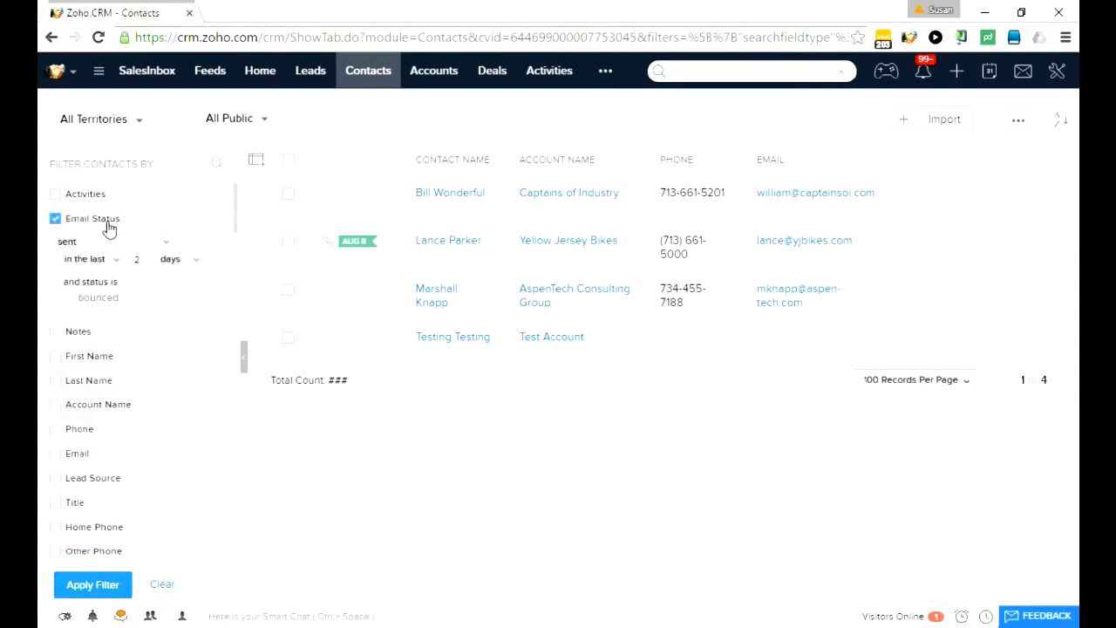
{"action": "mouse_move", "coordinate": [122, 233]}
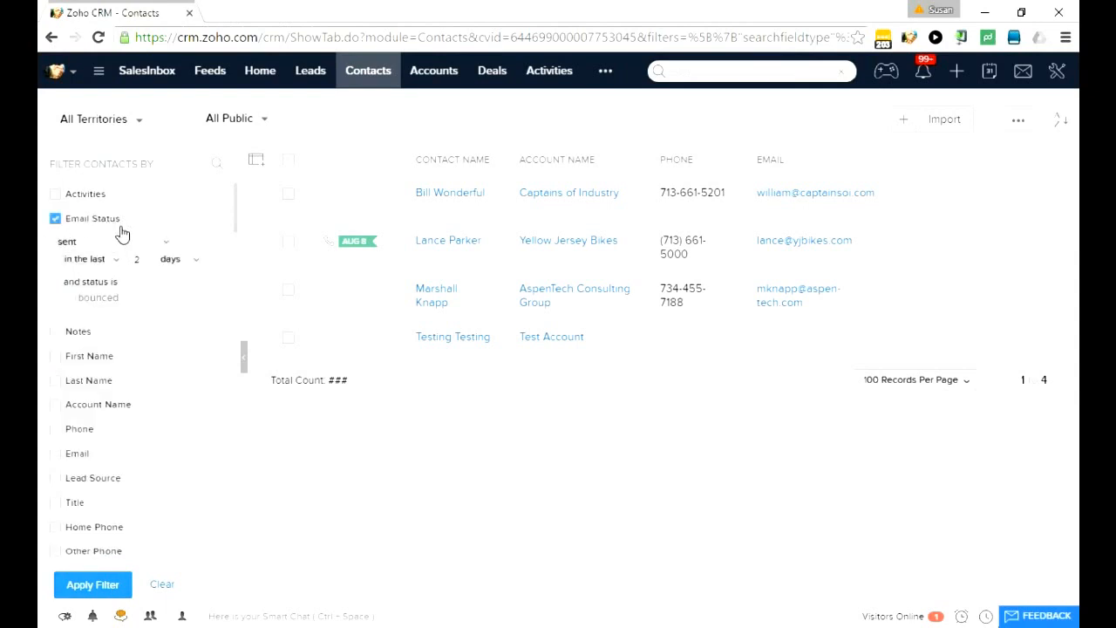
{"action": "mouse_move", "coordinate": [136, 228]}
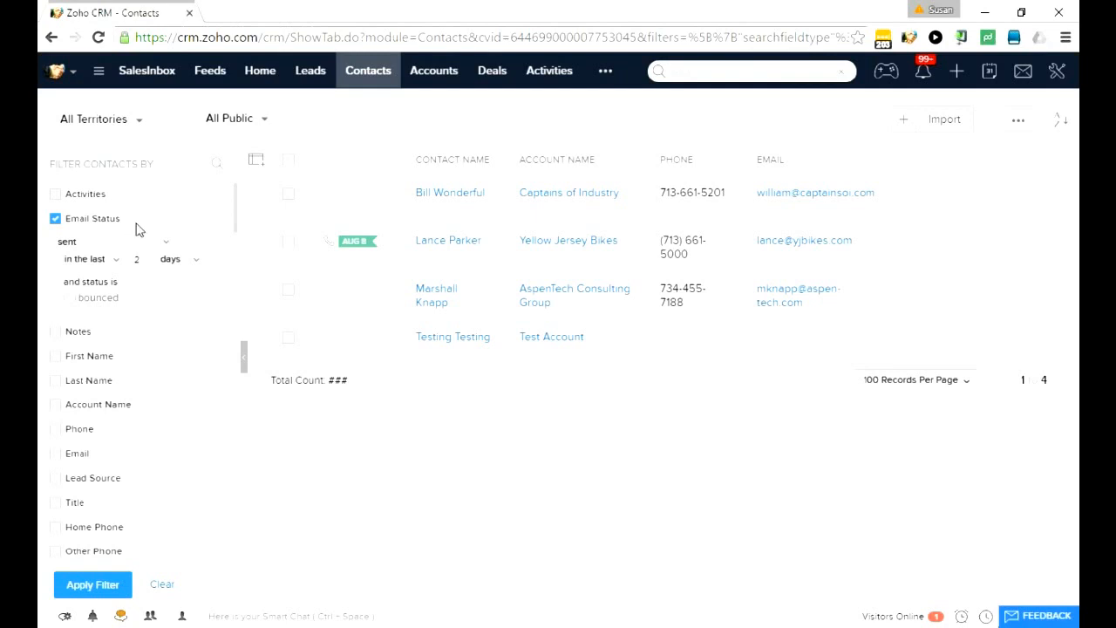
{"action": "left_click", "coordinate": [114, 241]}
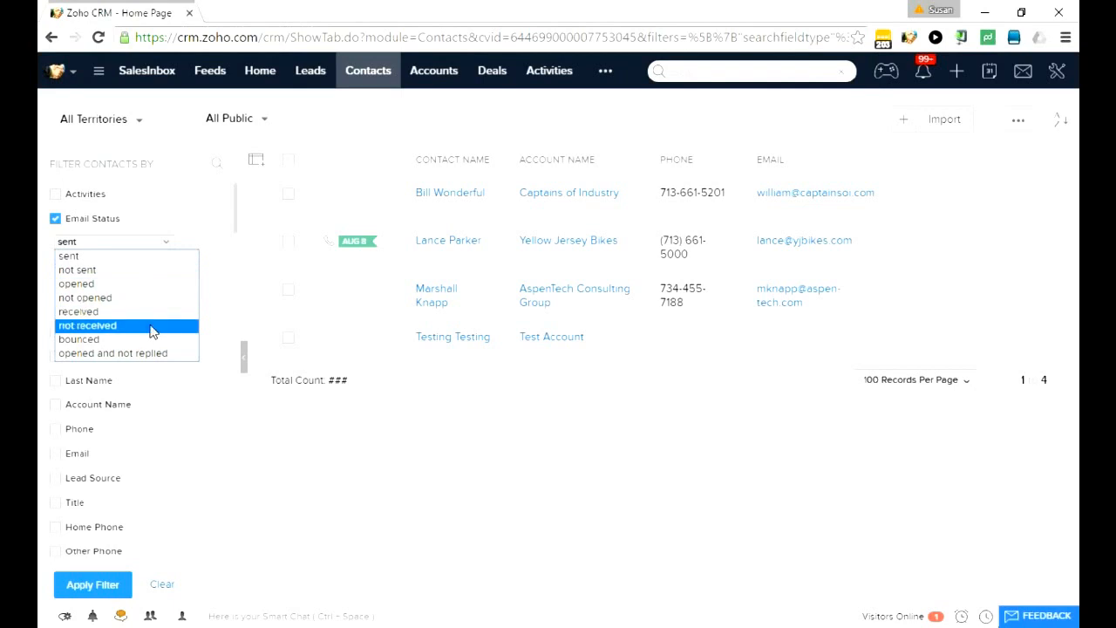
{"action": "mouse_move", "coordinate": [150, 311]}
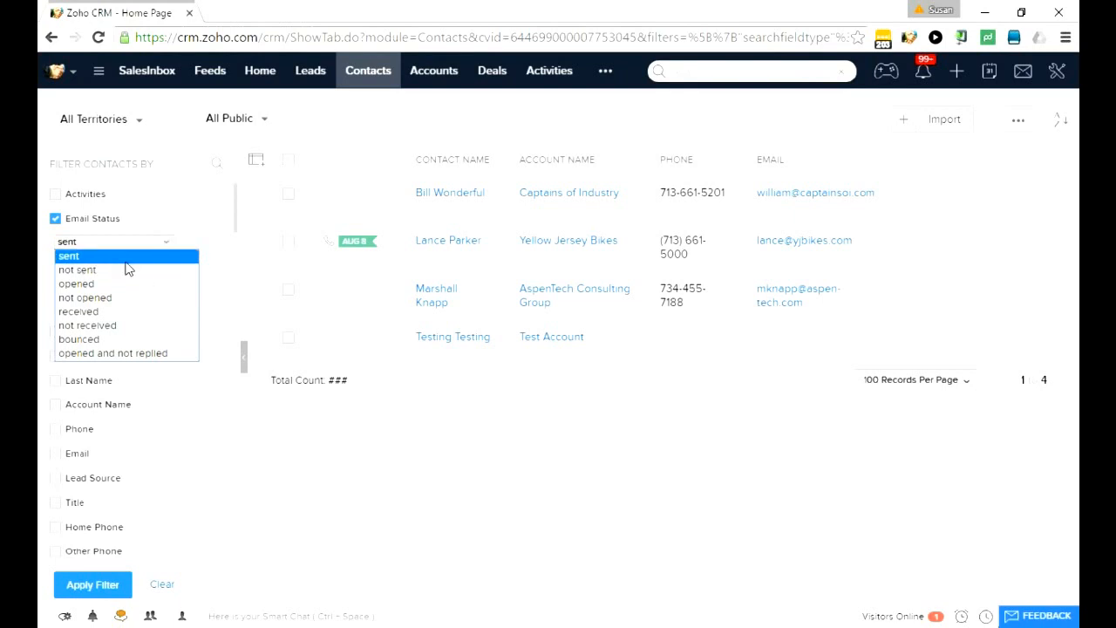
{"action": "left_click", "coordinate": [77, 270]}
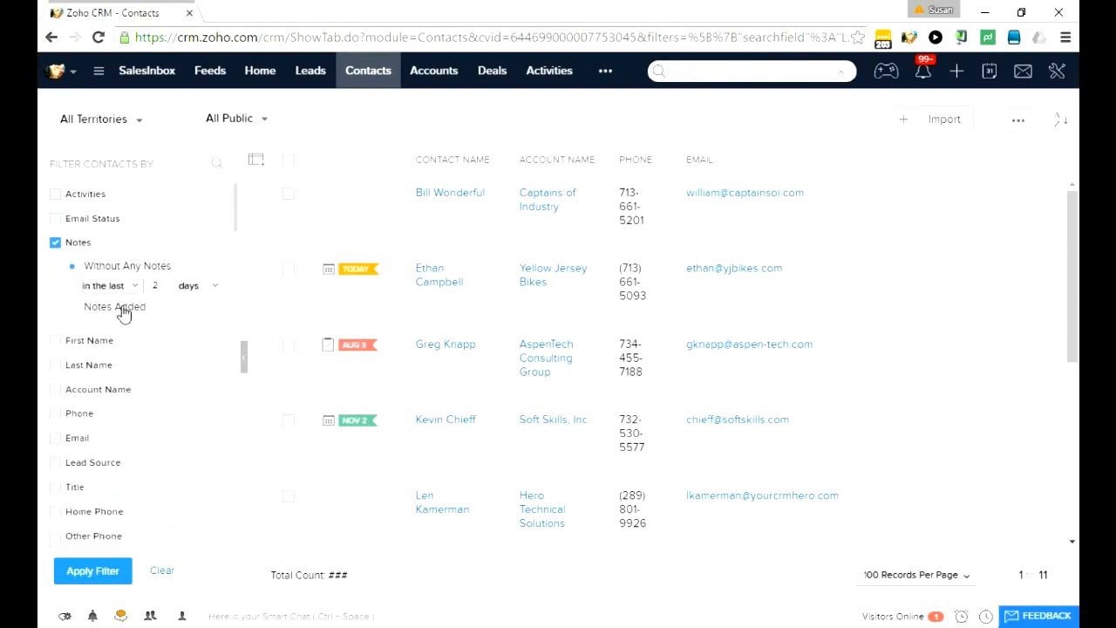
- Filter contacts by notes added, with the period set in weeks
{"action": "left_click", "coordinate": [114, 307]}
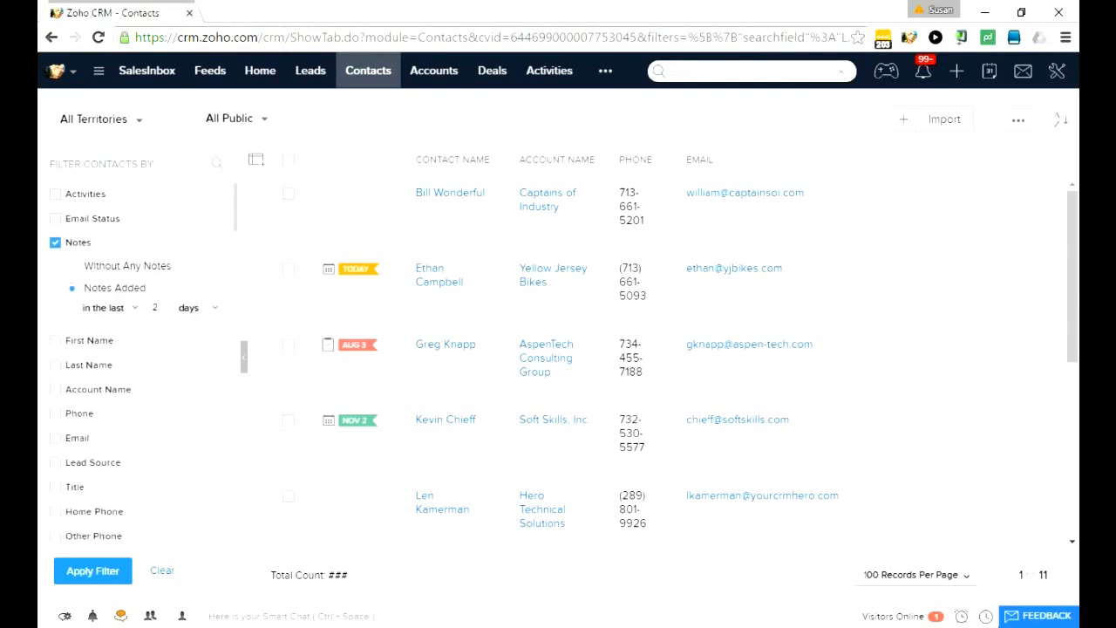
{"action": "left_click", "coordinate": [95, 570]}
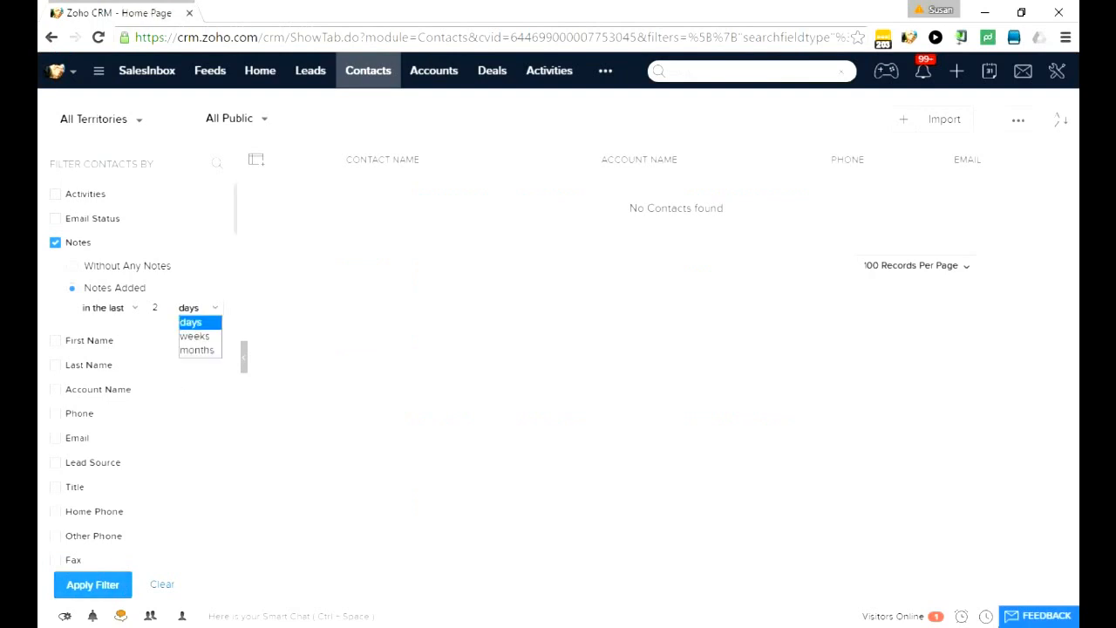
{"action": "left_click", "coordinate": [193, 337]}
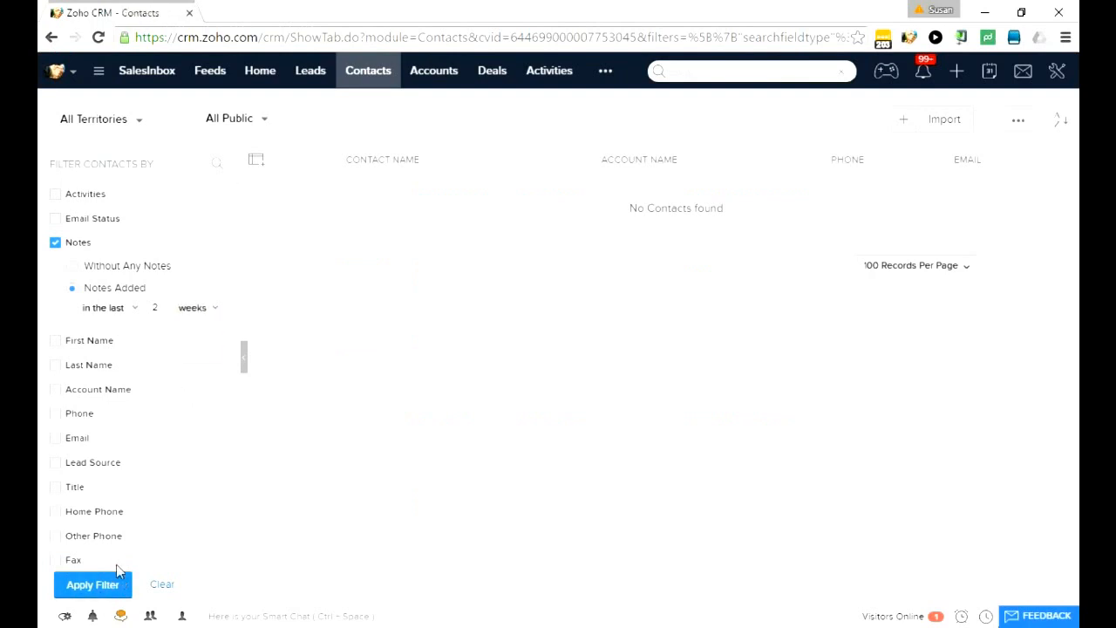
{"action": "left_click", "coordinate": [55, 218]}
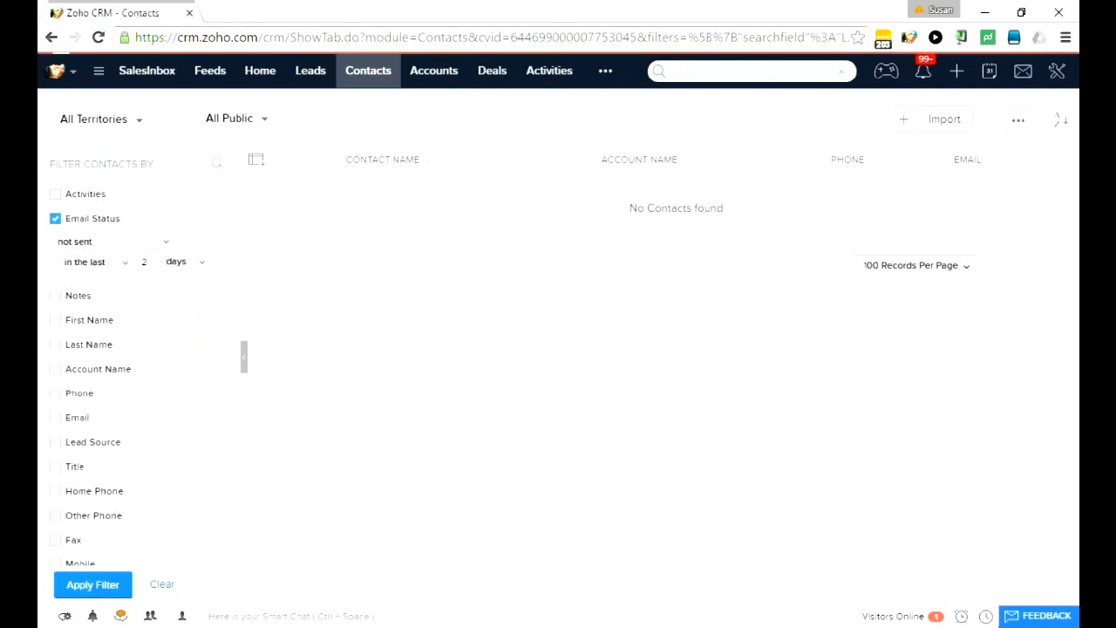
{"action": "left_click", "coordinate": [92, 584]}
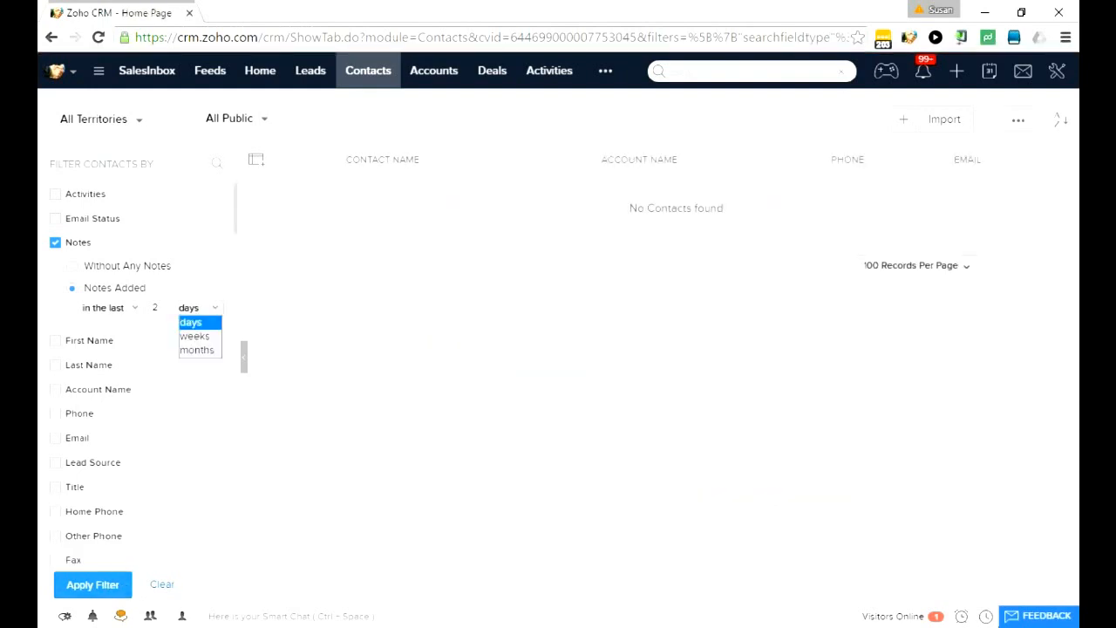
- Apply the notes filter for 2 months, then clear it to show all thirteen contacts
{"action": "left_click", "coordinate": [194, 335]}
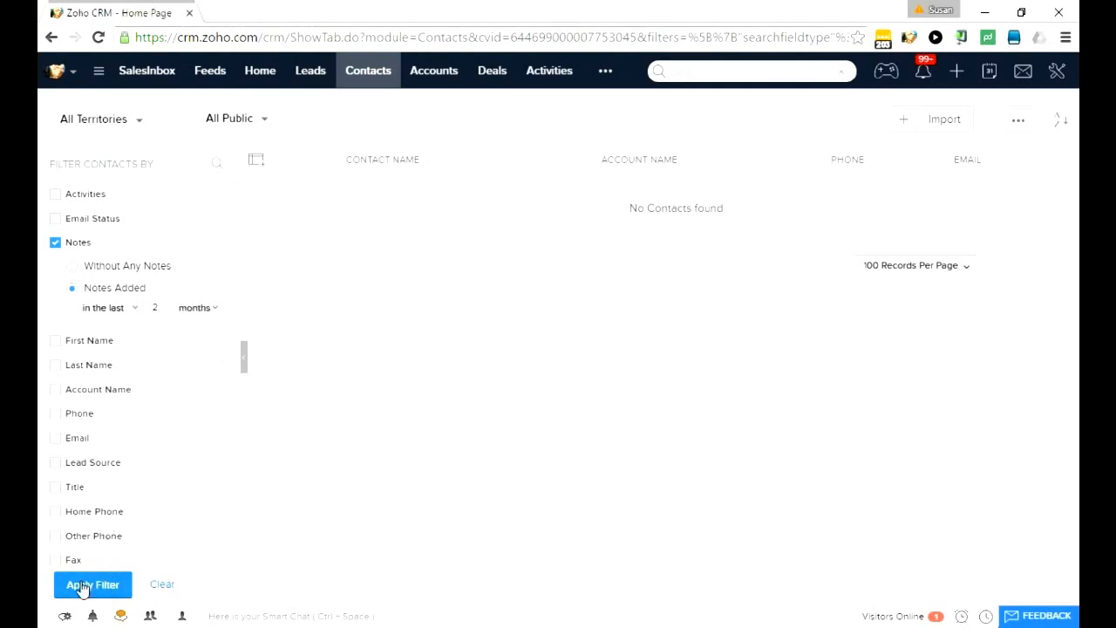
{"action": "left_click", "coordinate": [94, 583]}
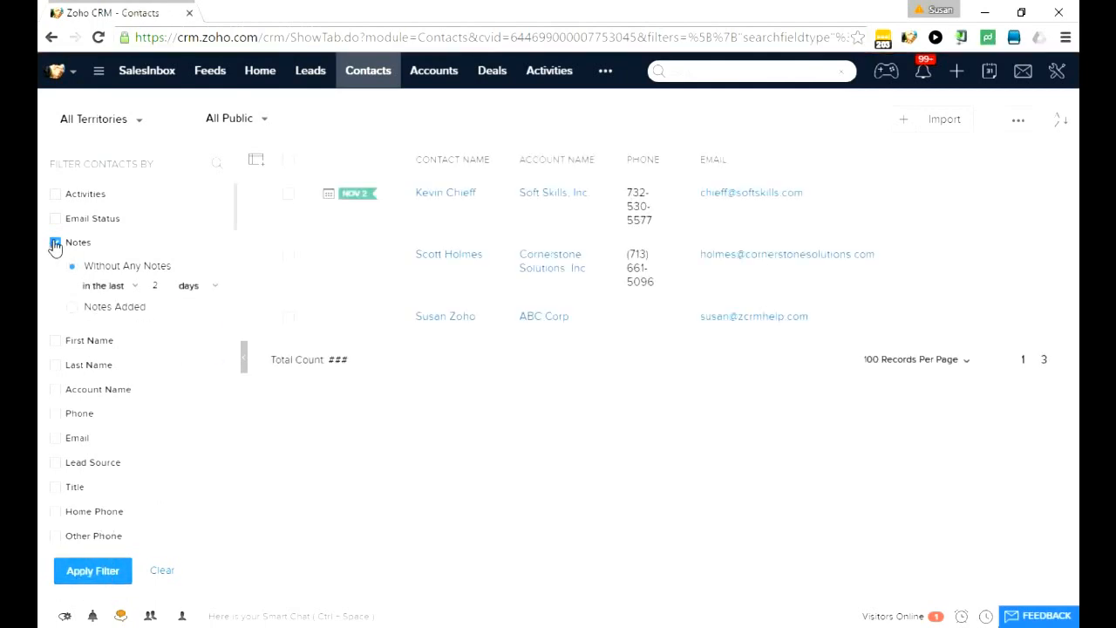
{"action": "left_click", "coordinate": [53, 241]}
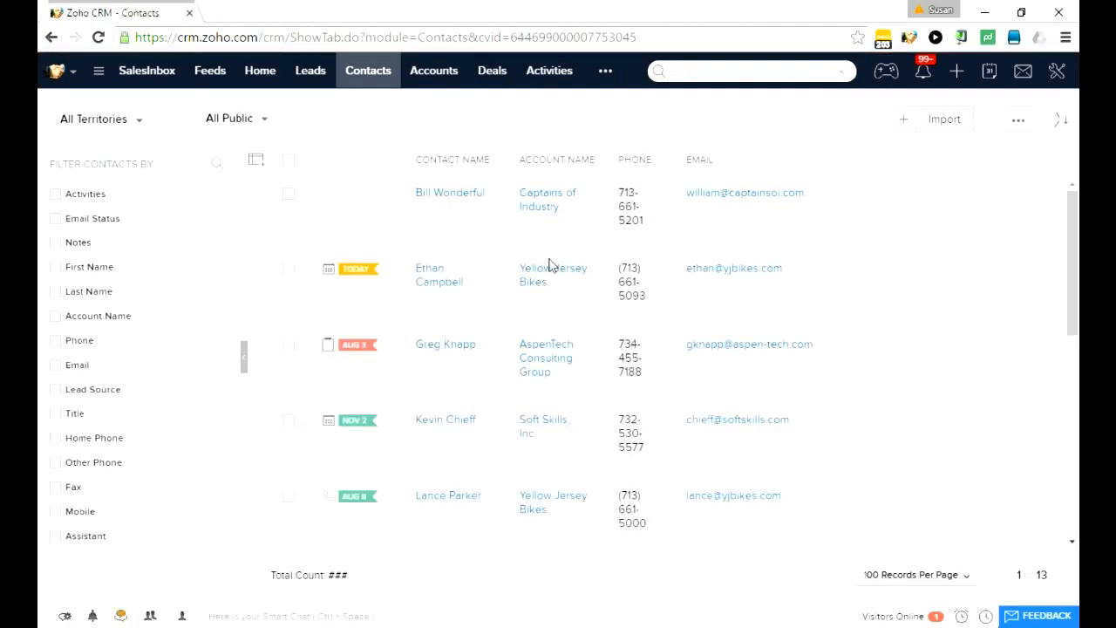
{"action": "mouse_move", "coordinate": [458, 503]}
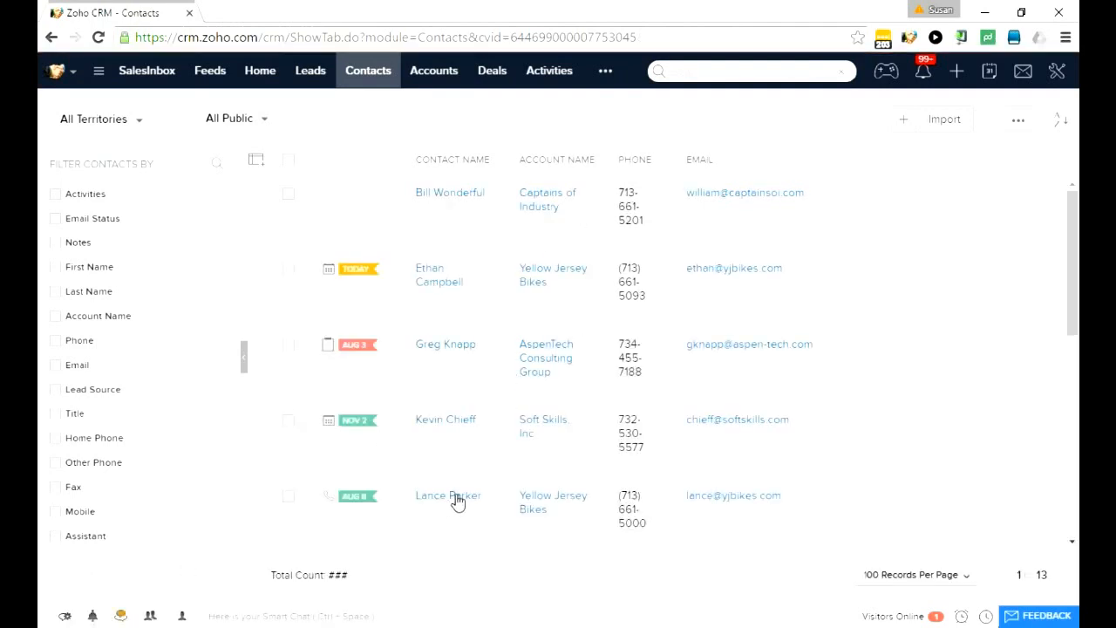
{"action": "left_click", "coordinate": [447, 495]}
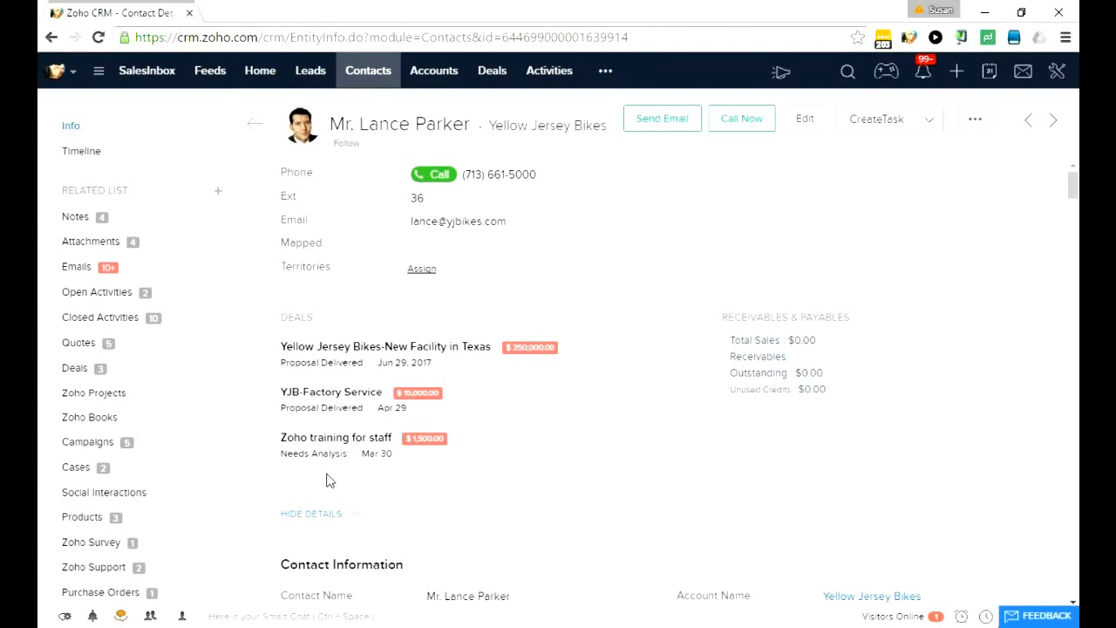
{"action": "mouse_move", "coordinate": [259, 227]}
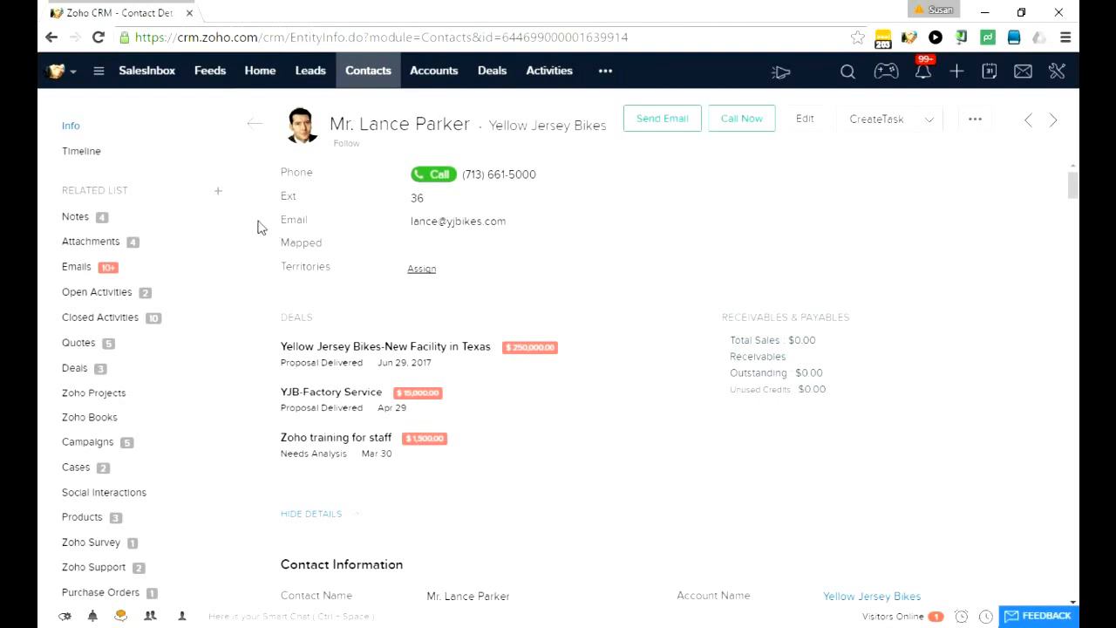
{"action": "mouse_move", "coordinate": [84, 306]}
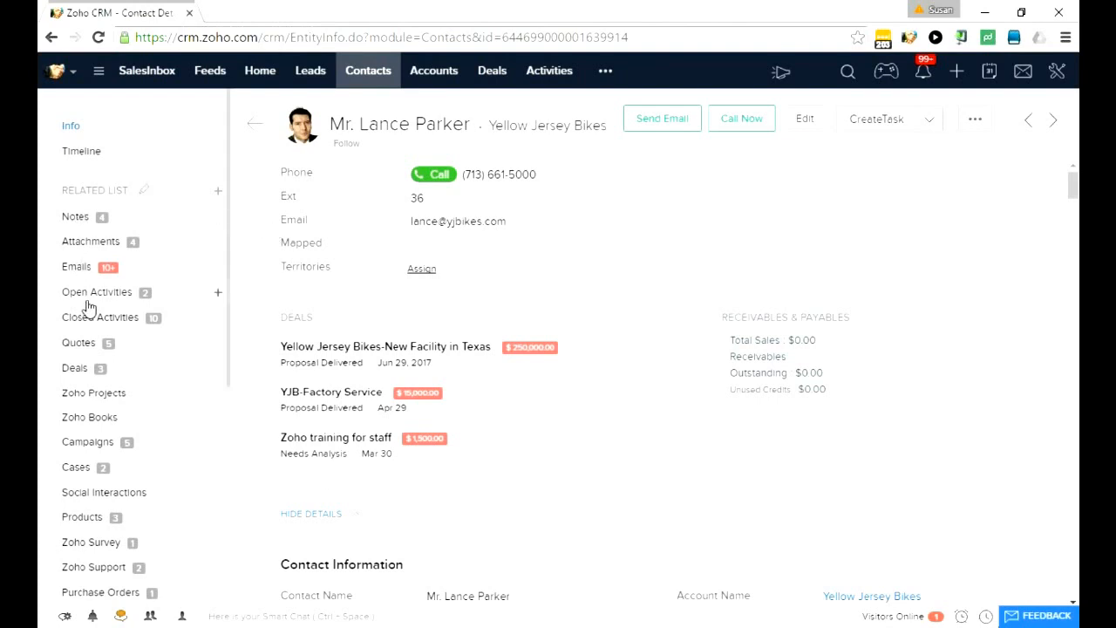
{"action": "mouse_move", "coordinate": [74, 217]}
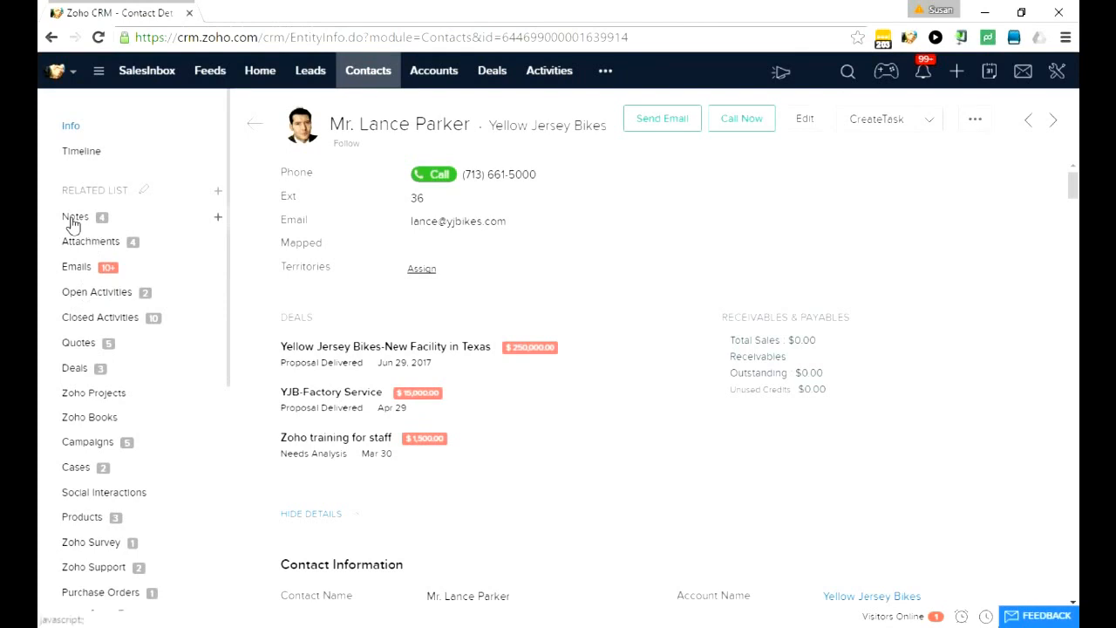
{"action": "scroll", "scroll_direction": "down", "scroll_amount": 3}
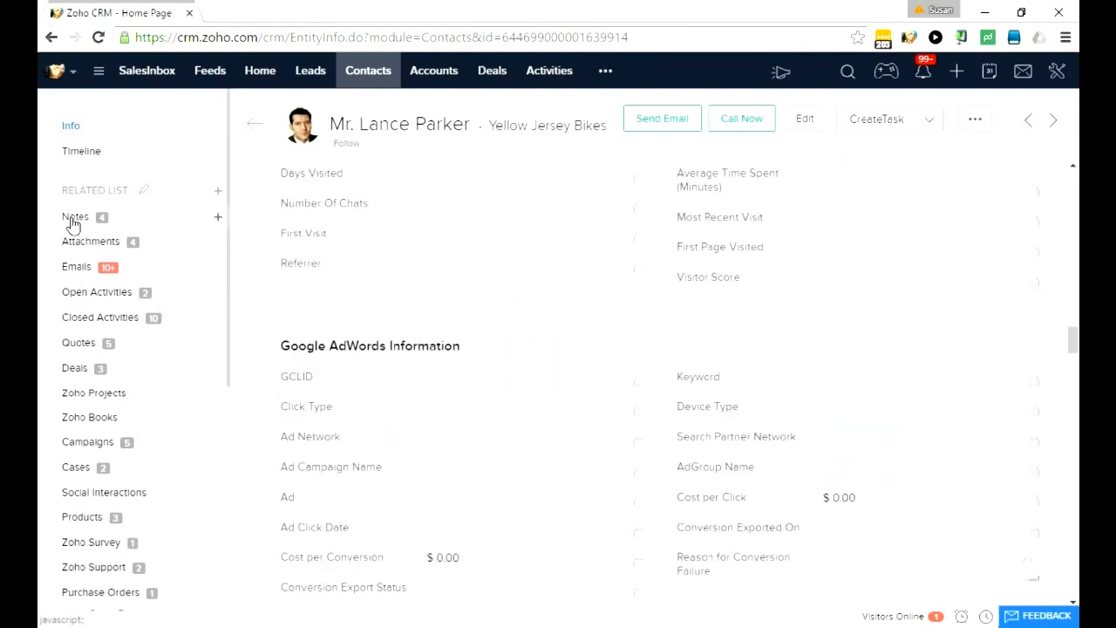
{"action": "left_click", "coordinate": [74, 216]}
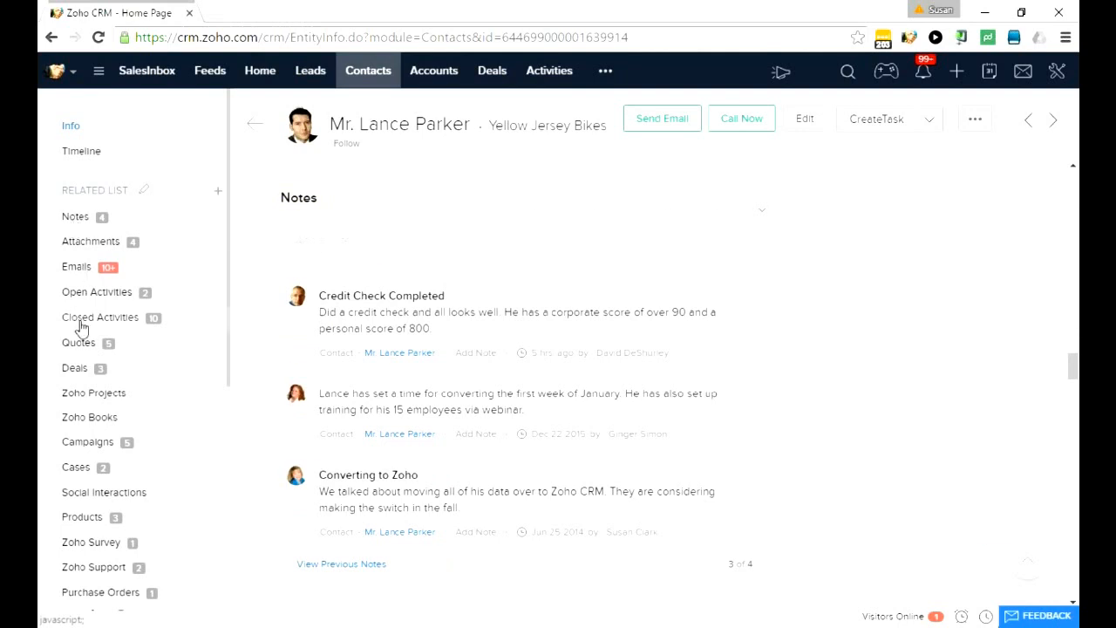
{"action": "left_click", "coordinate": [99, 317]}
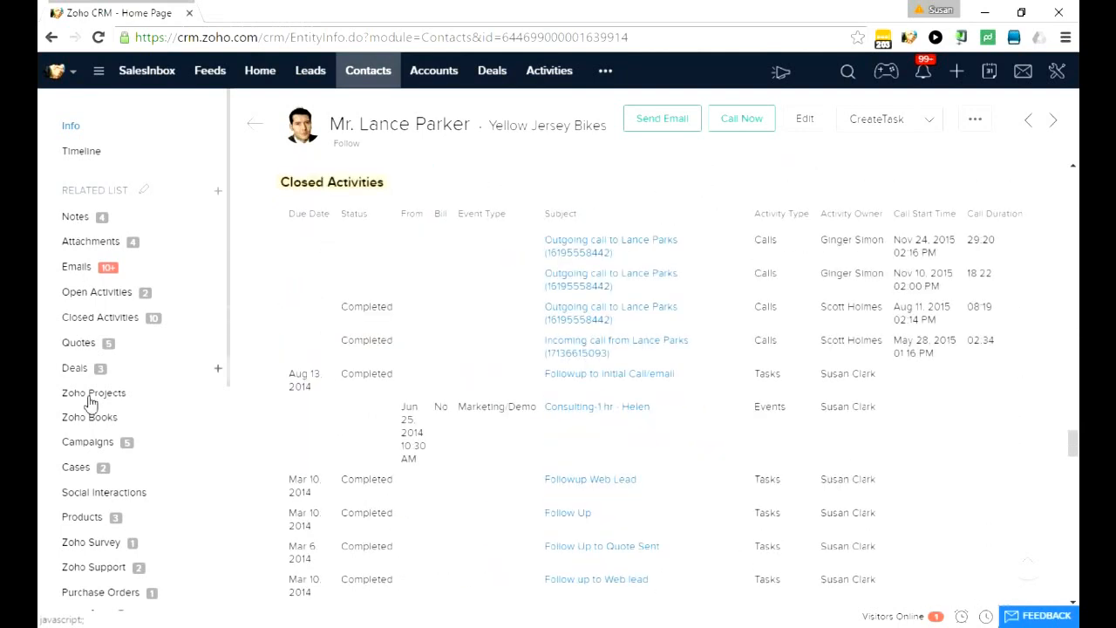
{"action": "left_click", "coordinate": [77, 342]}
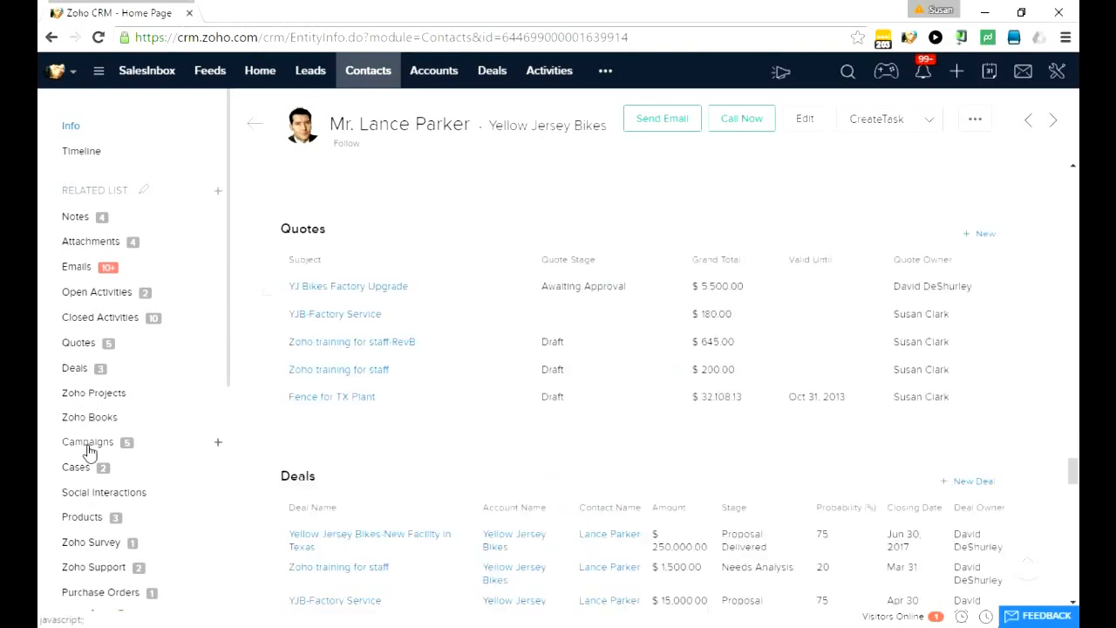
{"action": "left_click", "coordinate": [87, 442]}
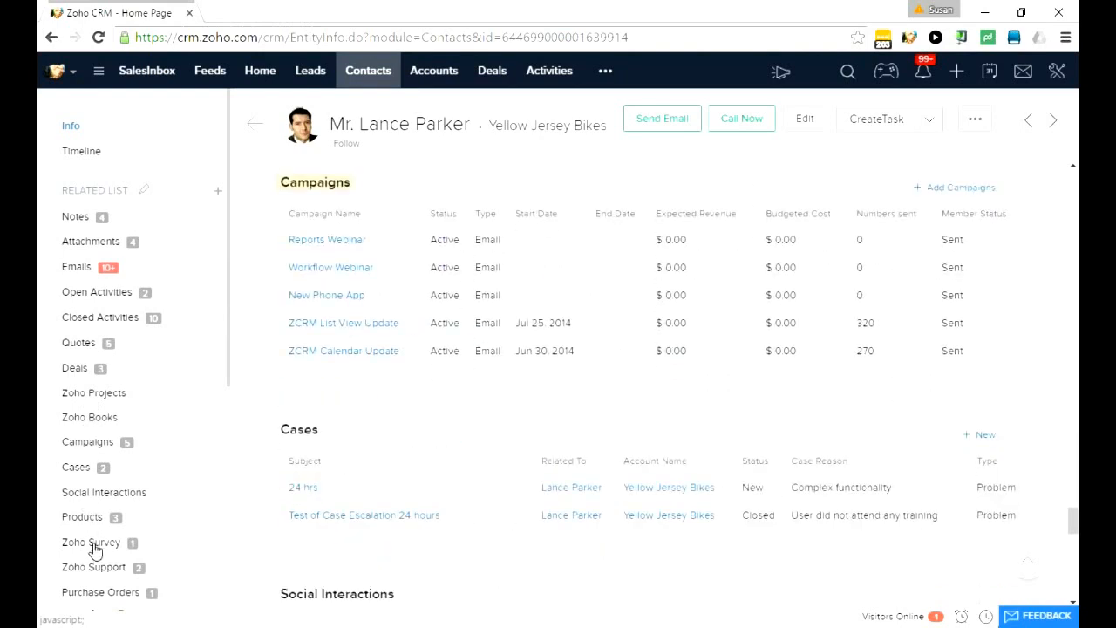
{"action": "left_click", "coordinate": [89, 543]}
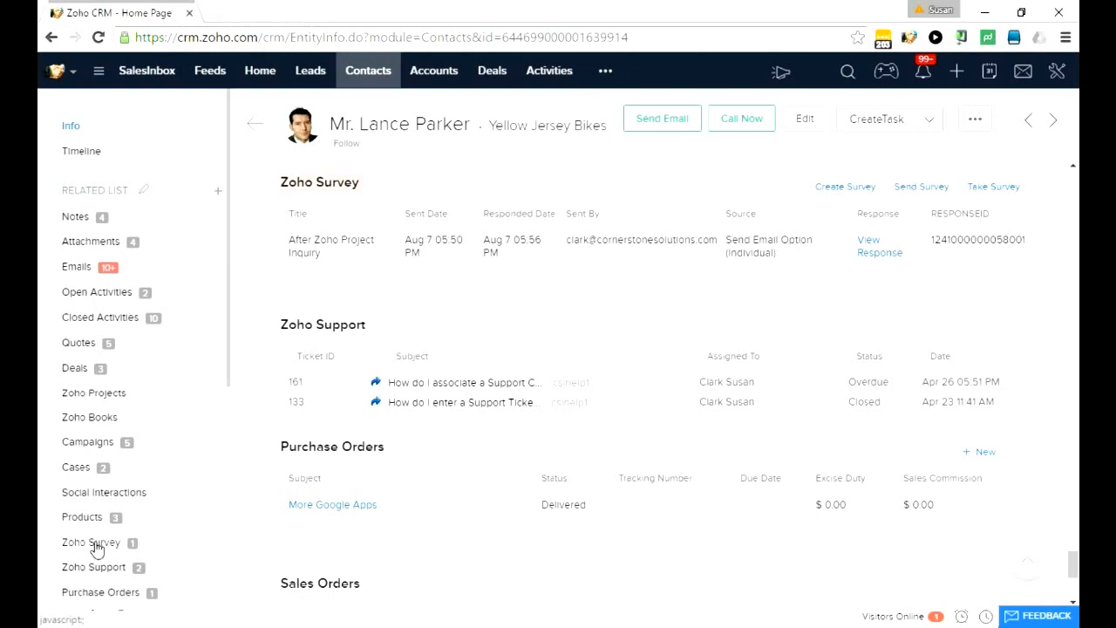
{"action": "mouse_move", "coordinate": [1033, 563]}
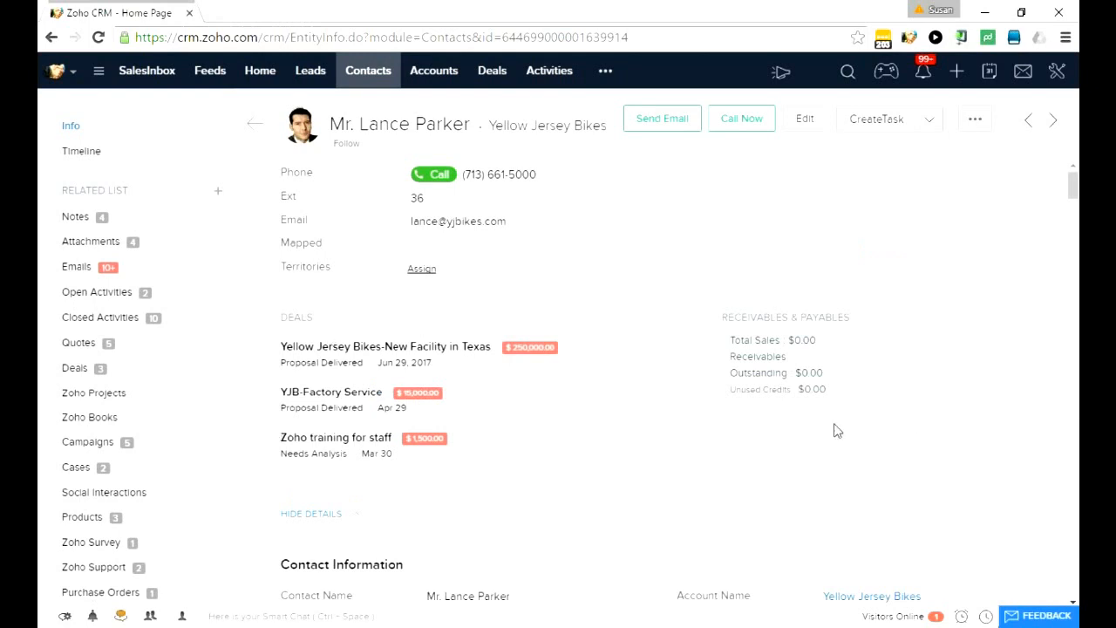
{"action": "mouse_move", "coordinate": [917, 416]}
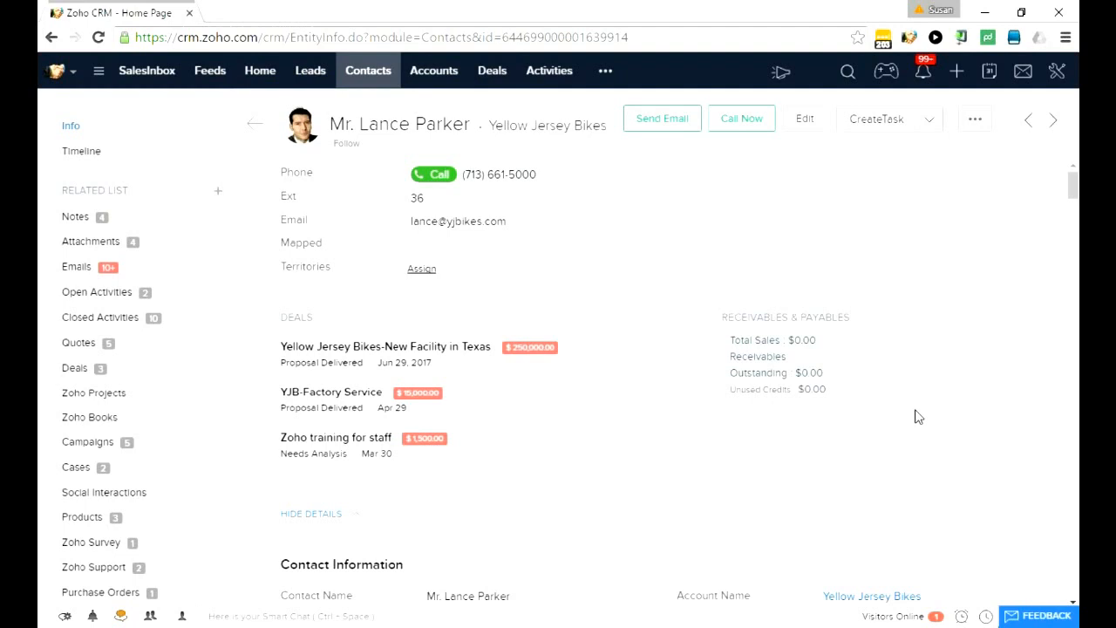
{"action": "mouse_move", "coordinate": [299, 311]}
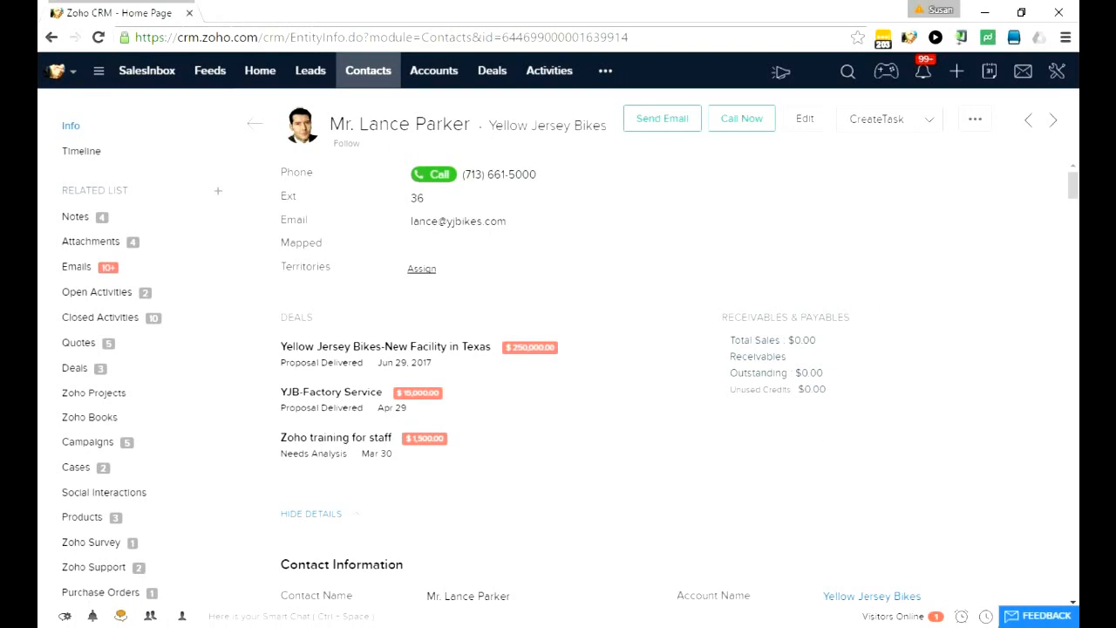
{"action": "left_click", "coordinate": [368, 70]}
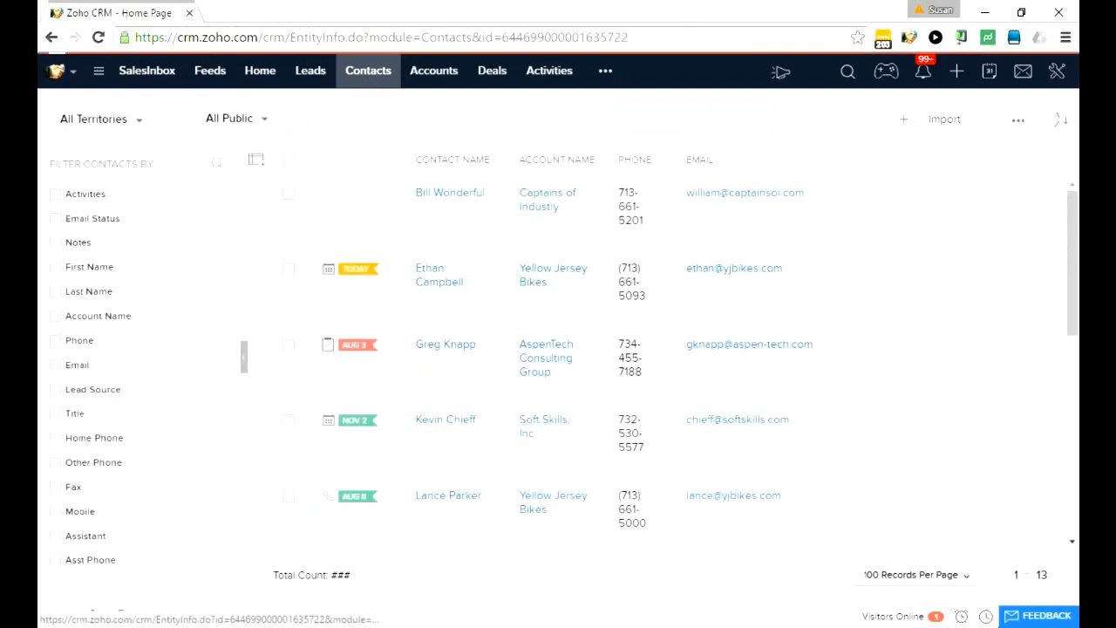
{"action": "left_click", "coordinate": [445, 343]}
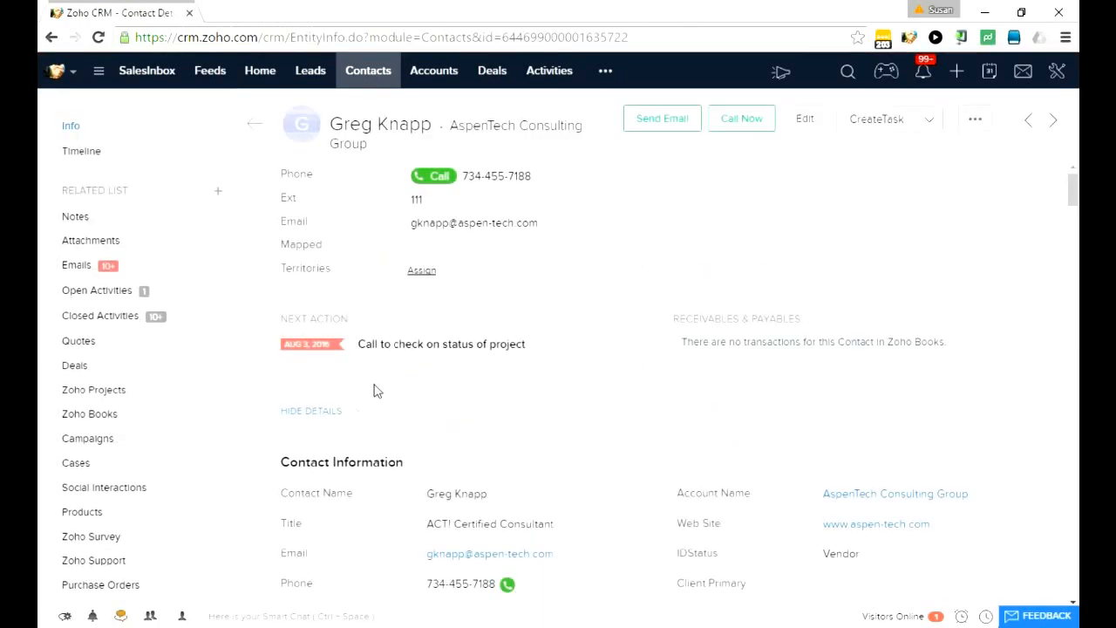
{"action": "mouse_move", "coordinate": [481, 338]}
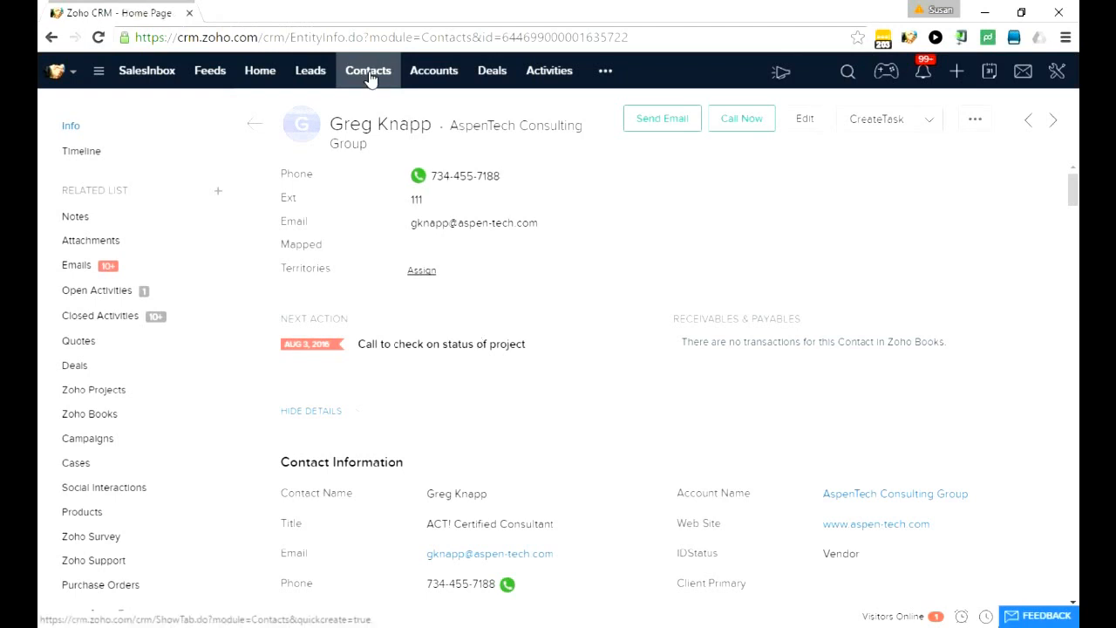
{"action": "left_click", "coordinate": [367, 70]}
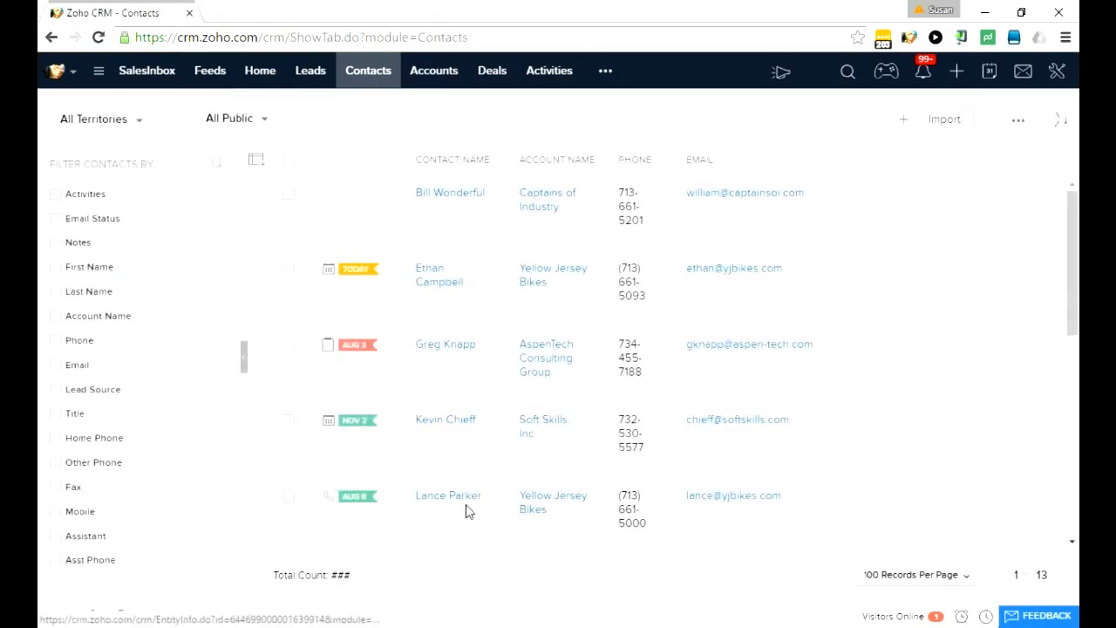
{"action": "left_click", "coordinate": [449, 494]}
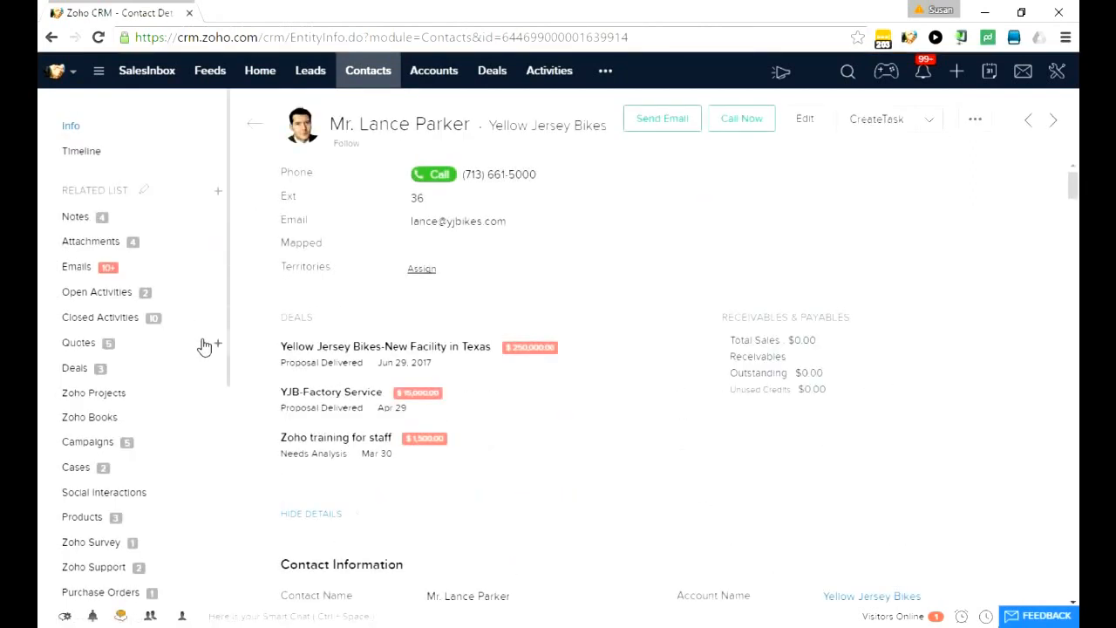
{"action": "mouse_move", "coordinate": [218, 320]}
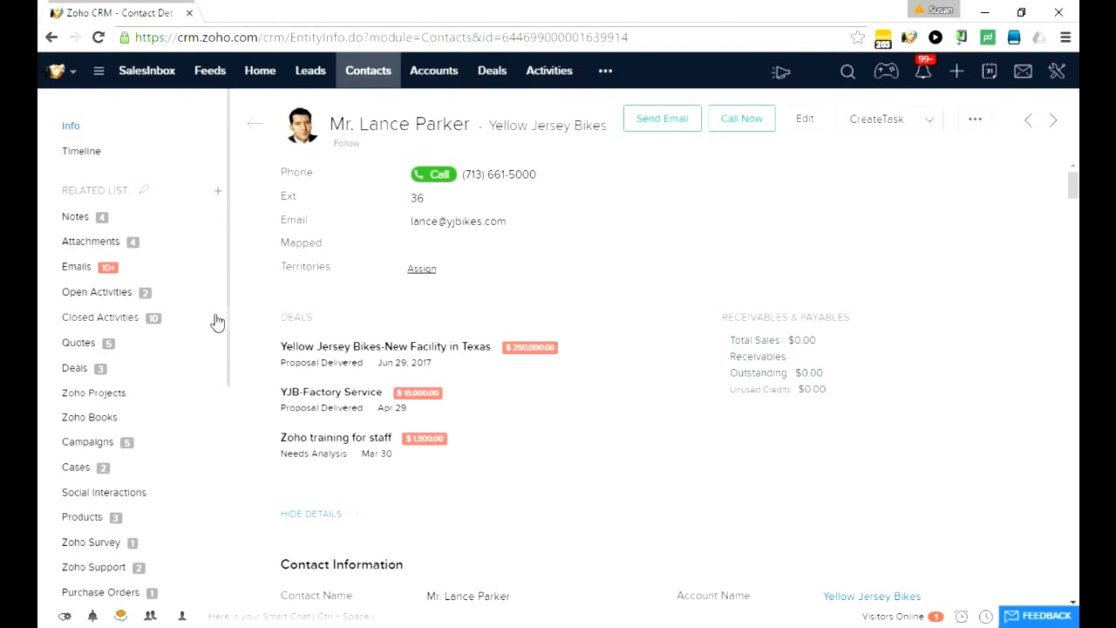
{"action": "mouse_move", "coordinate": [208, 224]}
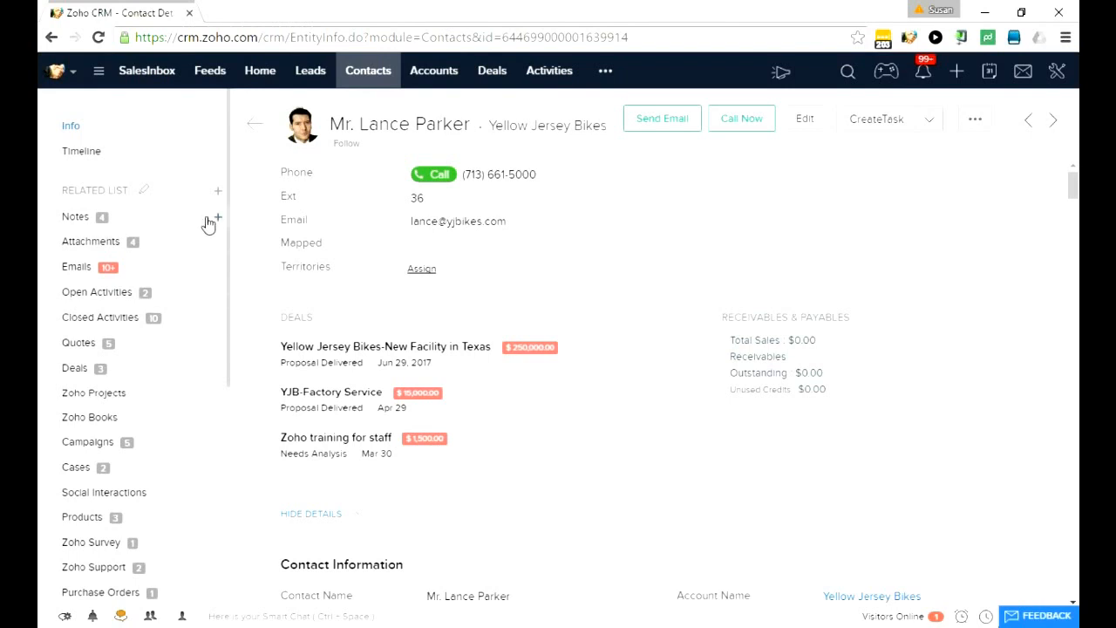
{"action": "mouse_move", "coordinate": [222, 223]}
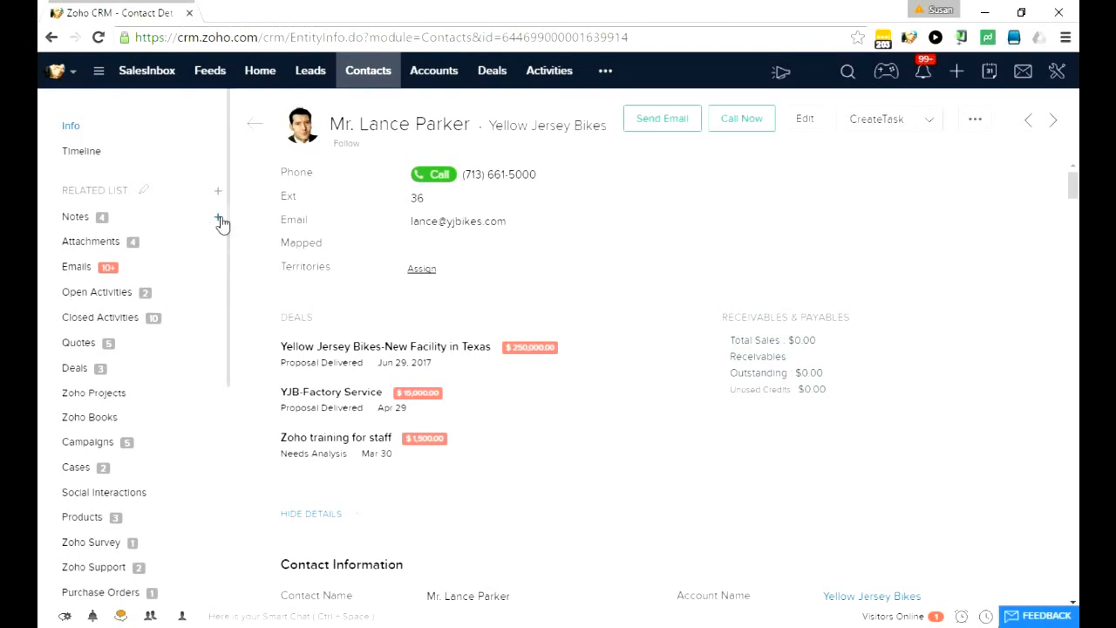
{"action": "mouse_move", "coordinate": [219, 224]}
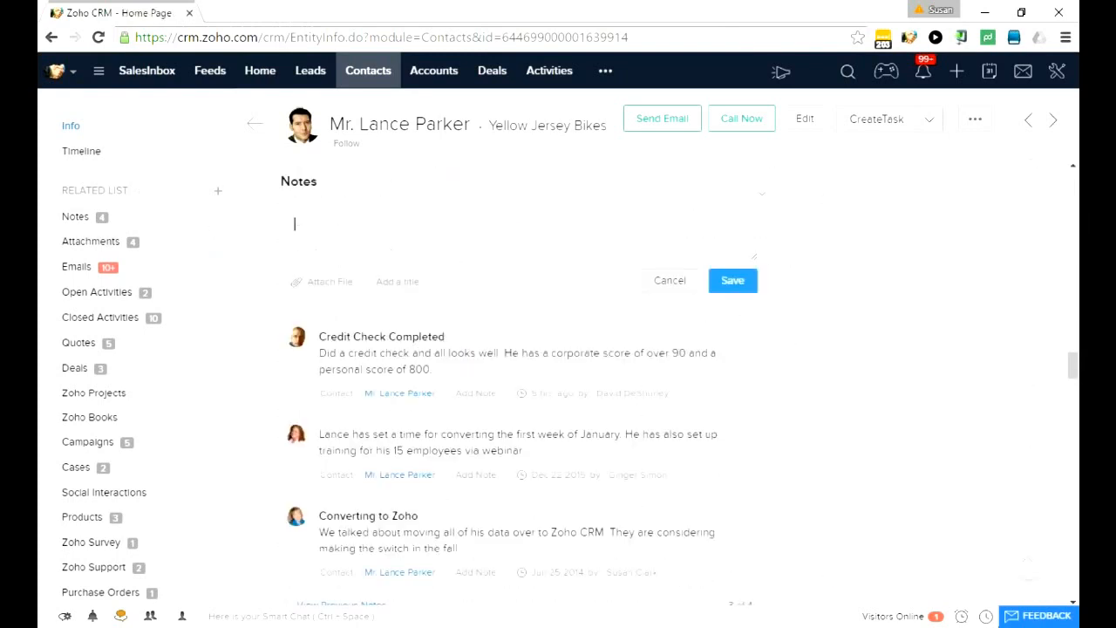
{"action": "mouse_move", "coordinate": [355, 222]}
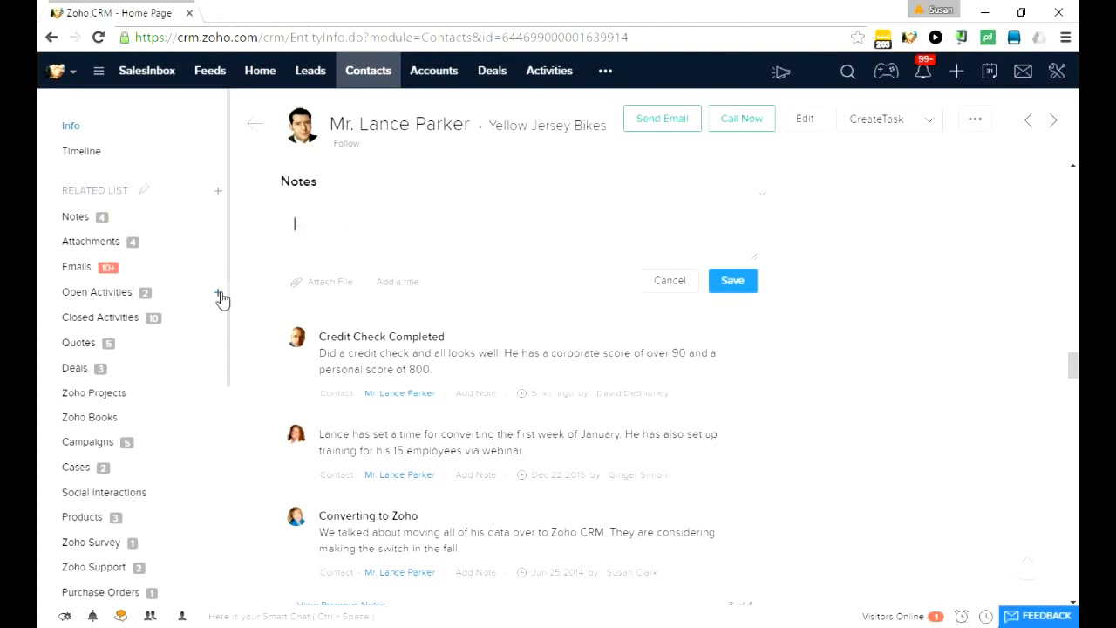
{"action": "left_click", "coordinate": [217, 293]}
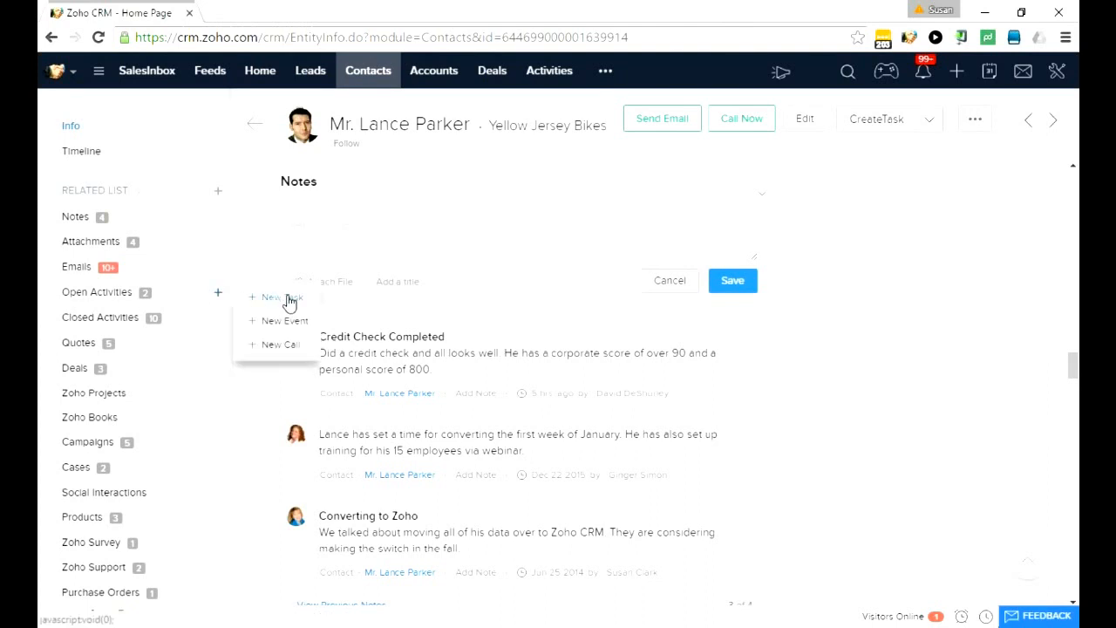
{"action": "left_click", "coordinate": [281, 296]}
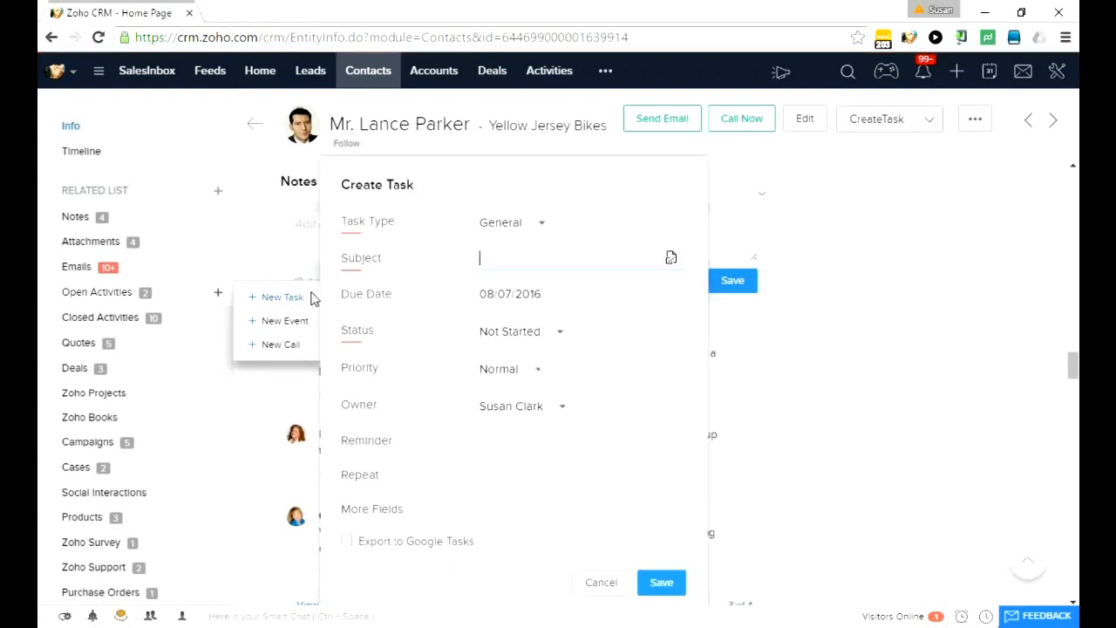
{"action": "type", "text": "Follow up"}
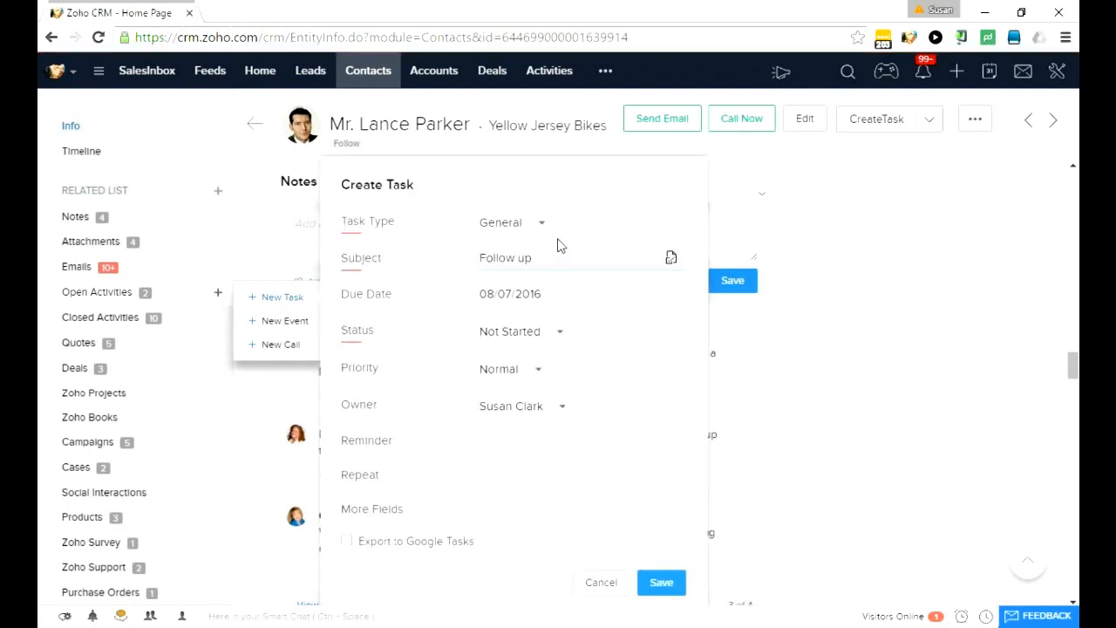
{"action": "left_click", "coordinate": [510, 294]}
{"action": "type", "text": "8"}
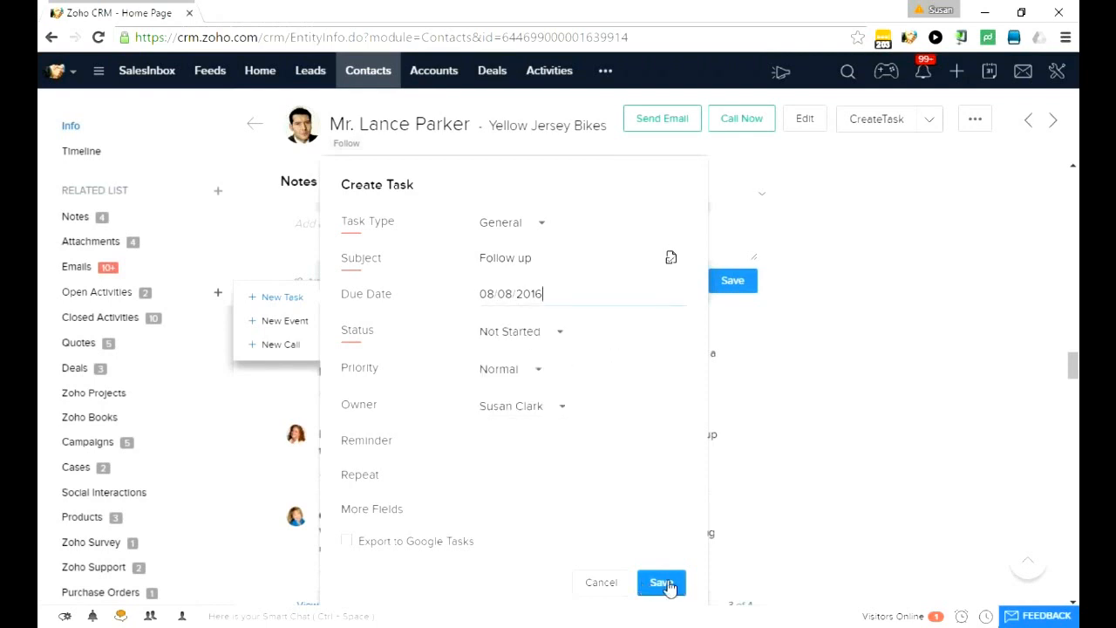
{"action": "left_click", "coordinate": [661, 583]}
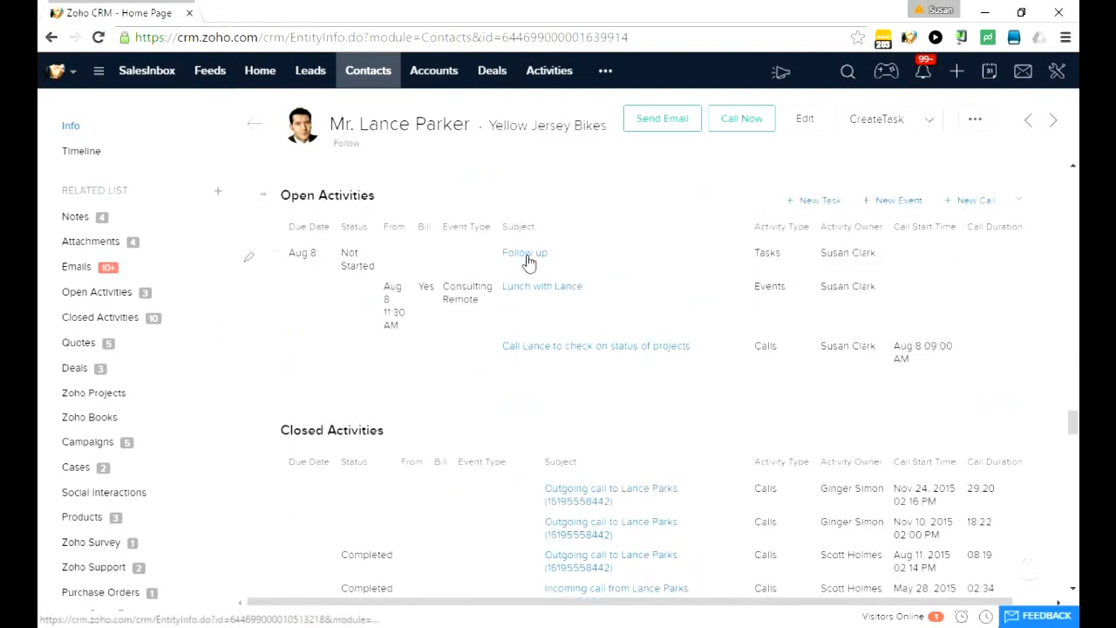
- Return to the All Public contacts list with the Filter Contacts By sidebar shown
{"action": "left_click", "coordinate": [368, 71]}
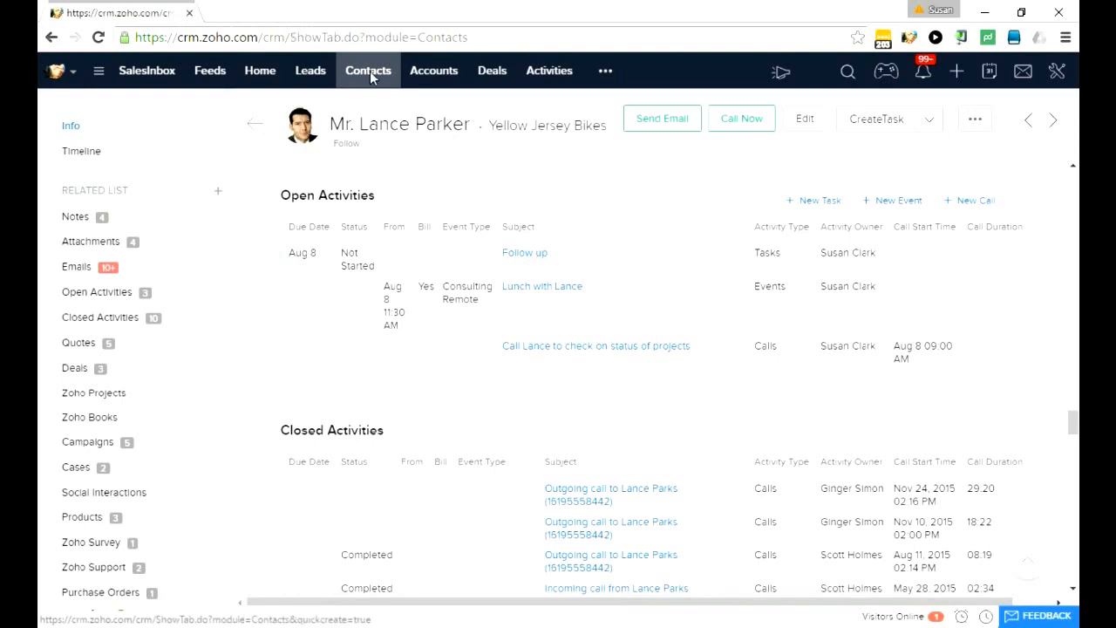
{"action": "left_click", "coordinate": [367, 71]}
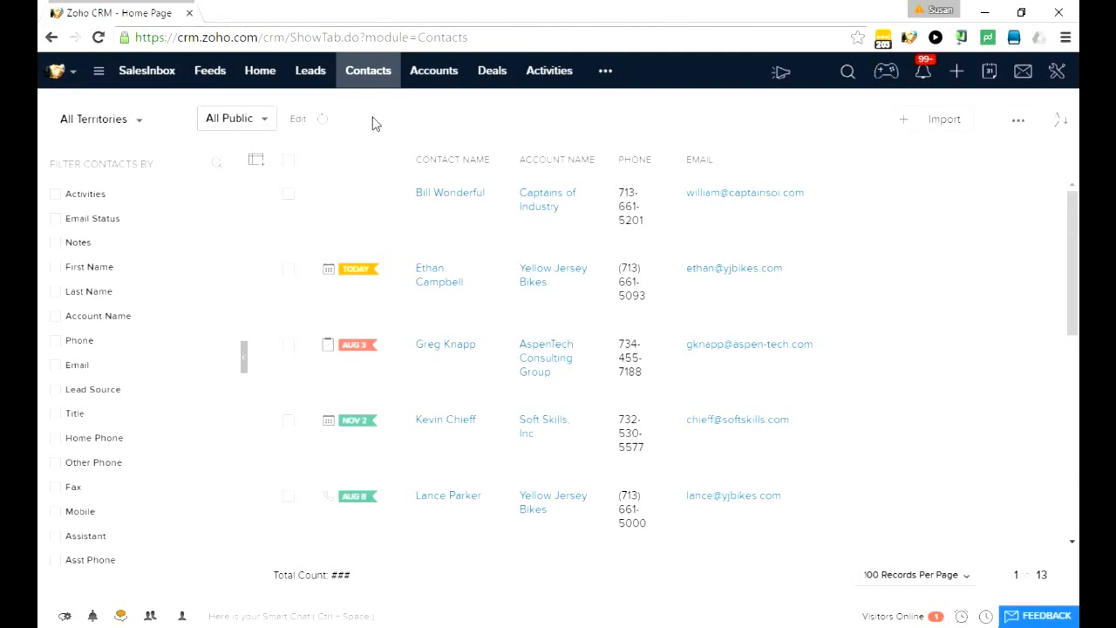
{"action": "left_click", "coordinate": [236, 117]}
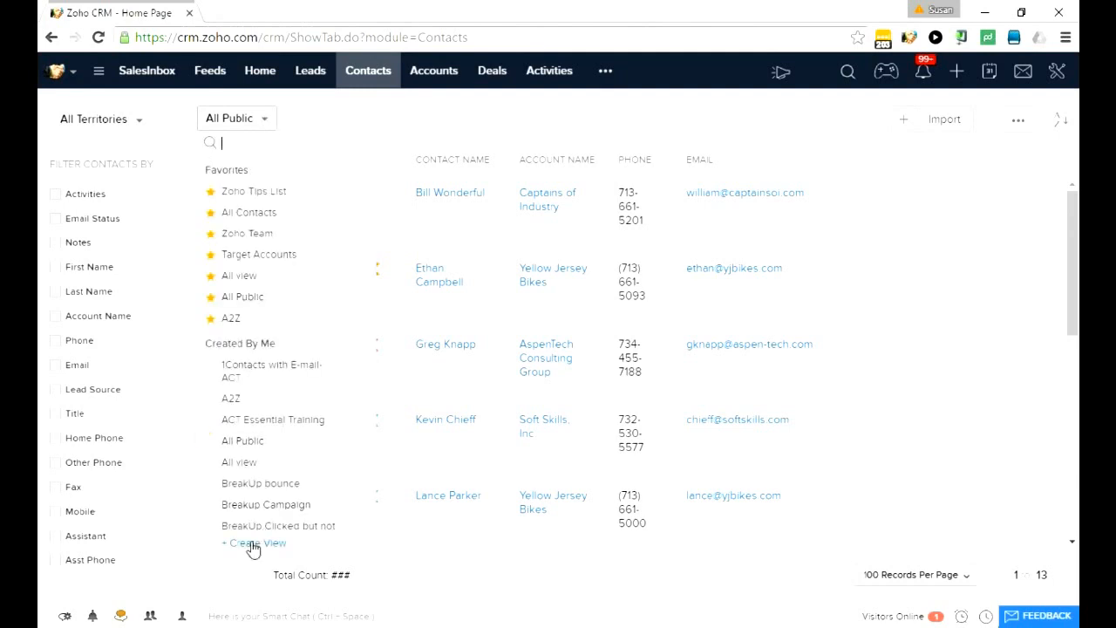
{"action": "mouse_move", "coordinate": [267, 550]}
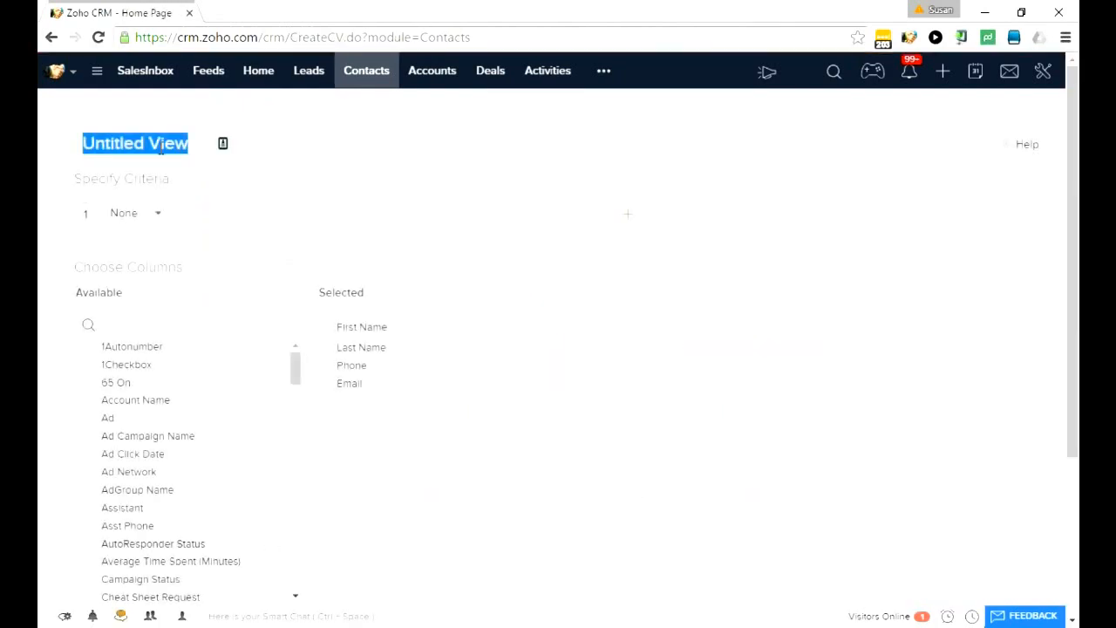
{"action": "scroll", "scroll_direction": "down", "scroll_amount": 3}
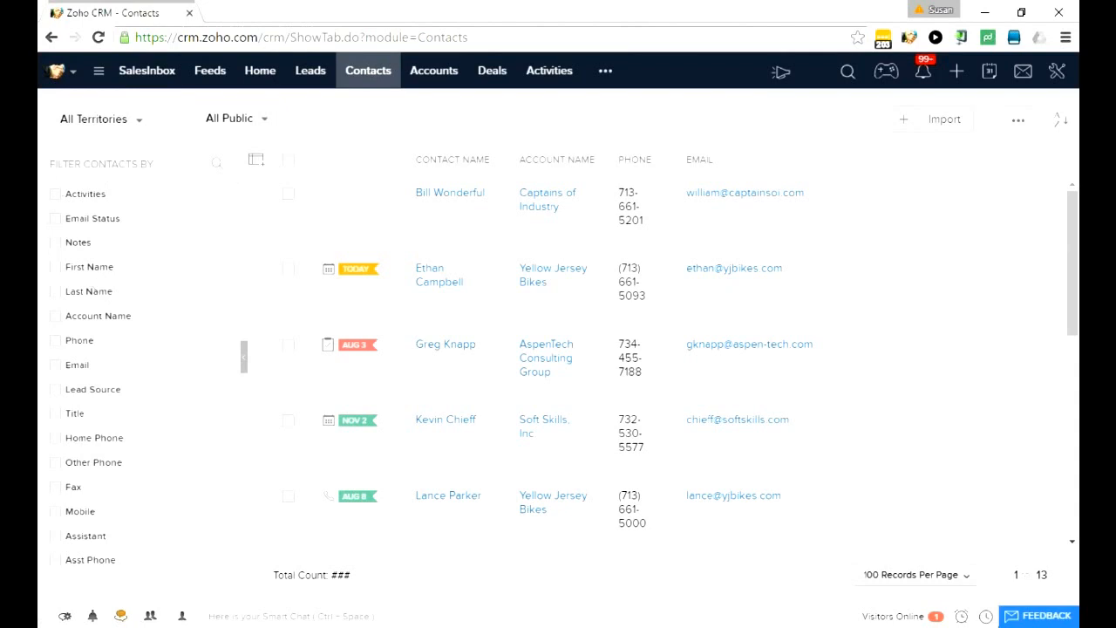
{"action": "mouse_move", "coordinate": [988, 617]}
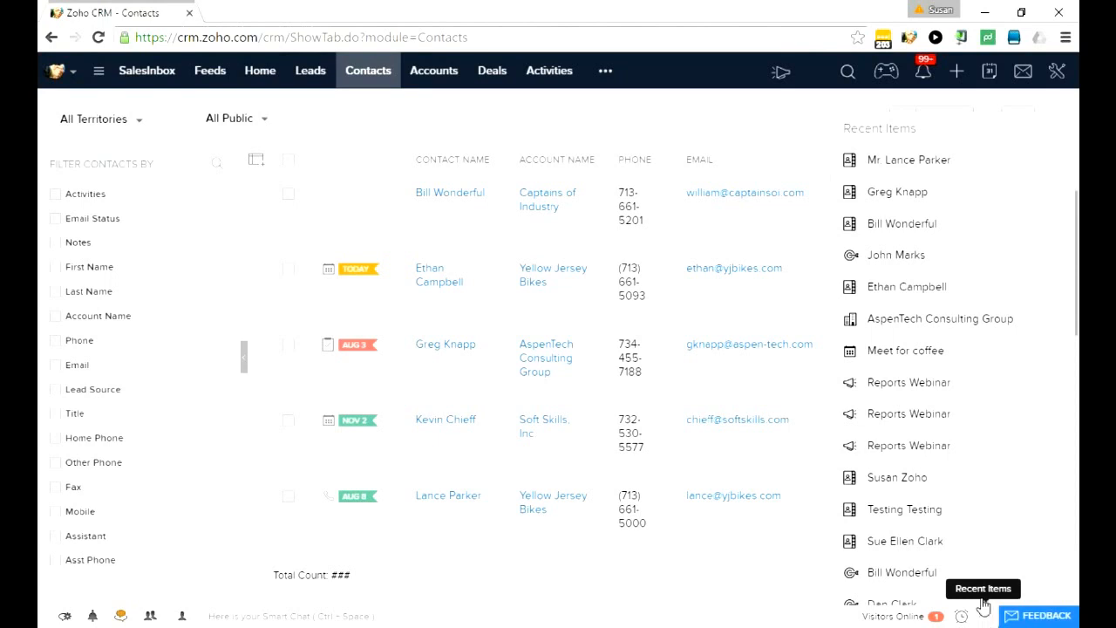
{"action": "mouse_move", "coordinate": [919, 164]}
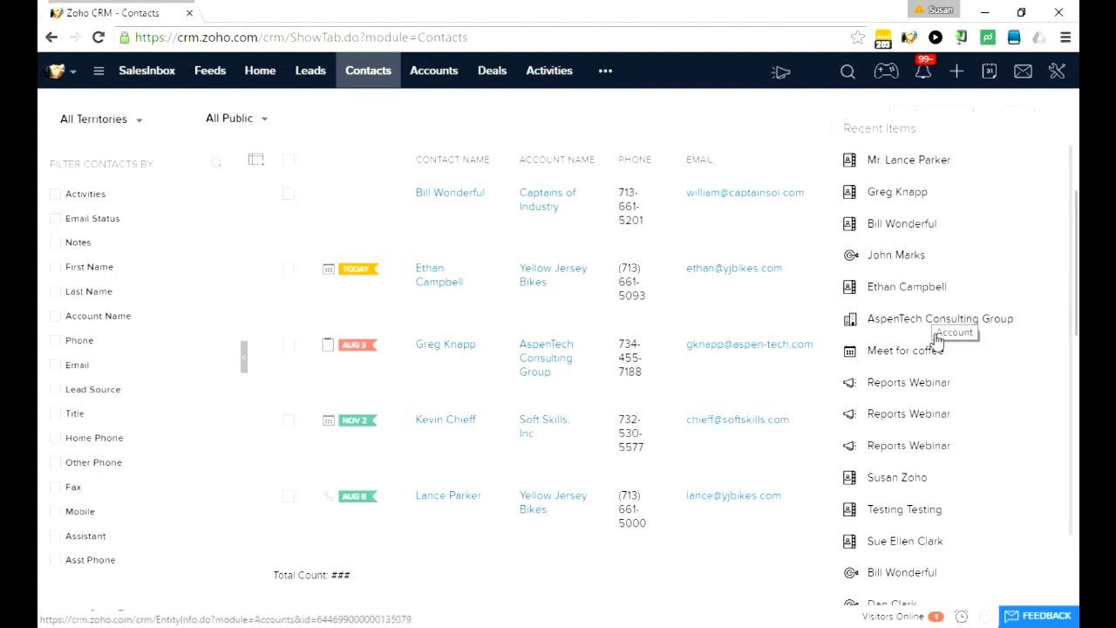
{"action": "left_click", "coordinate": [430, 273]}
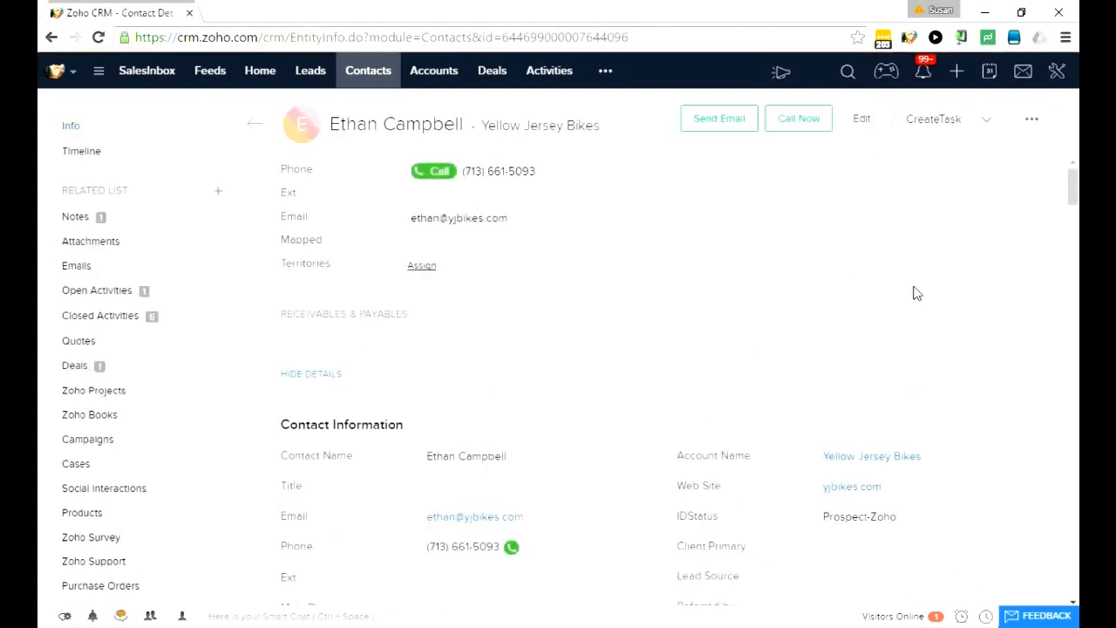
{"action": "left_click", "coordinate": [367, 69]}
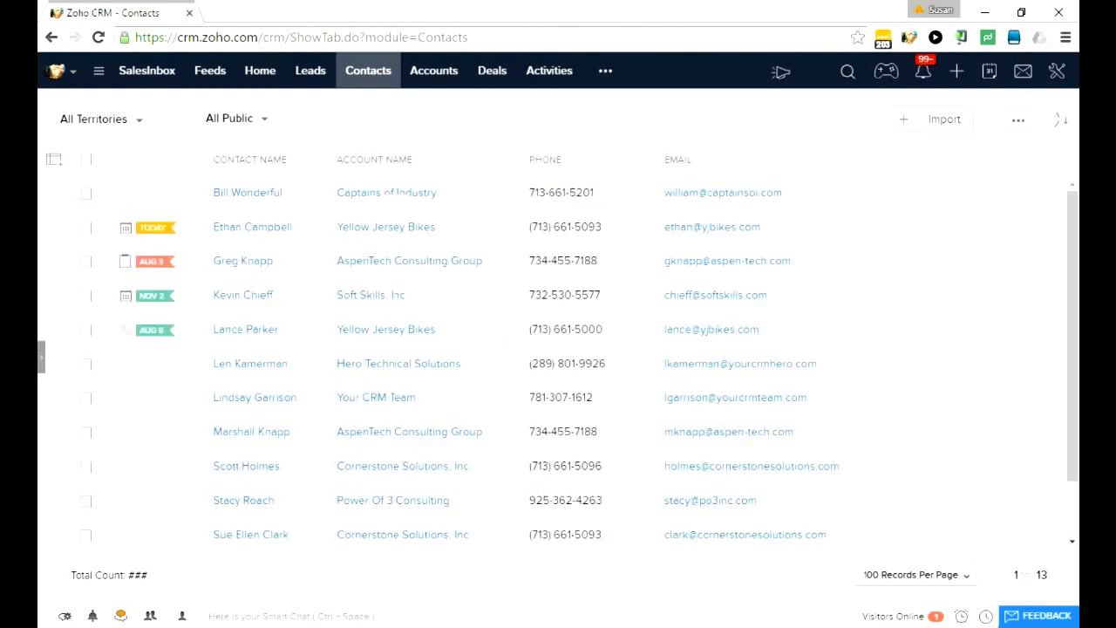
{"action": "mouse_move", "coordinate": [252, 337]}
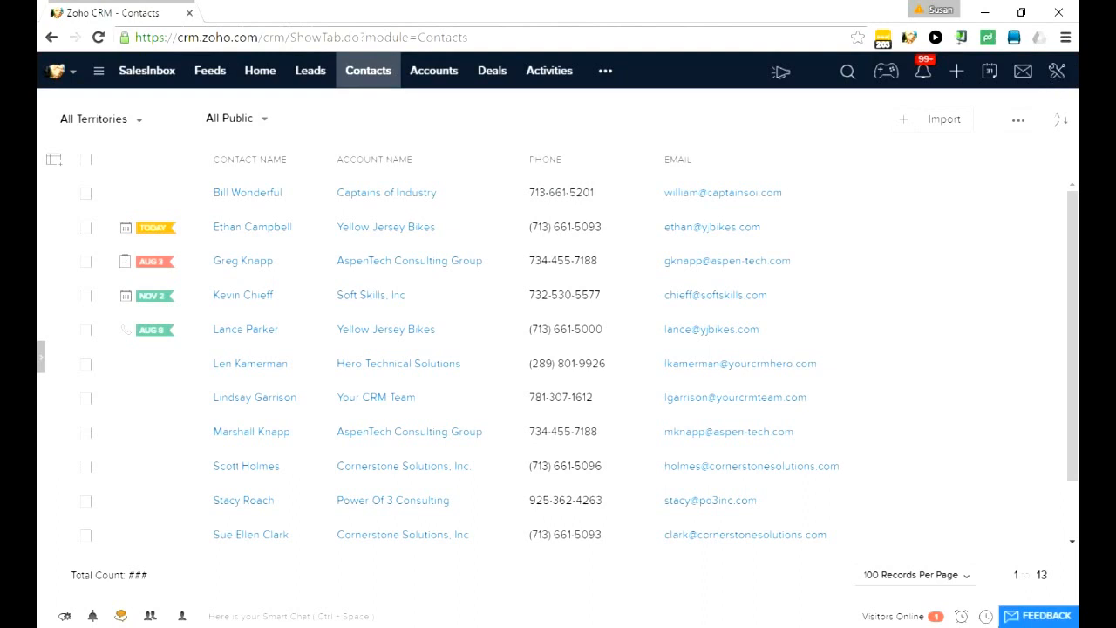
{"action": "mouse_move", "coordinate": [1051, 93]}
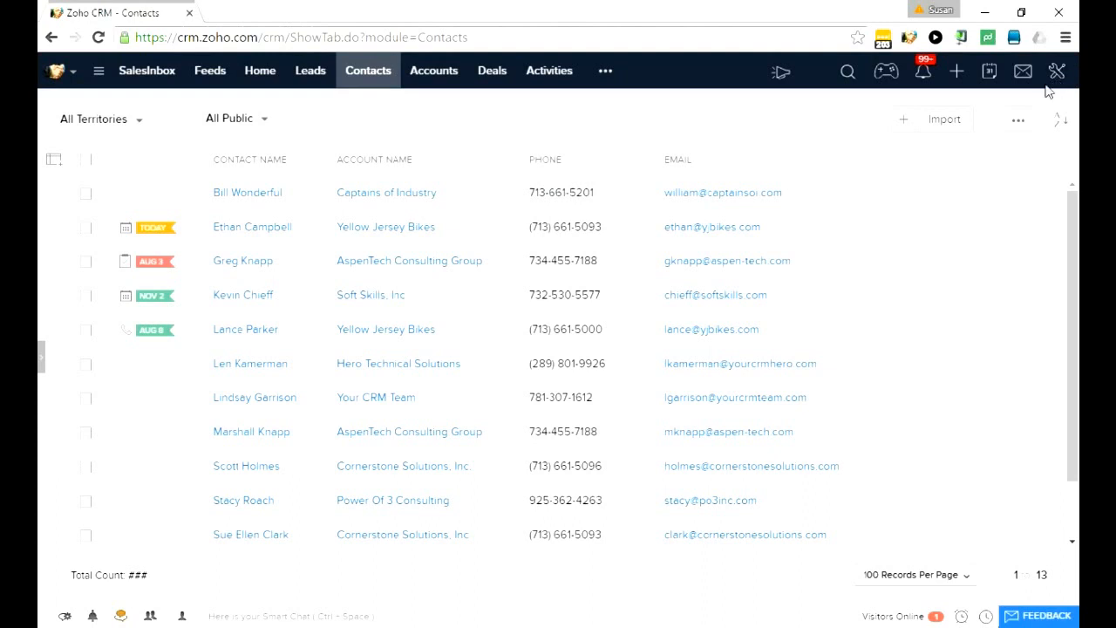
- Go to the Setup page through the top-right tools menu
{"action": "left_click", "coordinate": [1057, 70]}
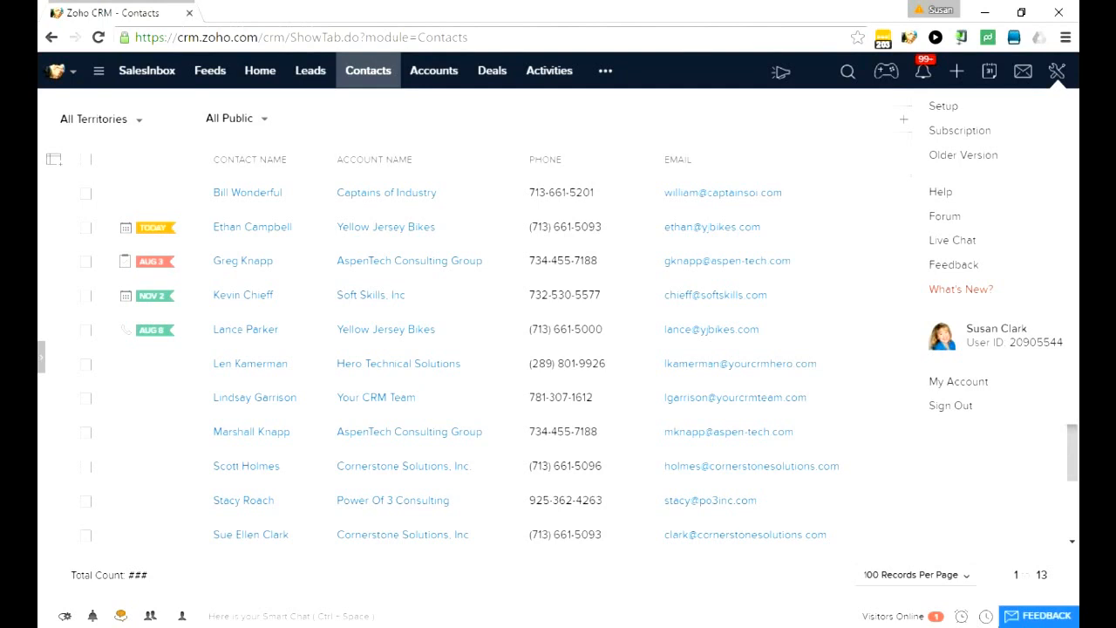
{"action": "mouse_move", "coordinate": [951, 111]}
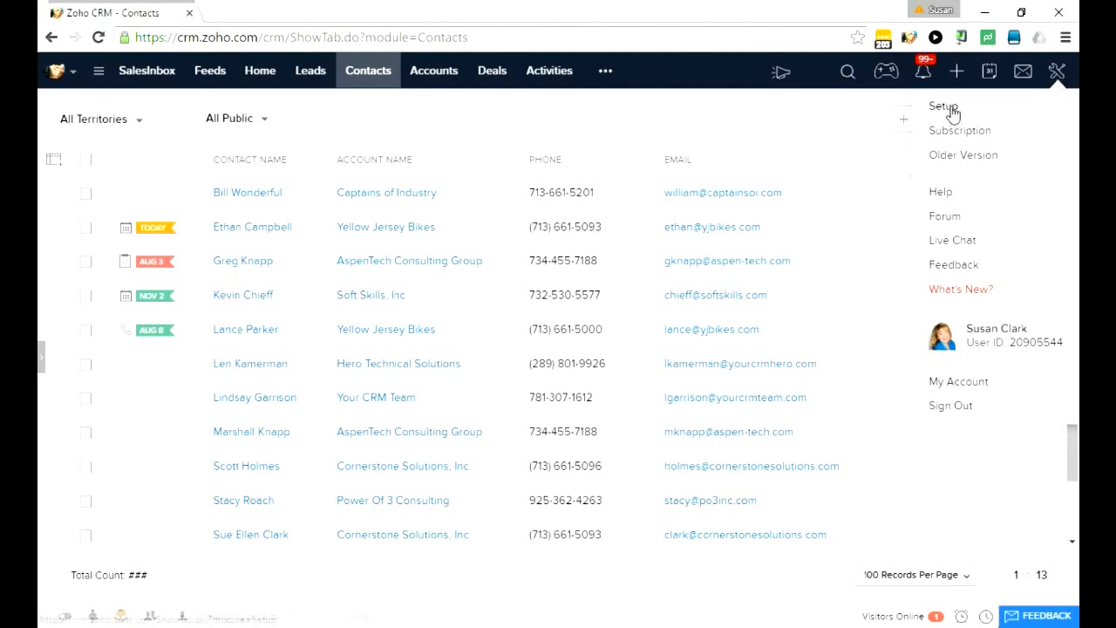
{"action": "left_click", "coordinate": [942, 106]}
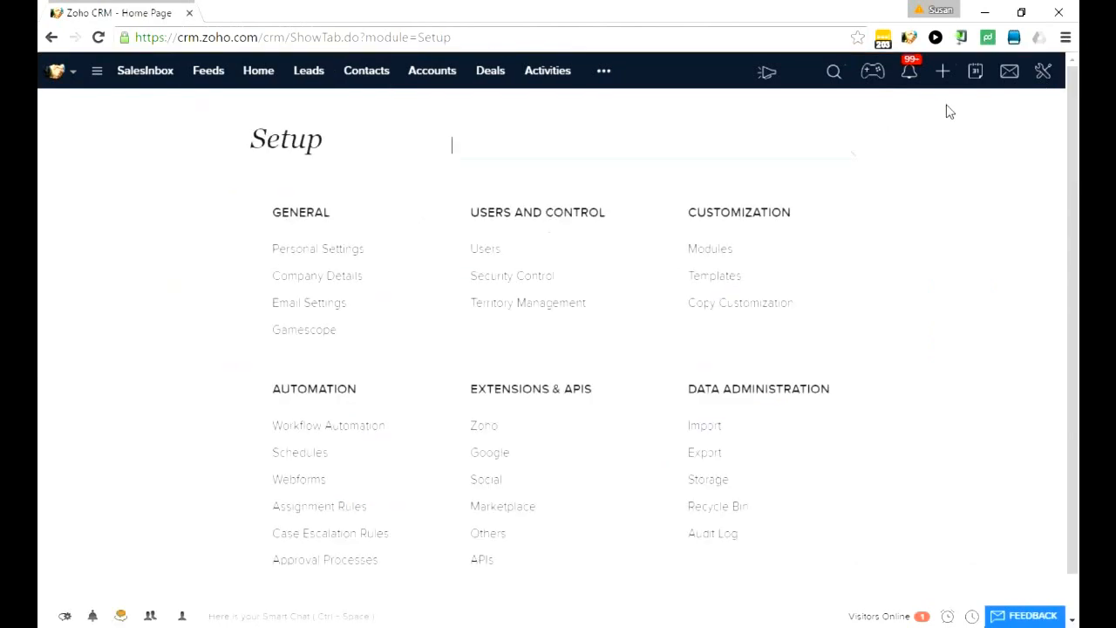
{"action": "mouse_move", "coordinate": [962, 189]}
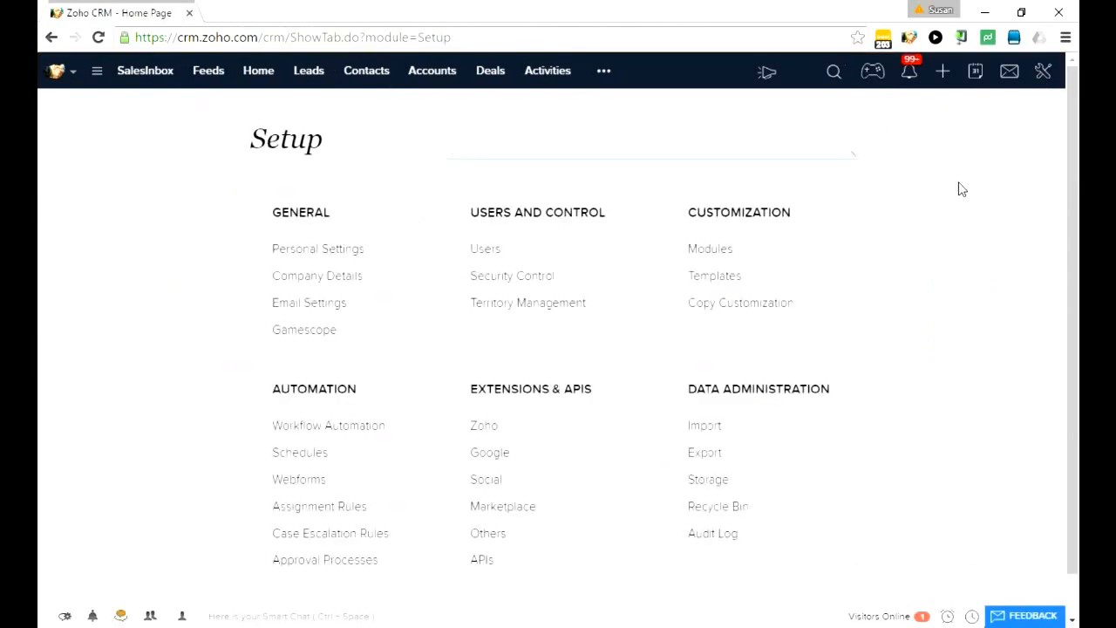
{"action": "mouse_move", "coordinate": [964, 201]}
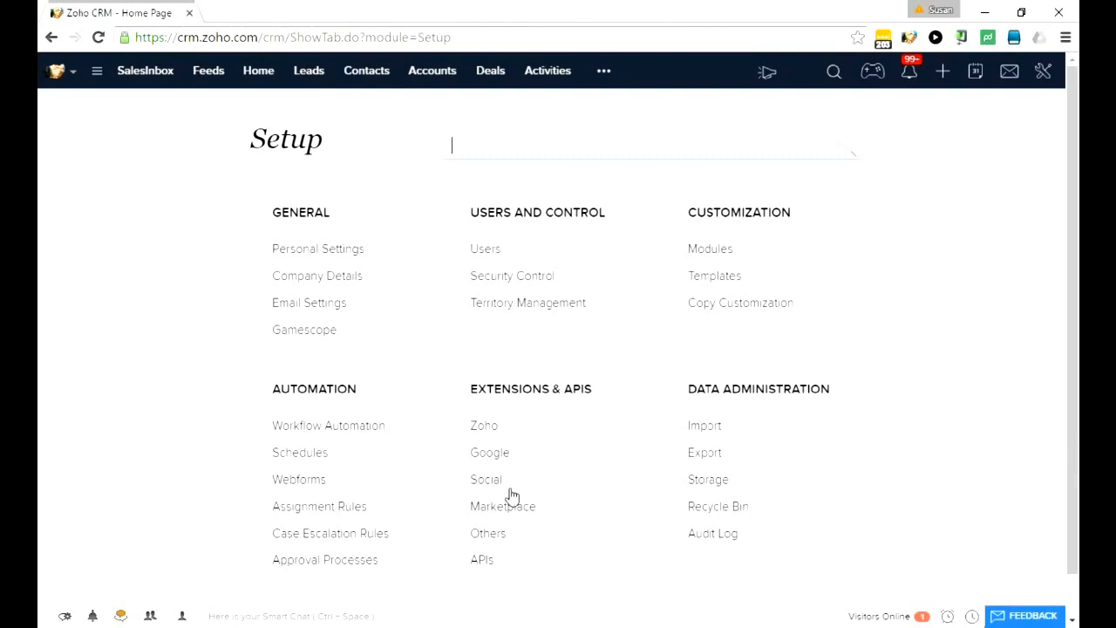
{"action": "mouse_move", "coordinate": [494, 514]}
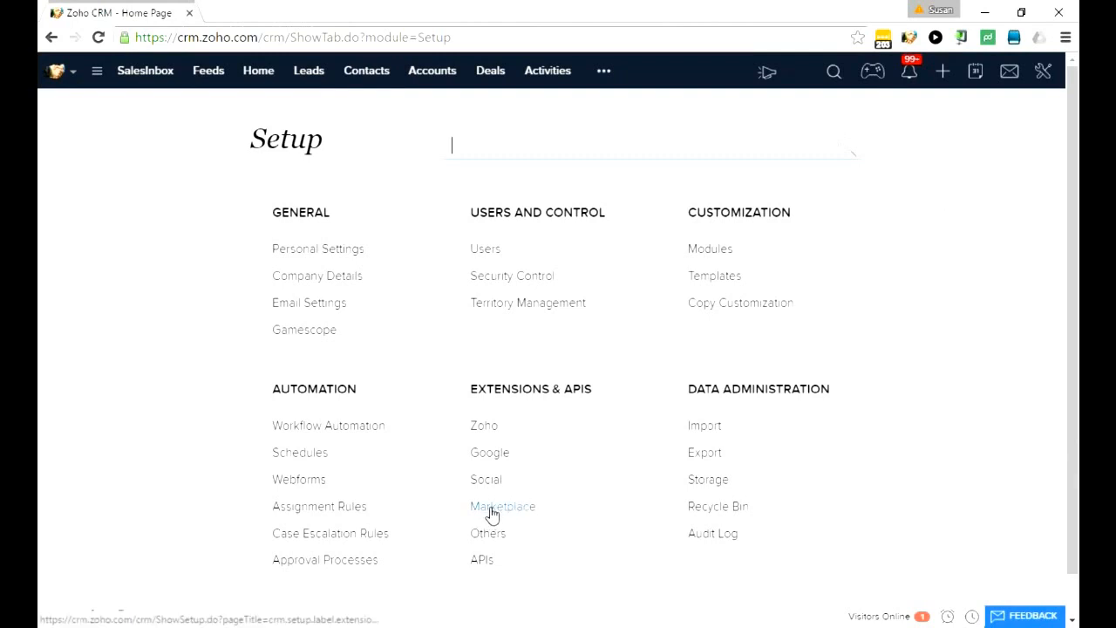
- Open the Marketplace's All Extensions catalogue and scroll down to GoToMeeting, Box and Adobe Sign
{"action": "left_click", "coordinate": [502, 505]}
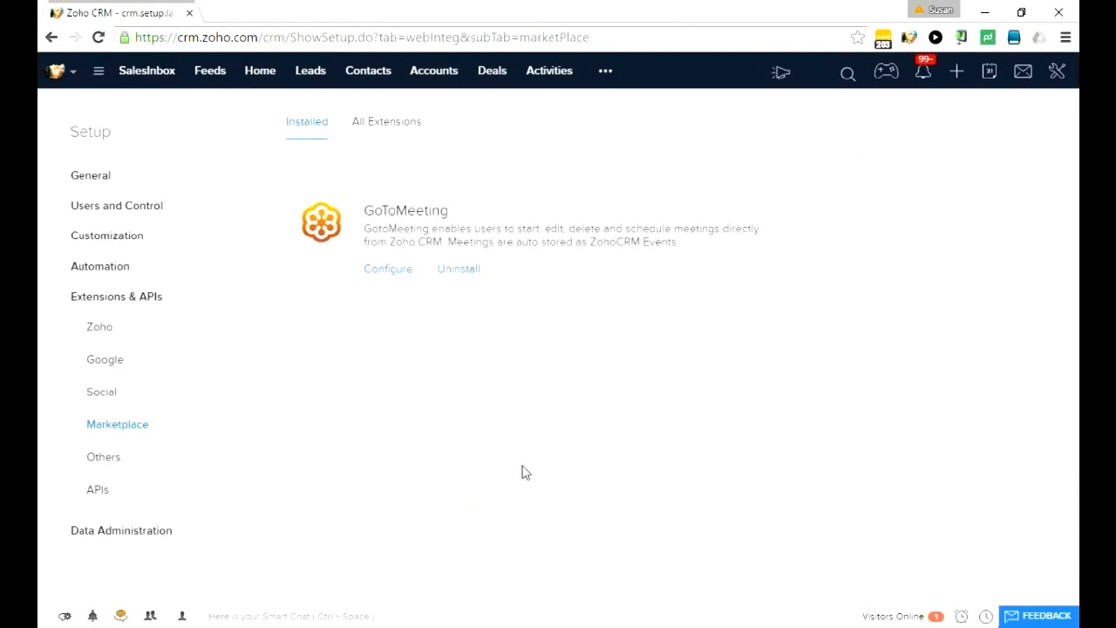
{"action": "mouse_move", "coordinate": [484, 391]}
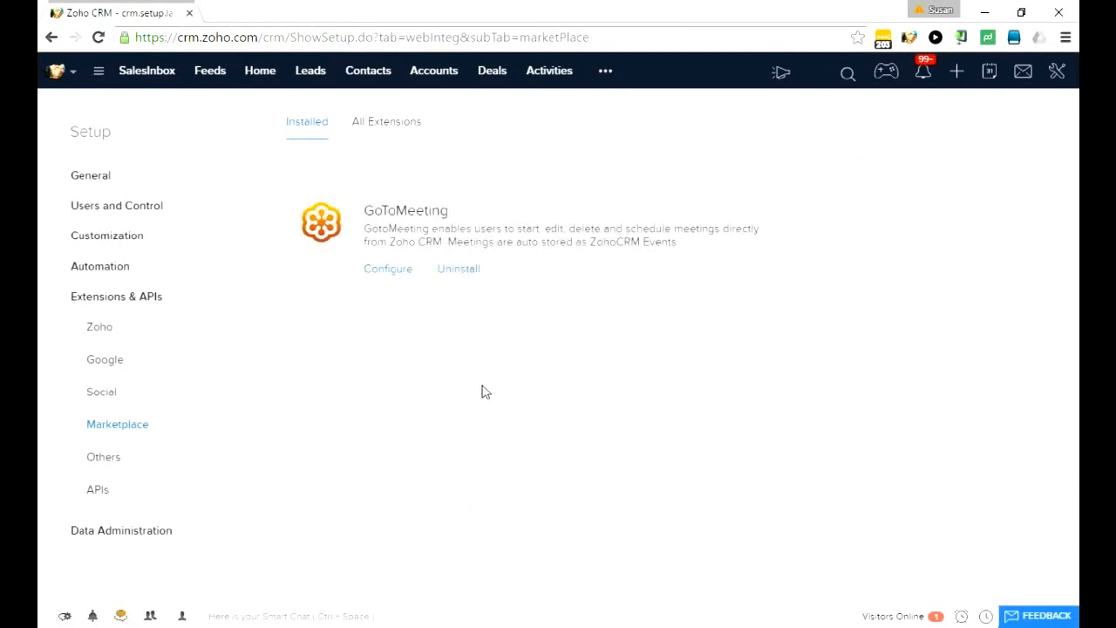
{"action": "left_click", "coordinate": [386, 121]}
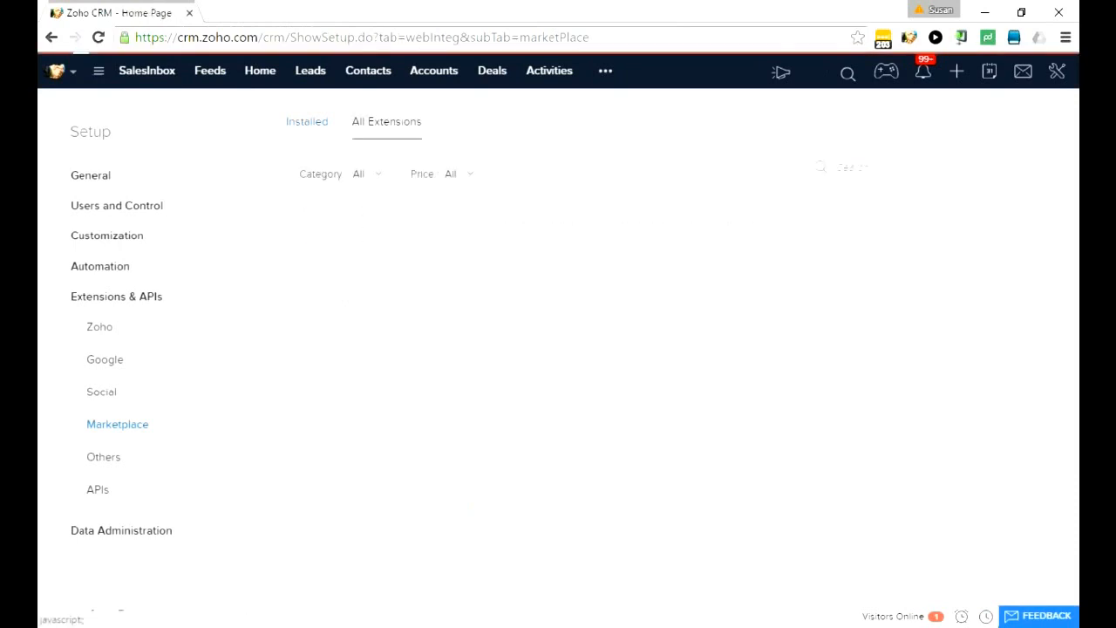
{"action": "left_click", "coordinate": [386, 121]}
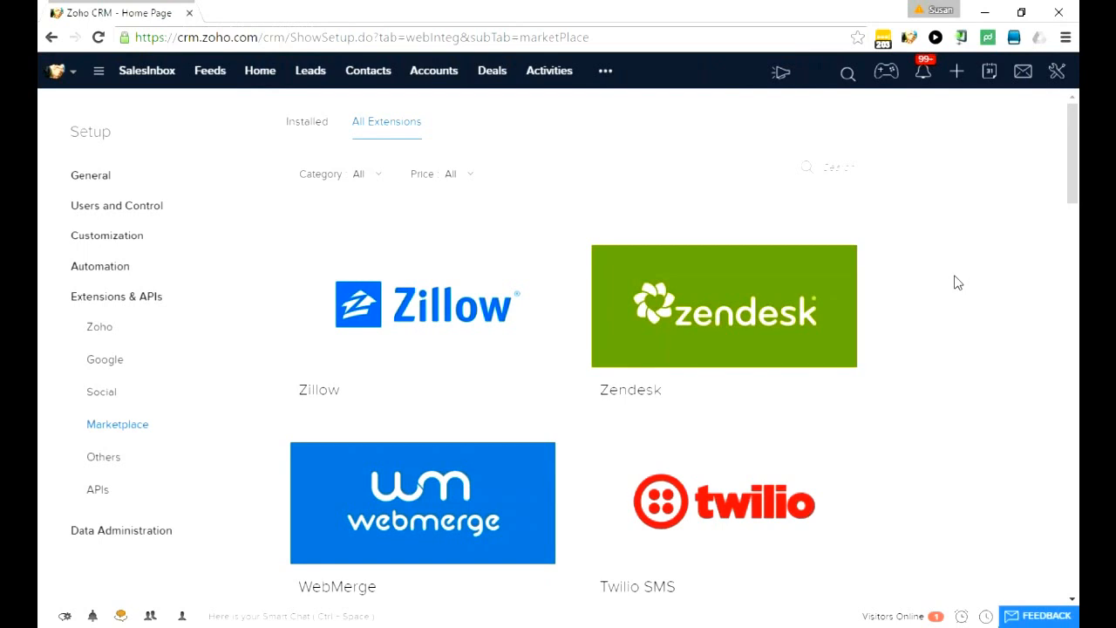
{"action": "scroll", "scroll_direction": "down", "scroll_amount": 3}
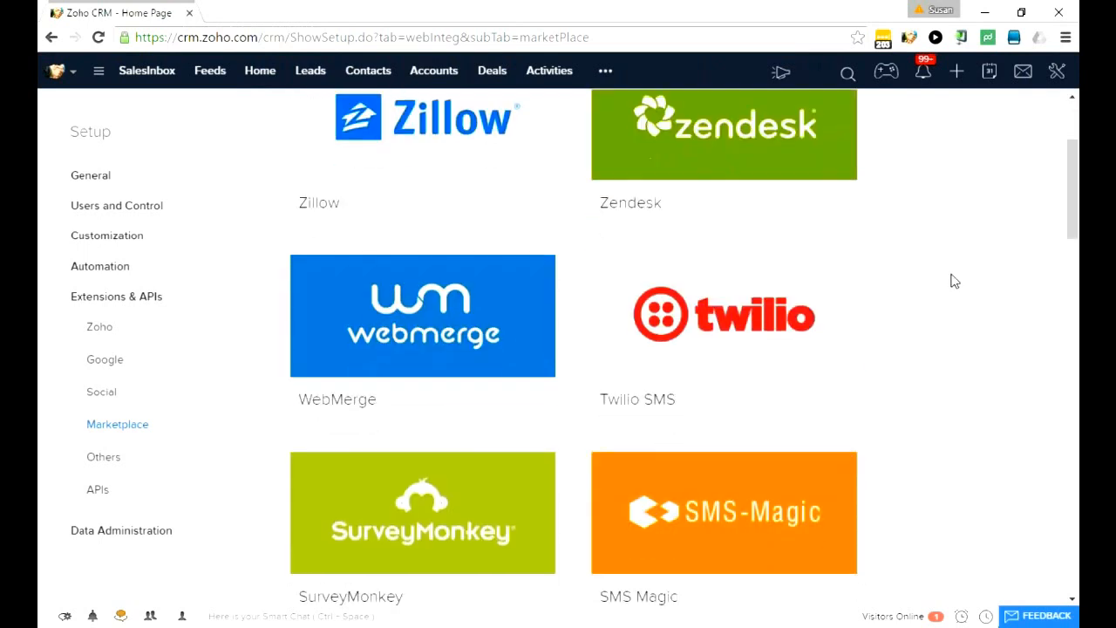
{"action": "scroll", "scroll_direction": "down", "scroll_amount": 3}
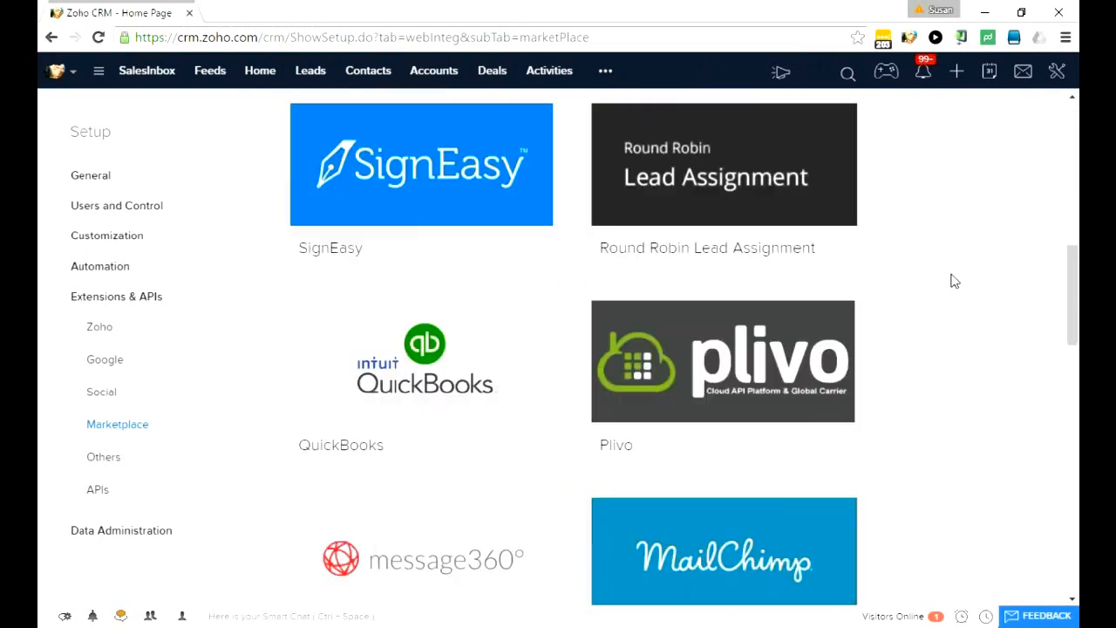
{"action": "scroll", "scroll_direction": "down", "scroll_amount": 3}
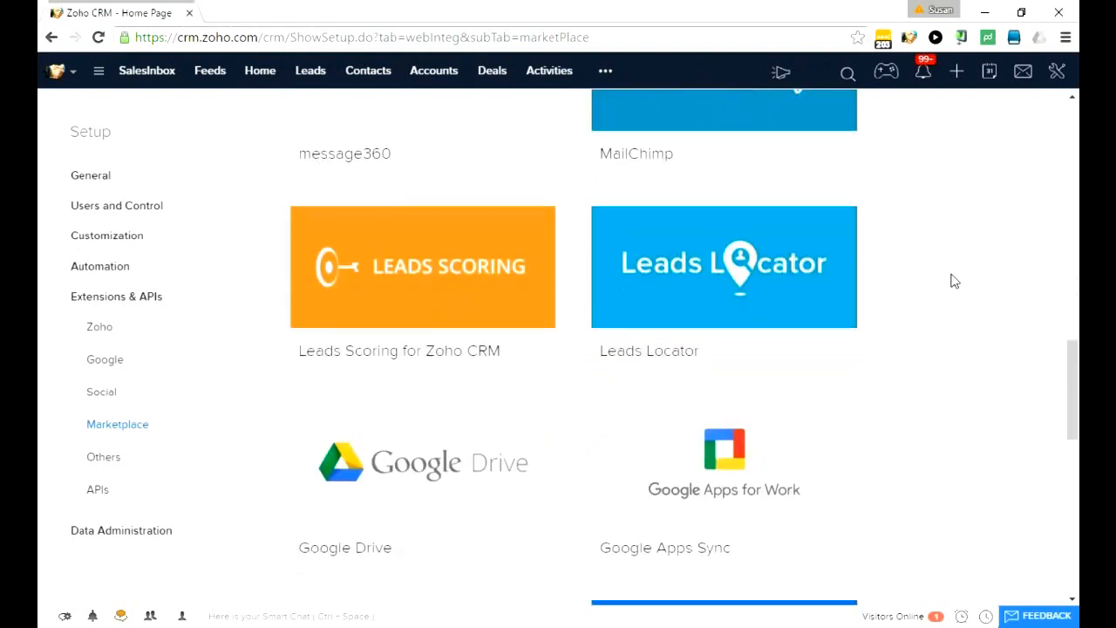
{"action": "scroll", "scroll_direction": "down", "scroll_amount": 3}
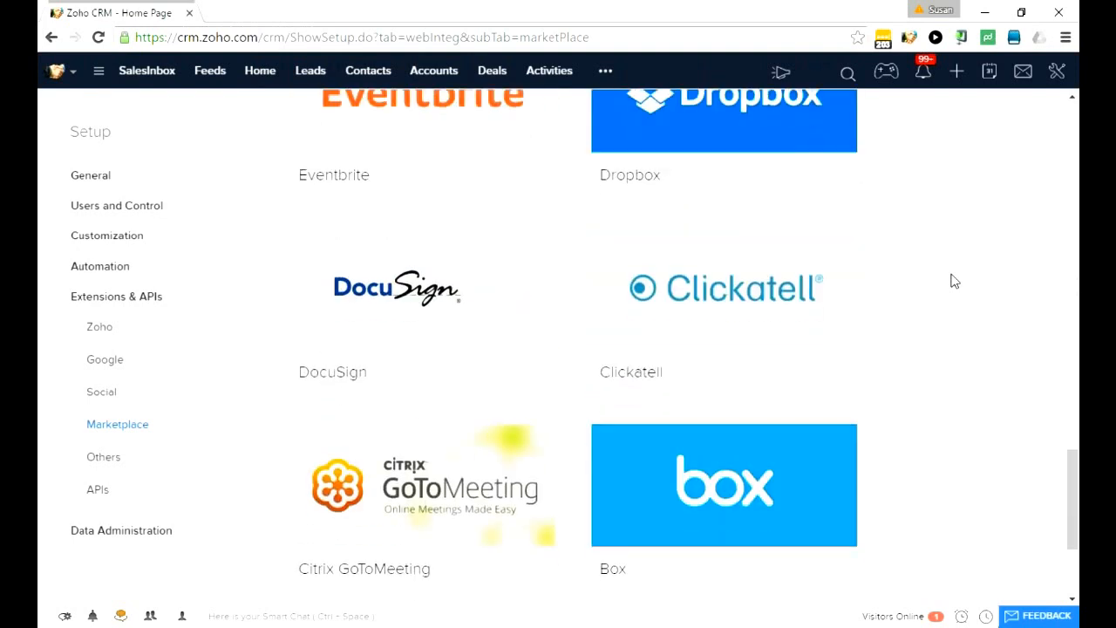
{"action": "scroll", "scroll_direction": "down", "scroll_amount": 3}
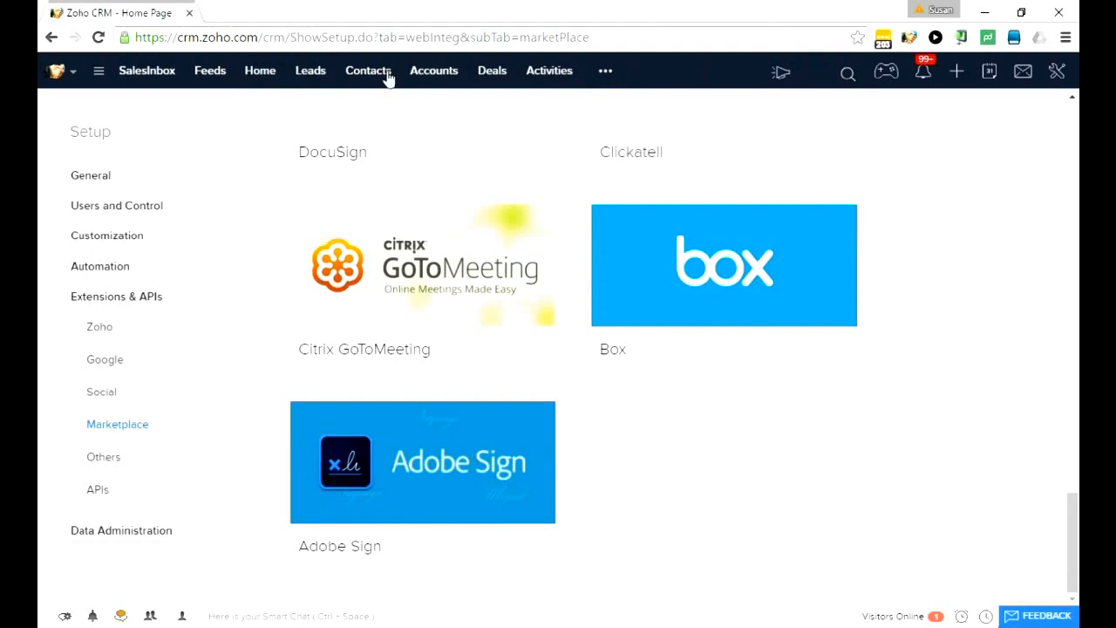
{"action": "left_click", "coordinate": [368, 71]}
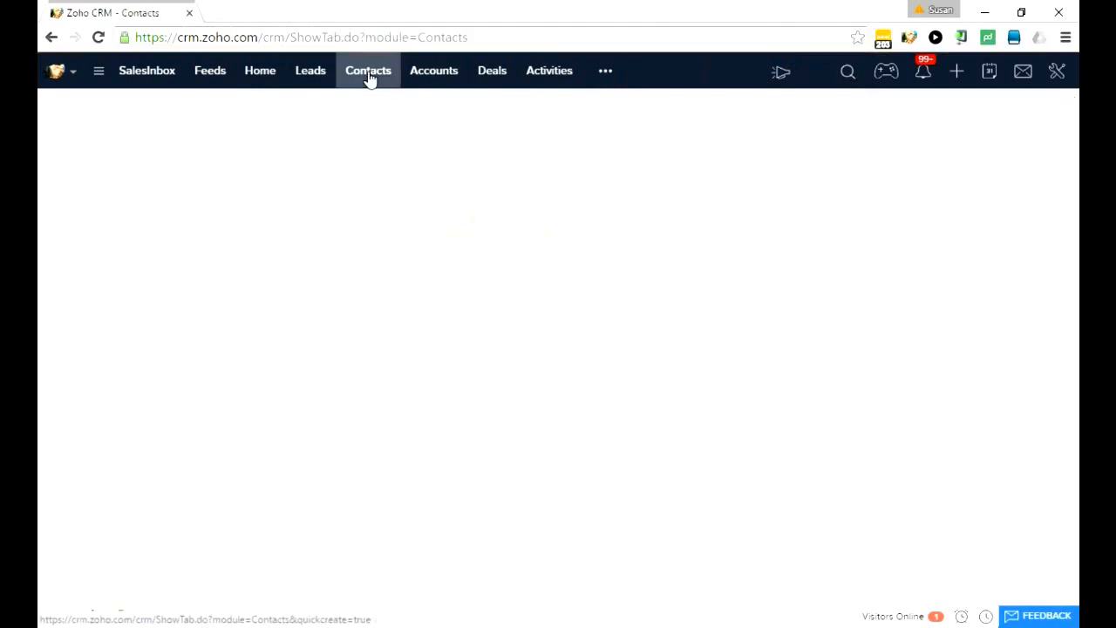
{"action": "left_click", "coordinate": [367, 70]}
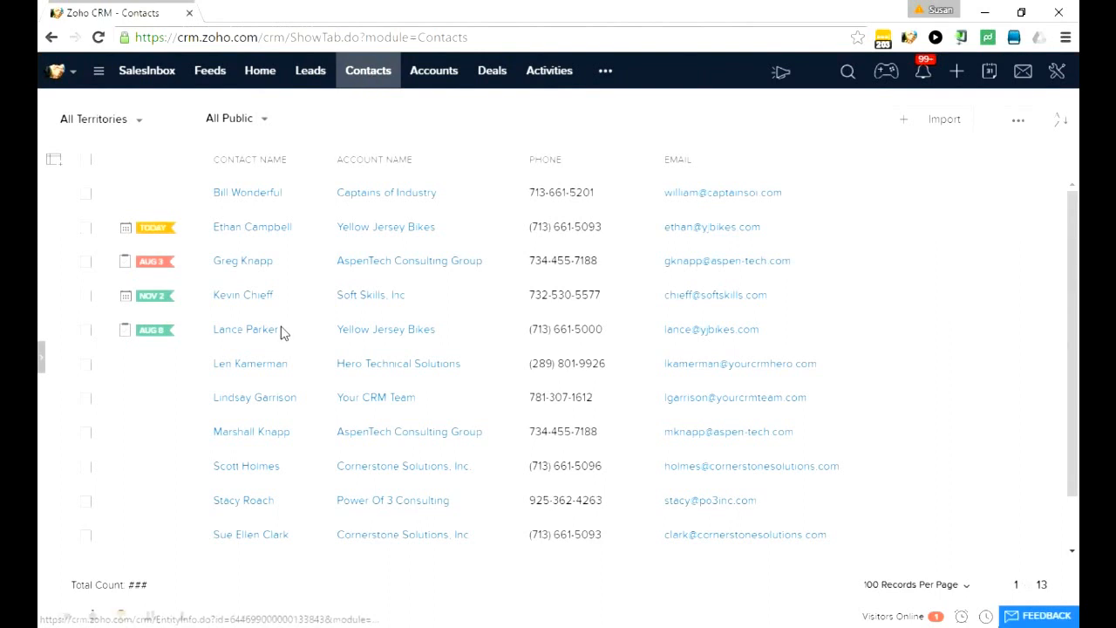
{"action": "left_click", "coordinate": [245, 330]}
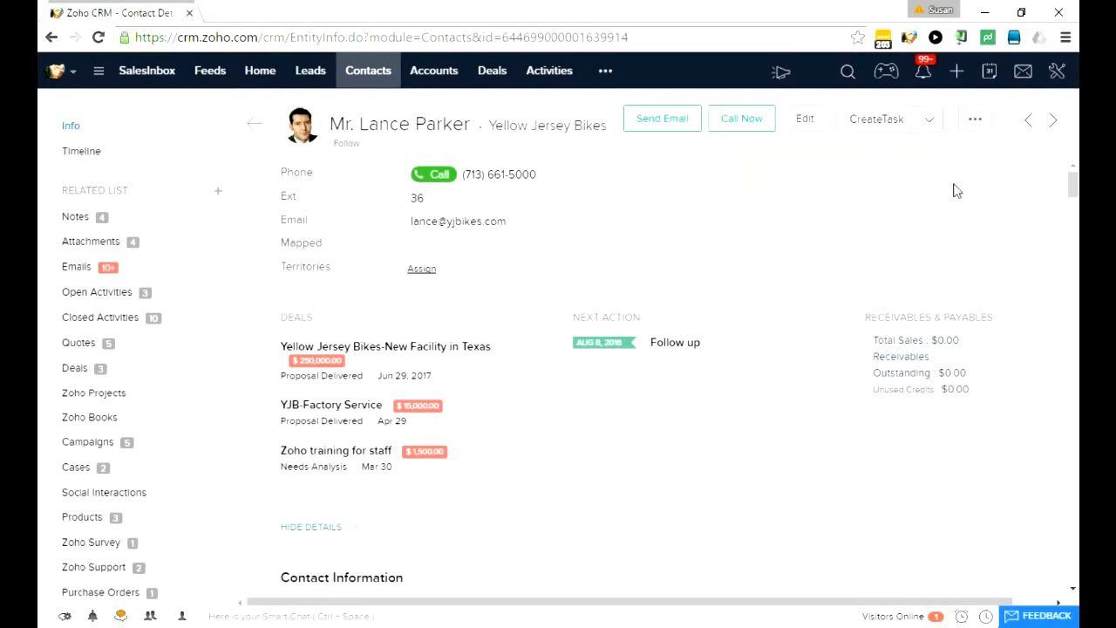
{"action": "mouse_move", "coordinate": [933, 126]}
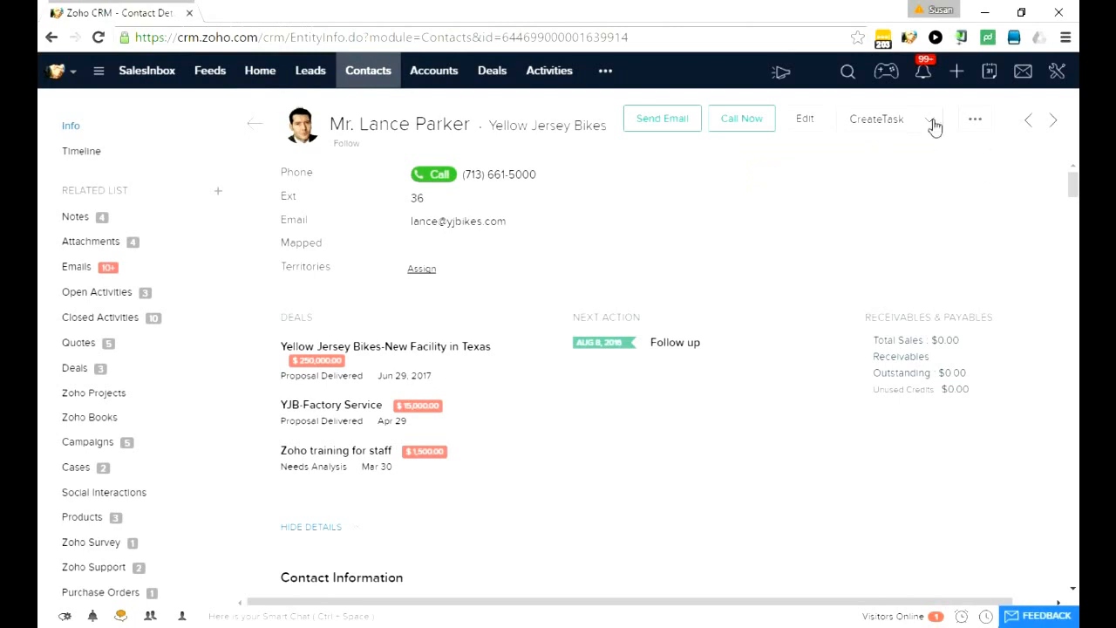
{"action": "left_click", "coordinate": [931, 119]}
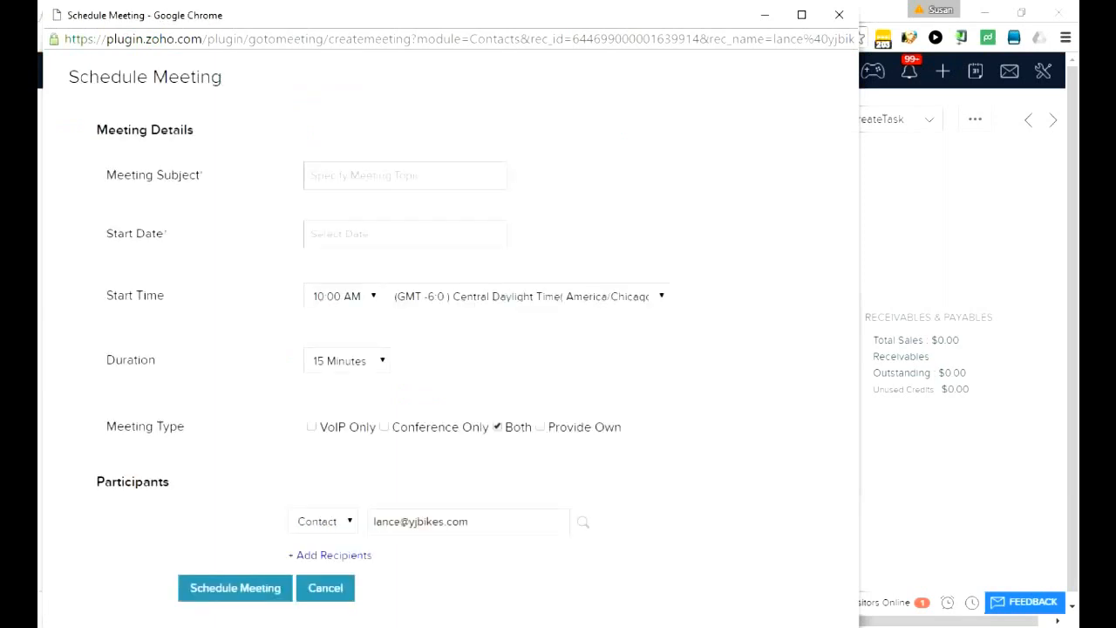
{"action": "mouse_move", "coordinate": [517, 195]}
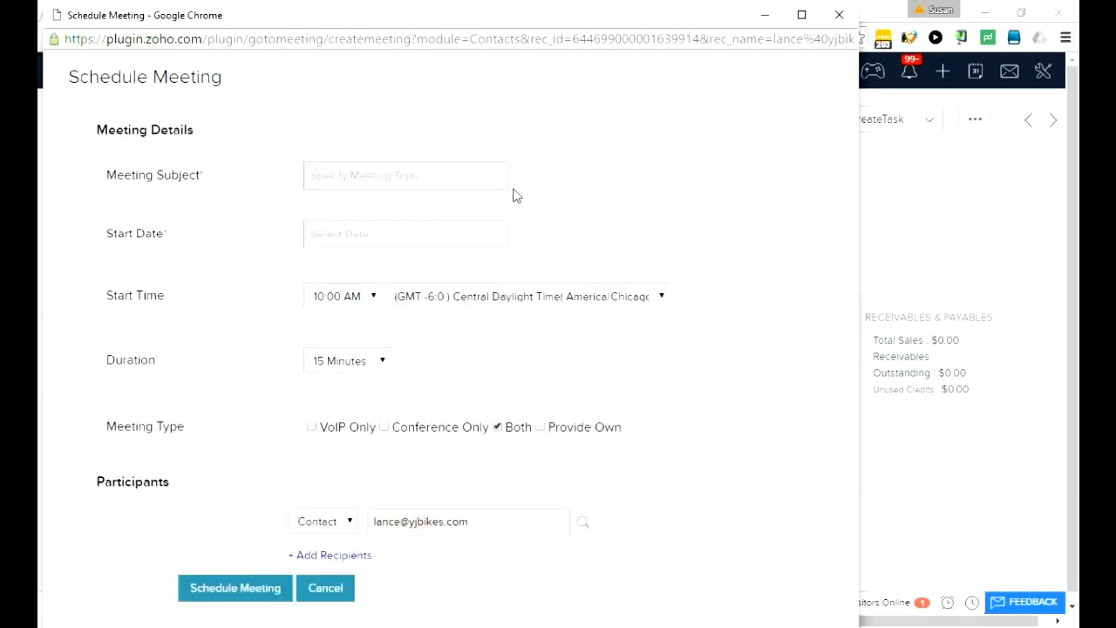
{"action": "mouse_move", "coordinate": [535, 313]}
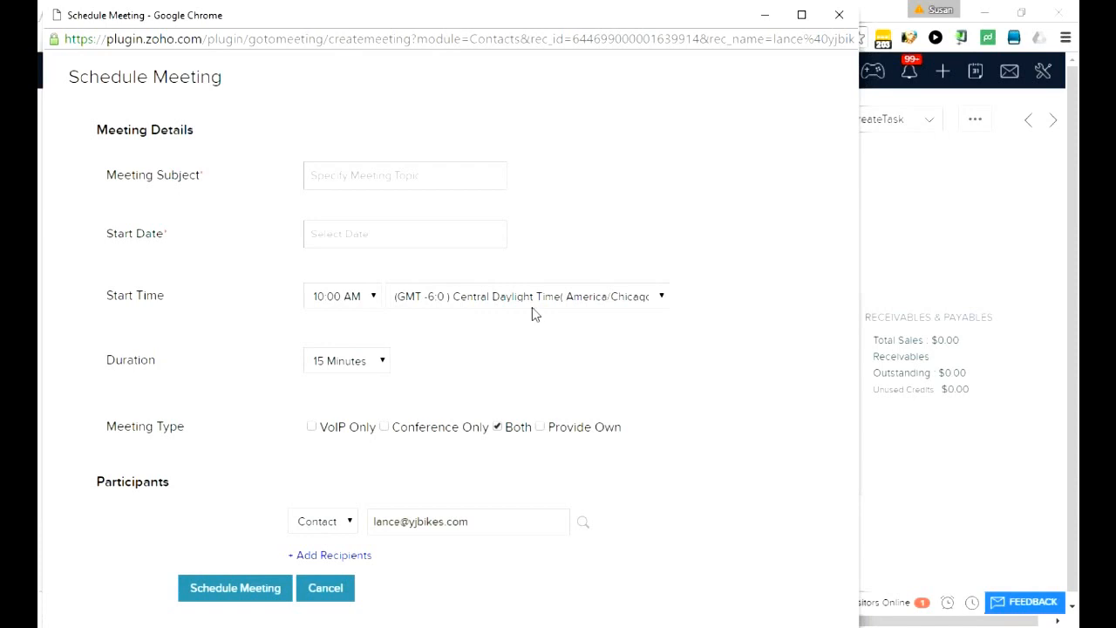
{"action": "mouse_move", "coordinate": [660, 433]}
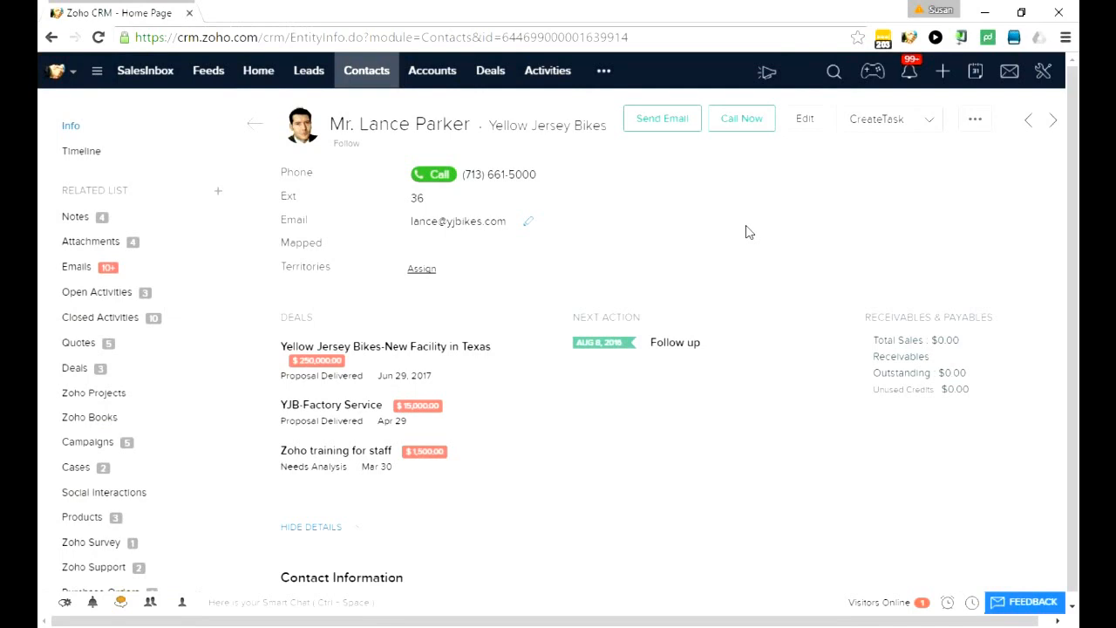
{"action": "mouse_move", "coordinate": [764, 225]}
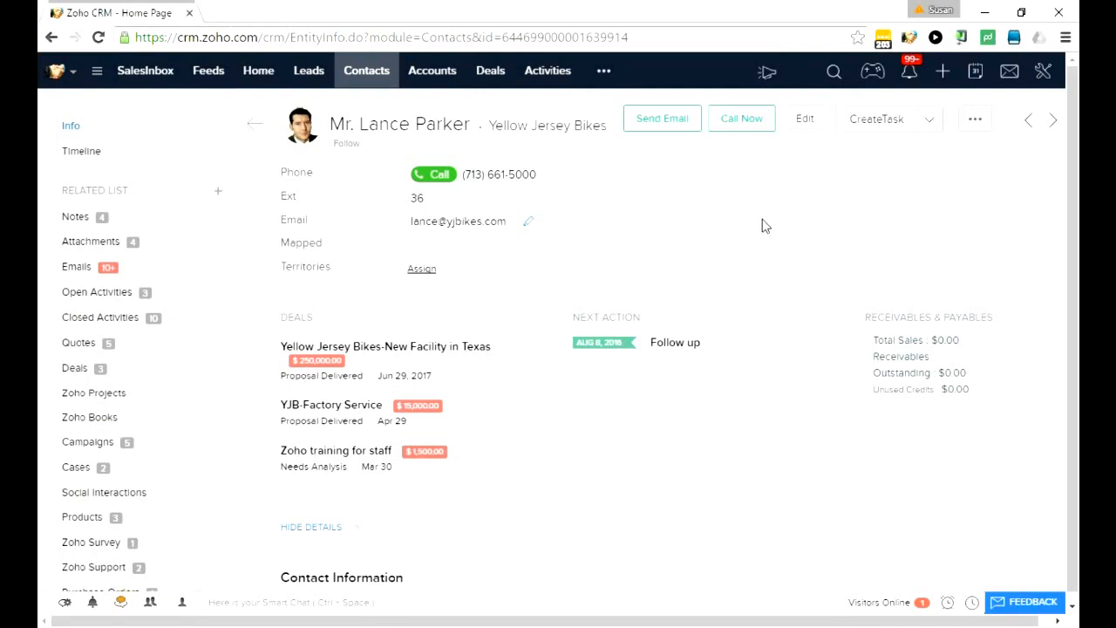
{"action": "mouse_move", "coordinate": [319, 77]}
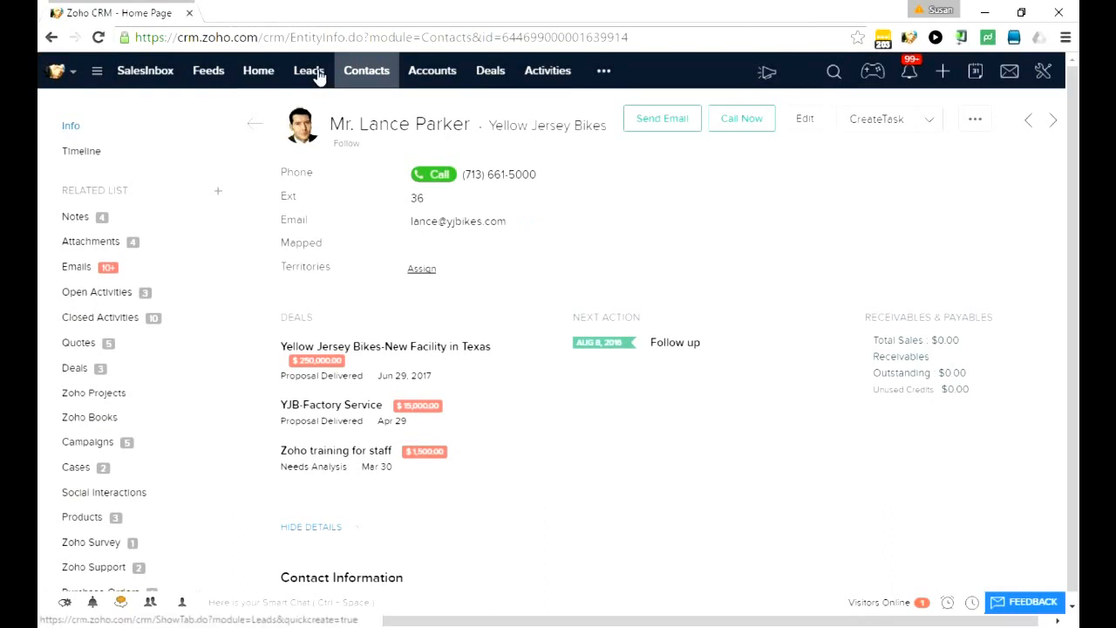
- Go to Leads and start a new lead showing Brokers and Standard layouts
{"action": "left_click", "coordinate": [310, 70]}
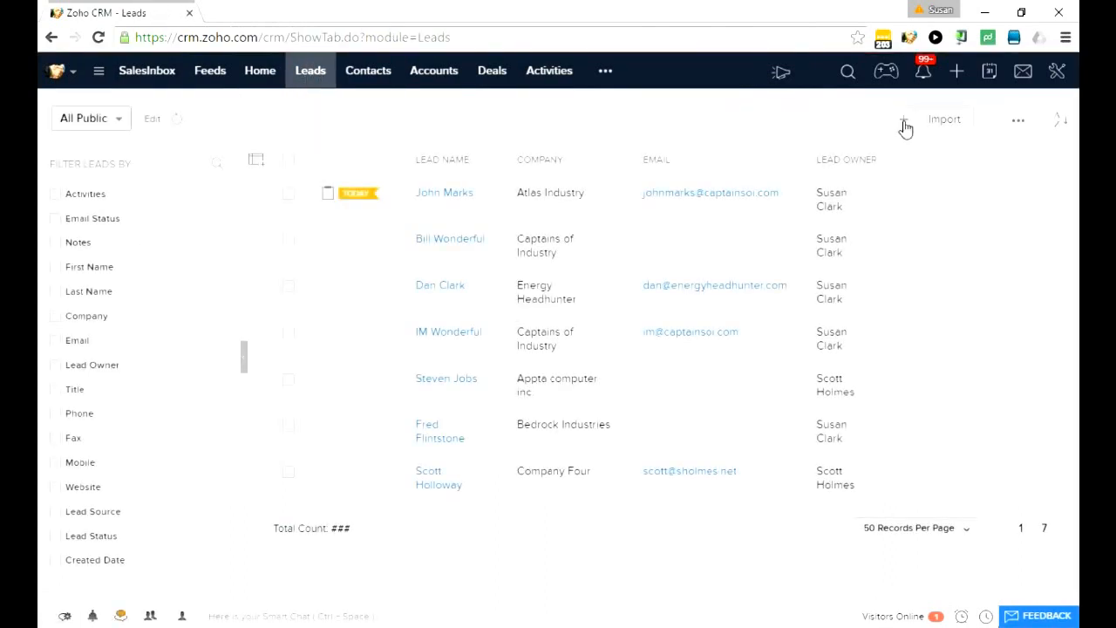
{"action": "left_click", "coordinate": [901, 120]}
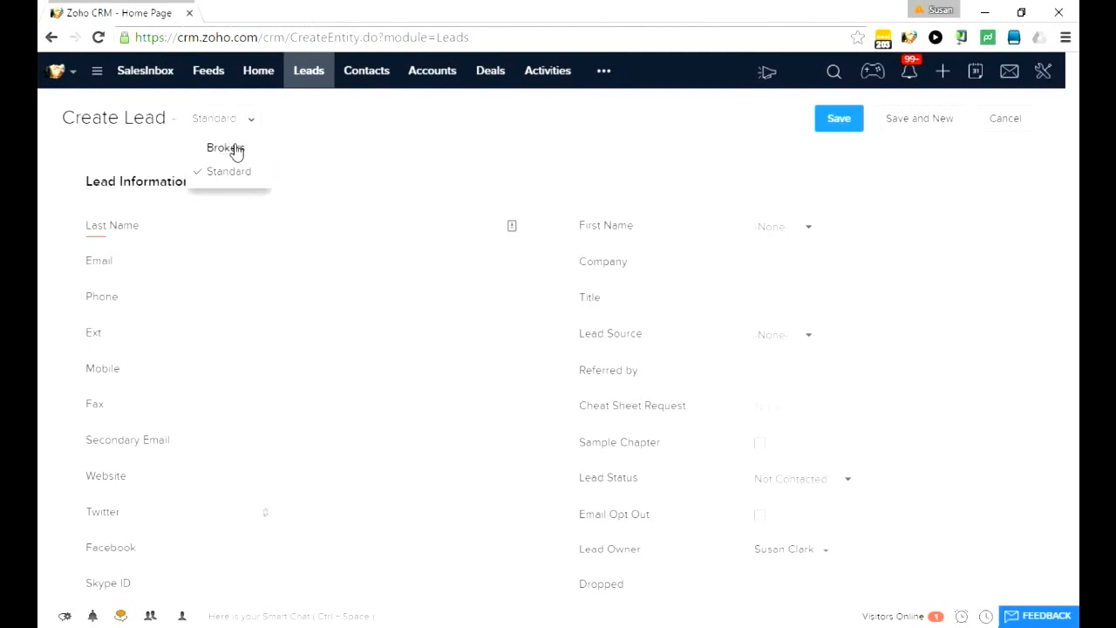
{"action": "mouse_move", "coordinate": [373, 154]}
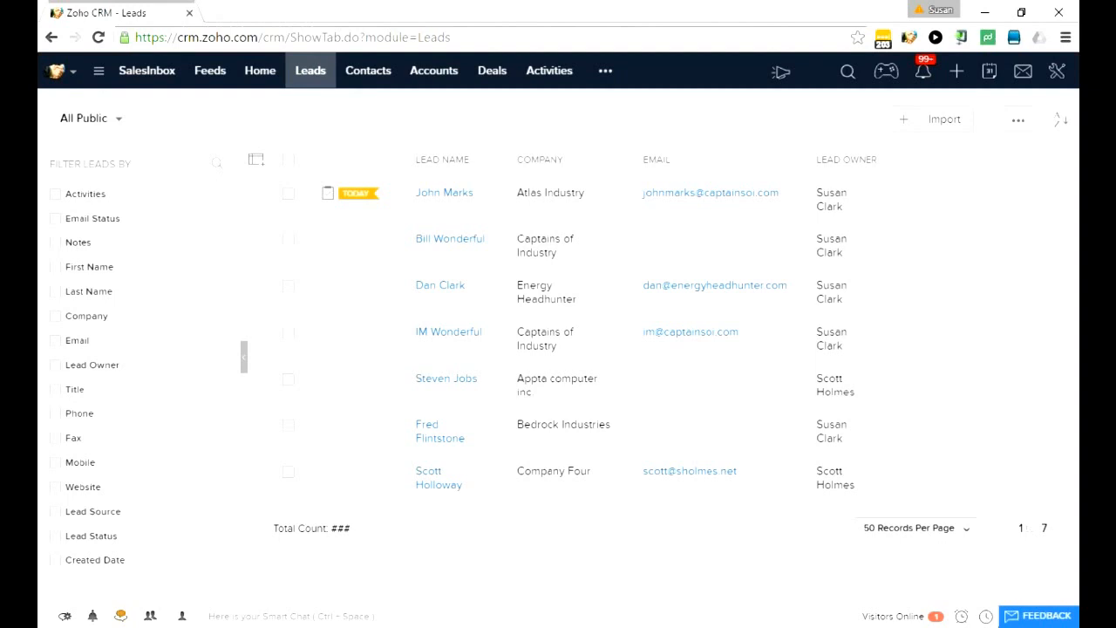
{"action": "mouse_move", "coordinate": [789, 88]}
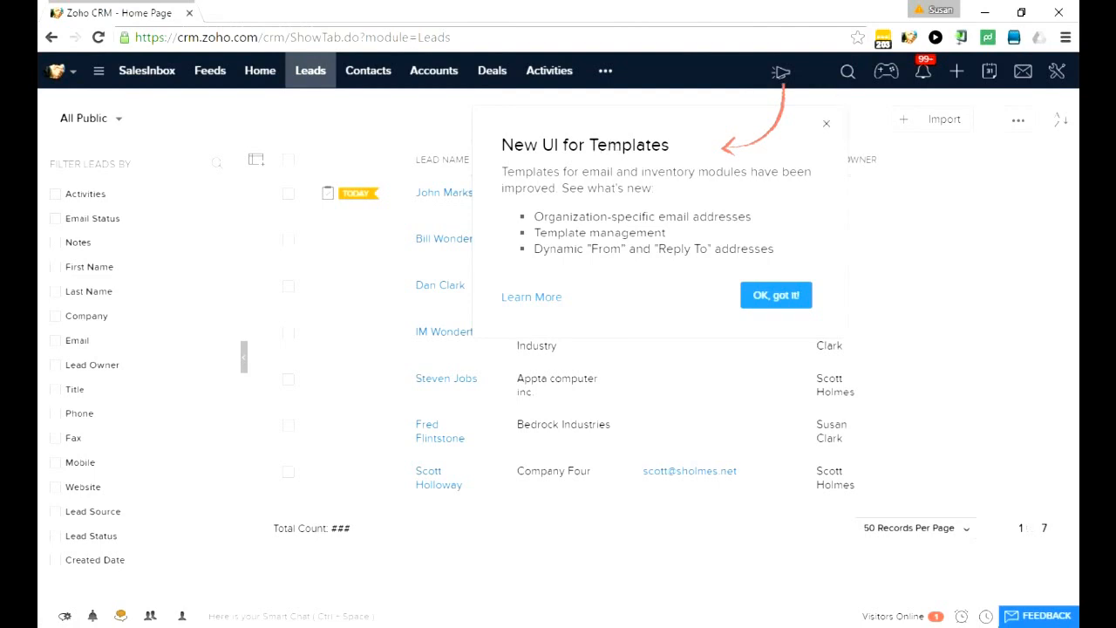
- Dismiss the templates popup, go to Home, and pick the ioh afoih task in My Today
{"action": "left_click", "coordinate": [775, 295]}
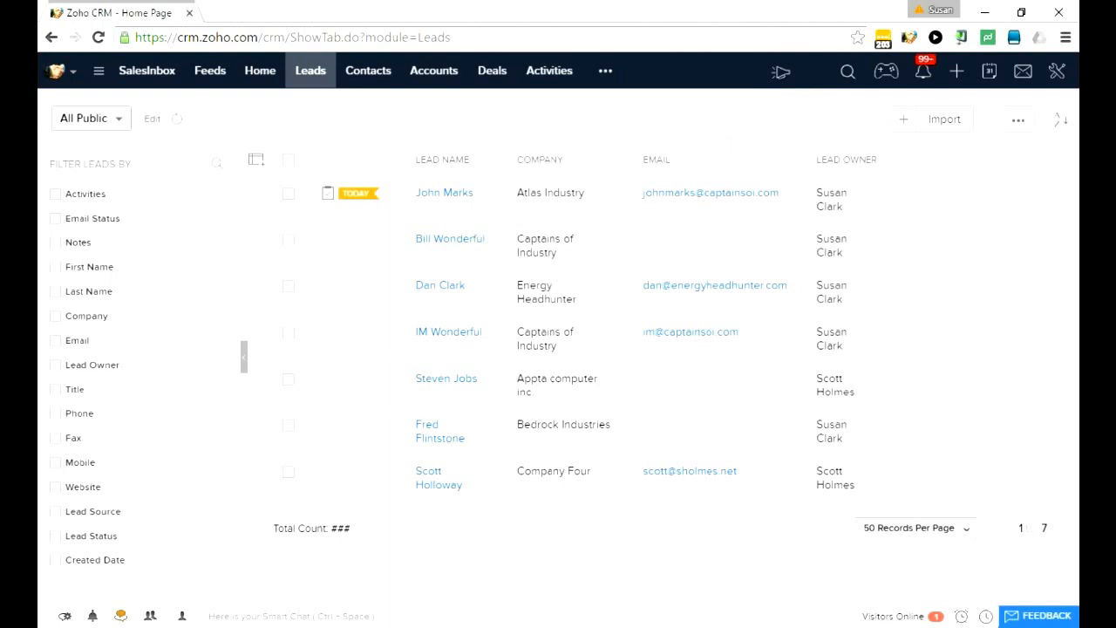
{"action": "mouse_move", "coordinate": [259, 75]}
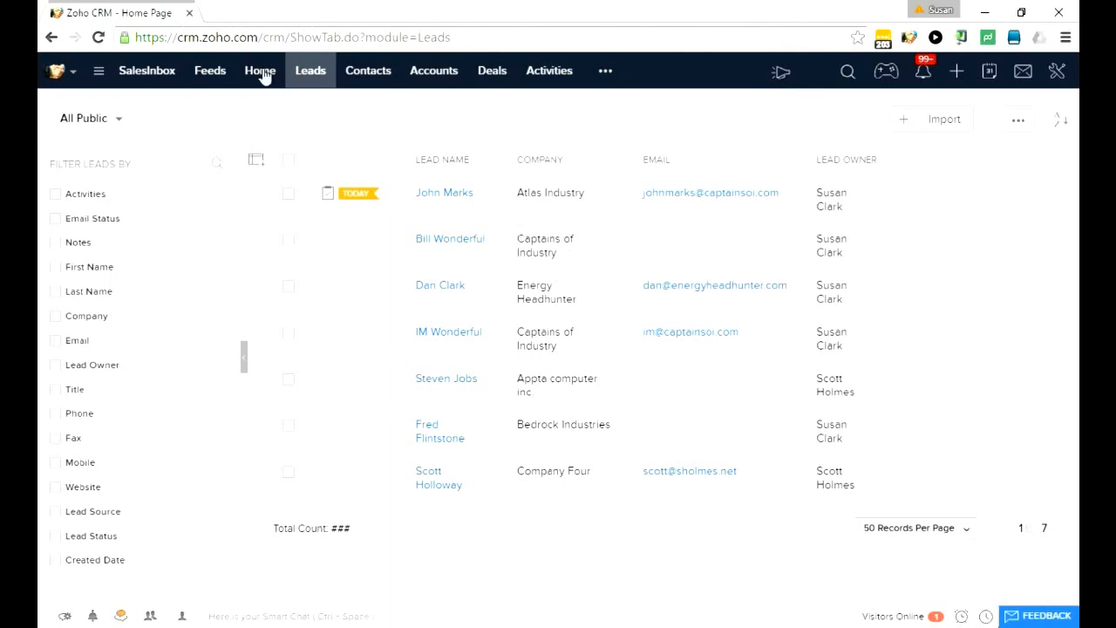
{"action": "left_click", "coordinate": [259, 70]}
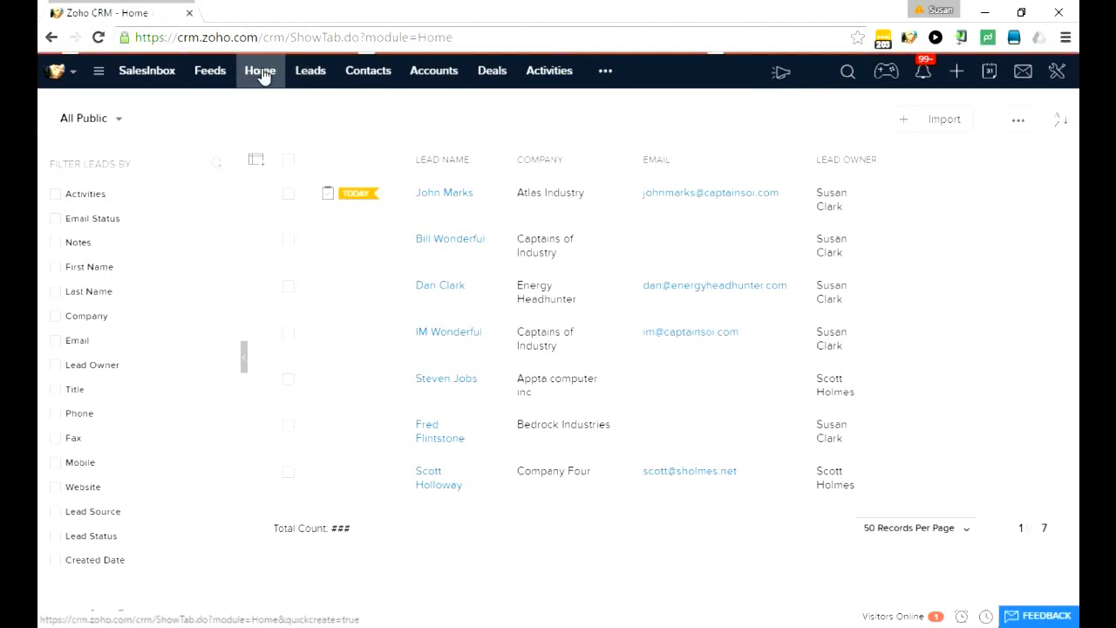
{"action": "left_click", "coordinate": [259, 70]}
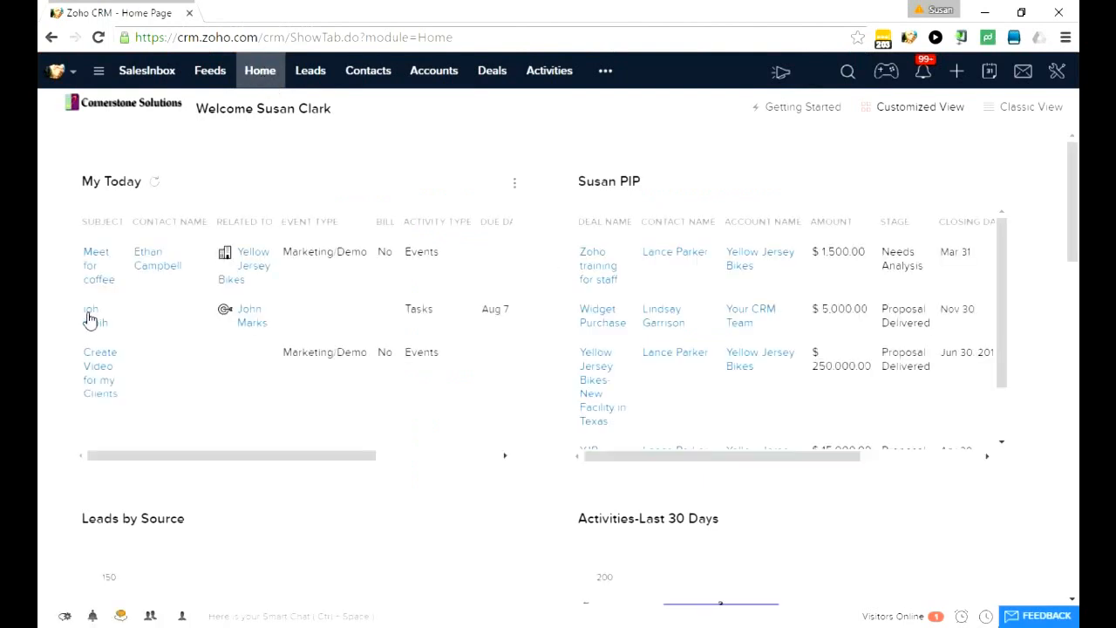
{"action": "mouse_move", "coordinate": [91, 329]}
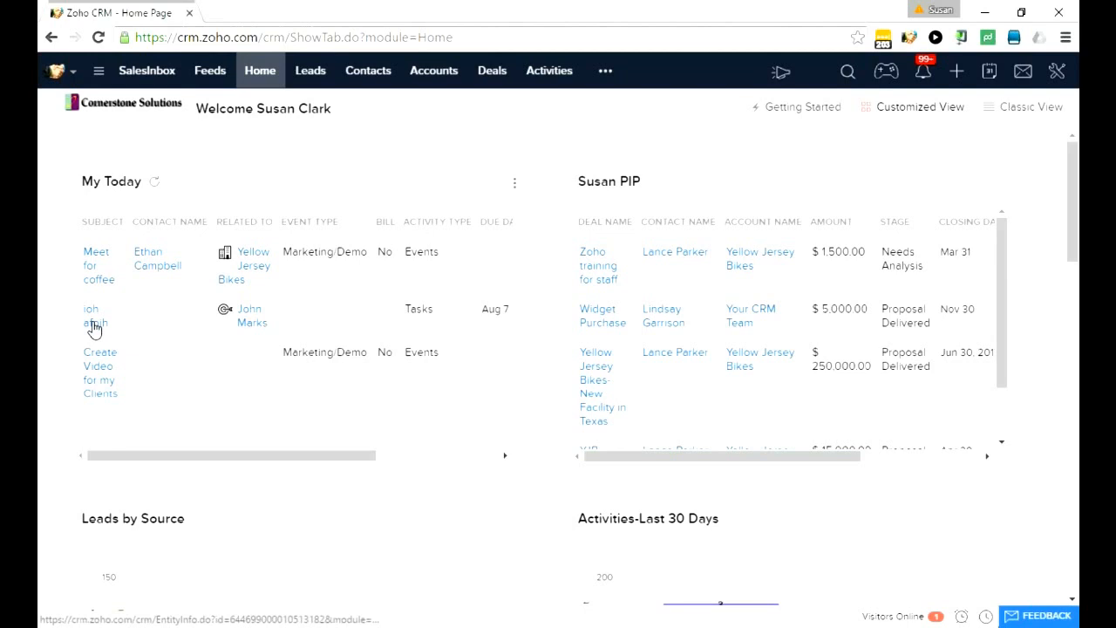
{"action": "left_click", "coordinate": [91, 316]}
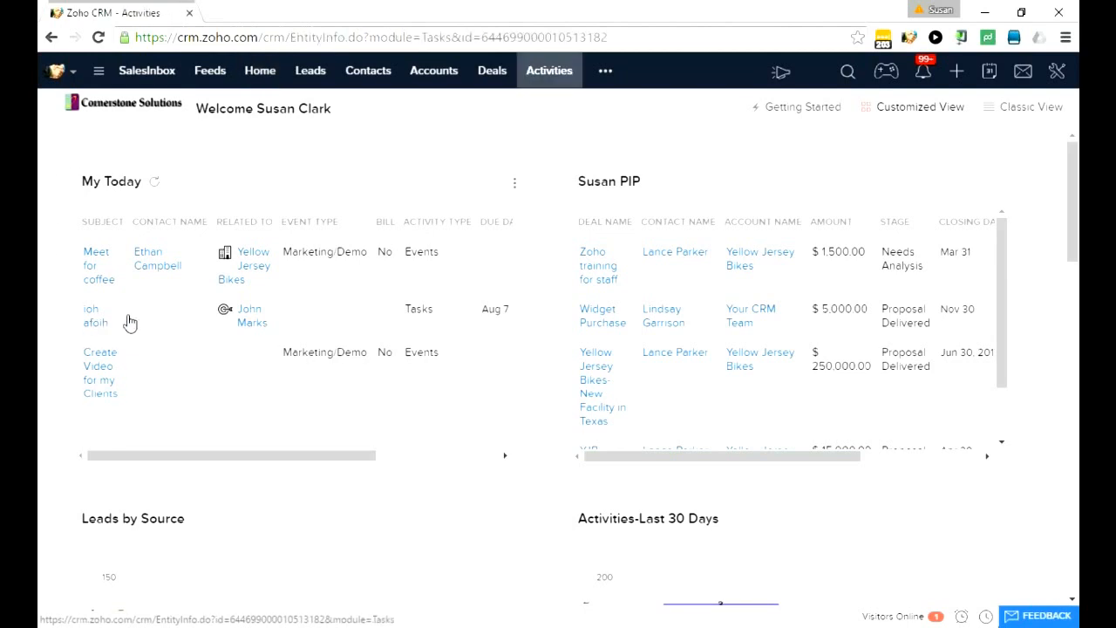
{"action": "left_click", "coordinate": [91, 316]}
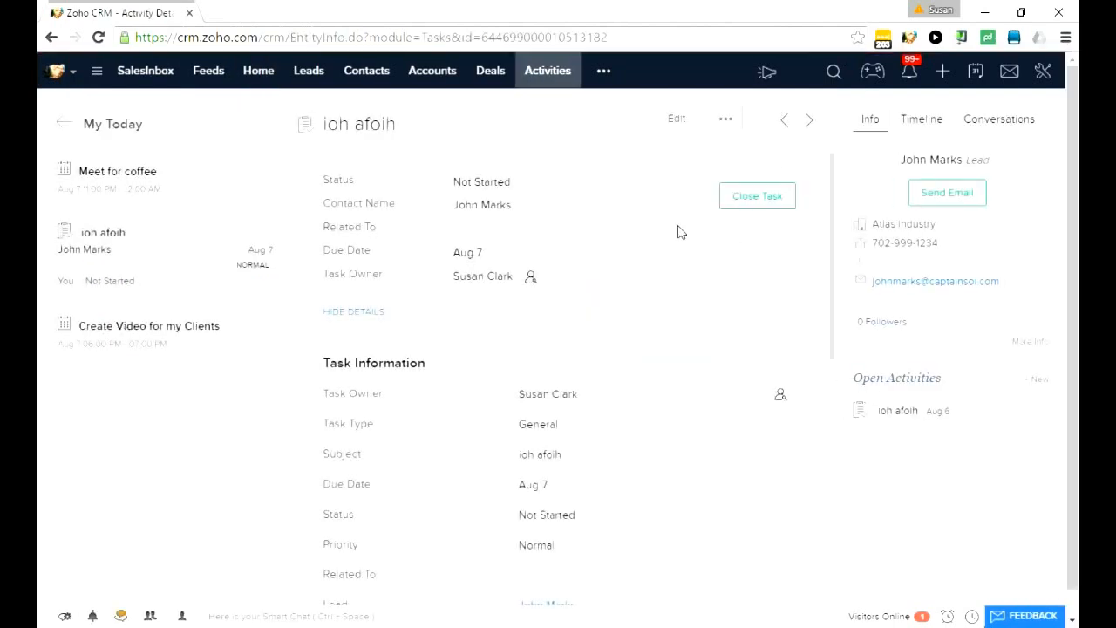
{"action": "mouse_move", "coordinate": [800, 200]}
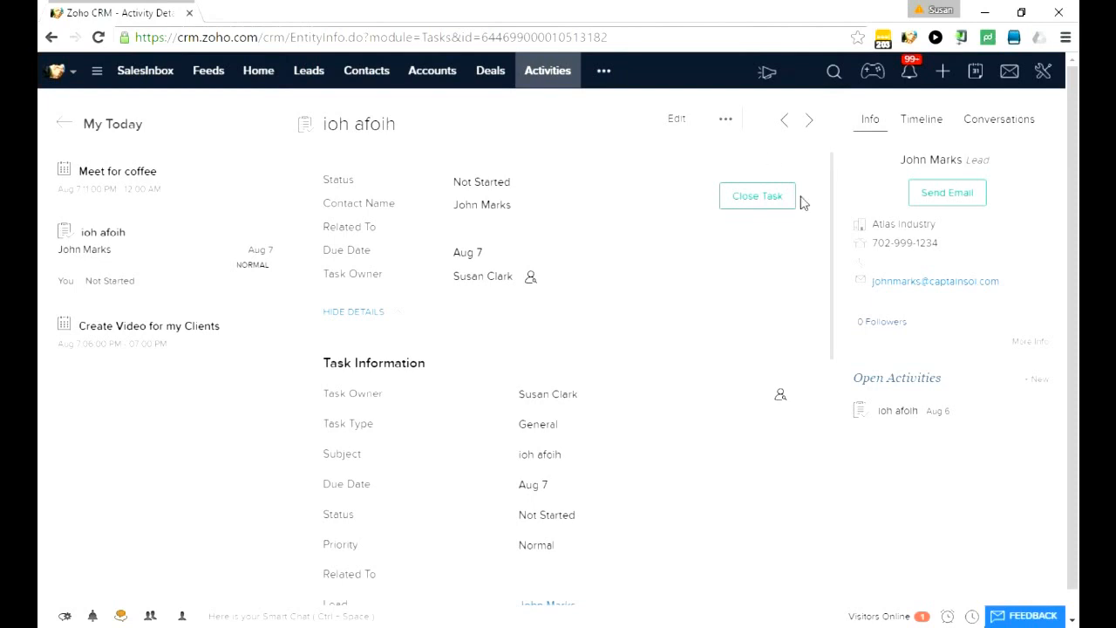
{"action": "mouse_move", "coordinate": [756, 195]}
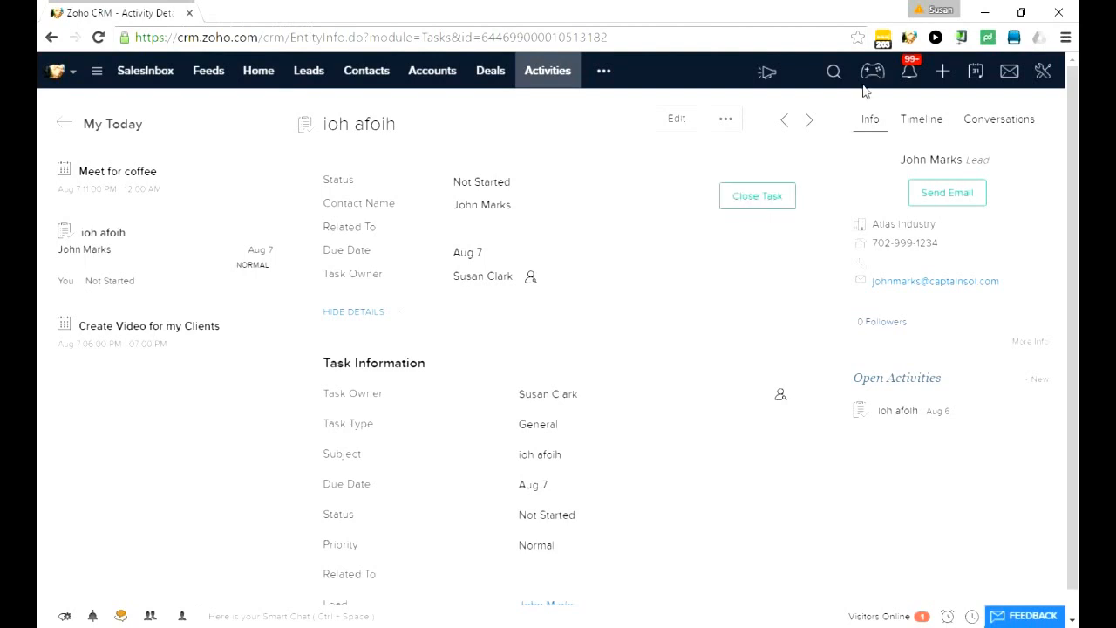
{"action": "mouse_move", "coordinate": [872, 72]}
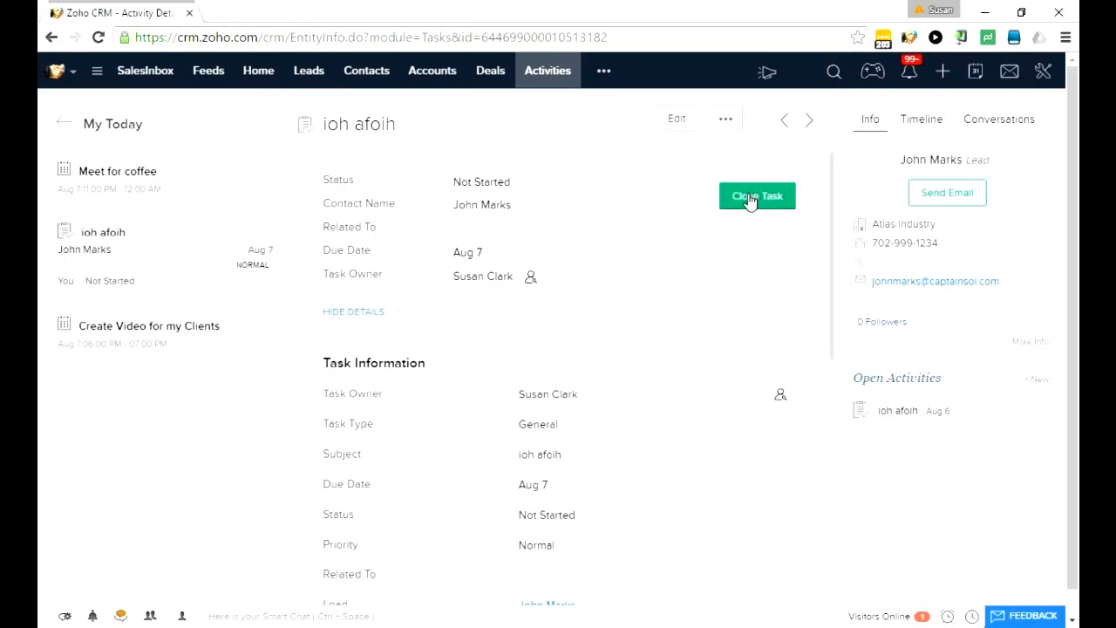
- Close the 'ioh afoih' task and confirm it as Completed
{"action": "left_click", "coordinate": [757, 196]}
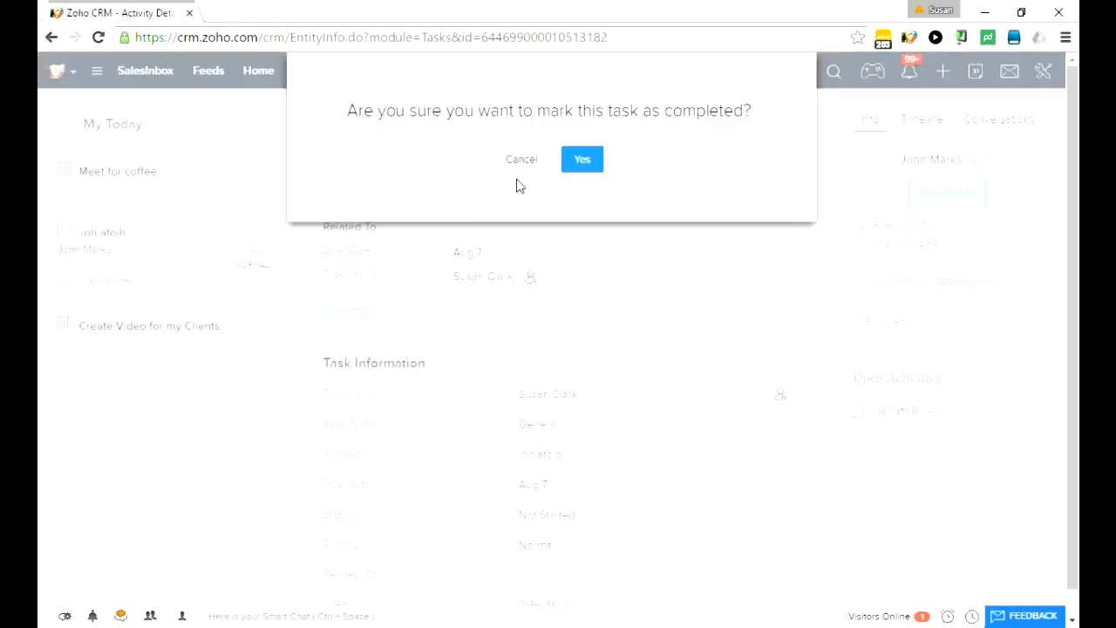
{"action": "left_click", "coordinate": [581, 158]}
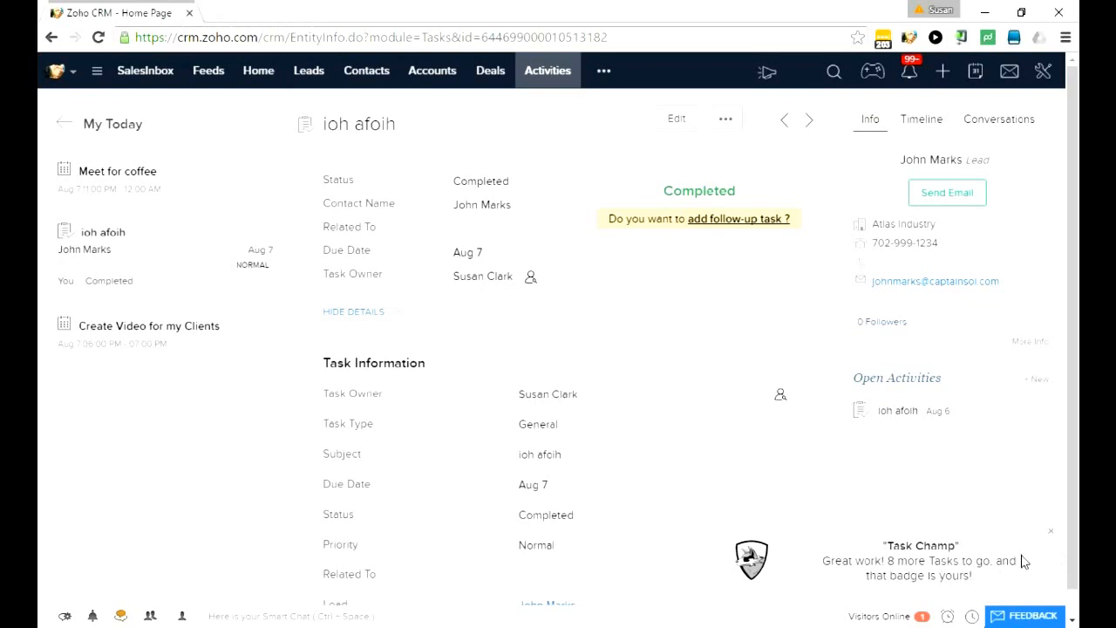
{"action": "mouse_move", "coordinate": [952, 577]}
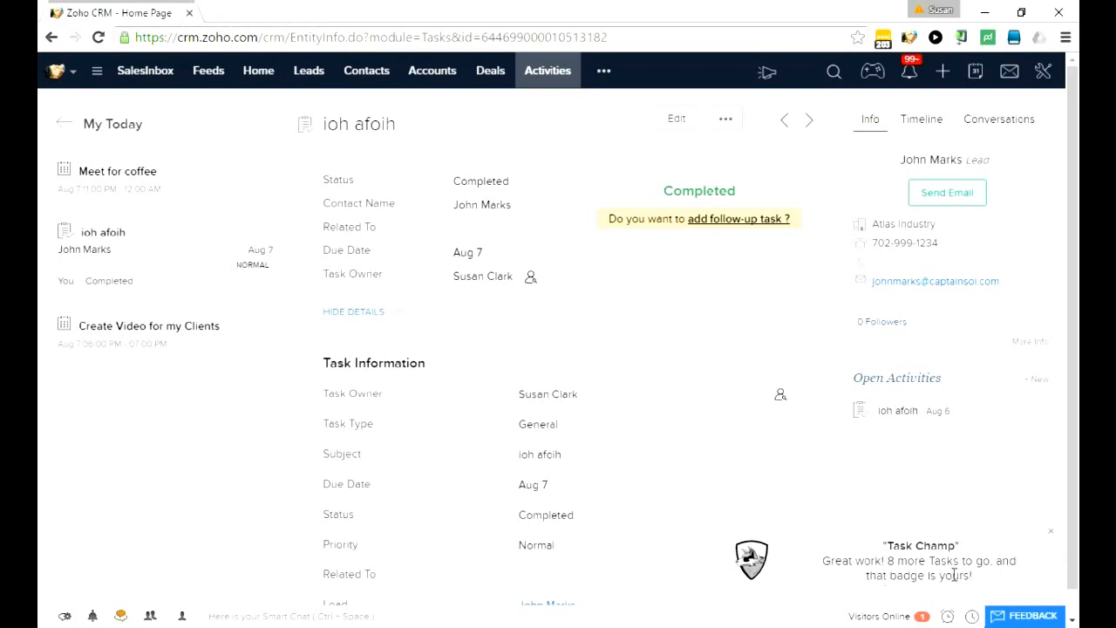
{"action": "mouse_move", "coordinate": [1008, 567]}
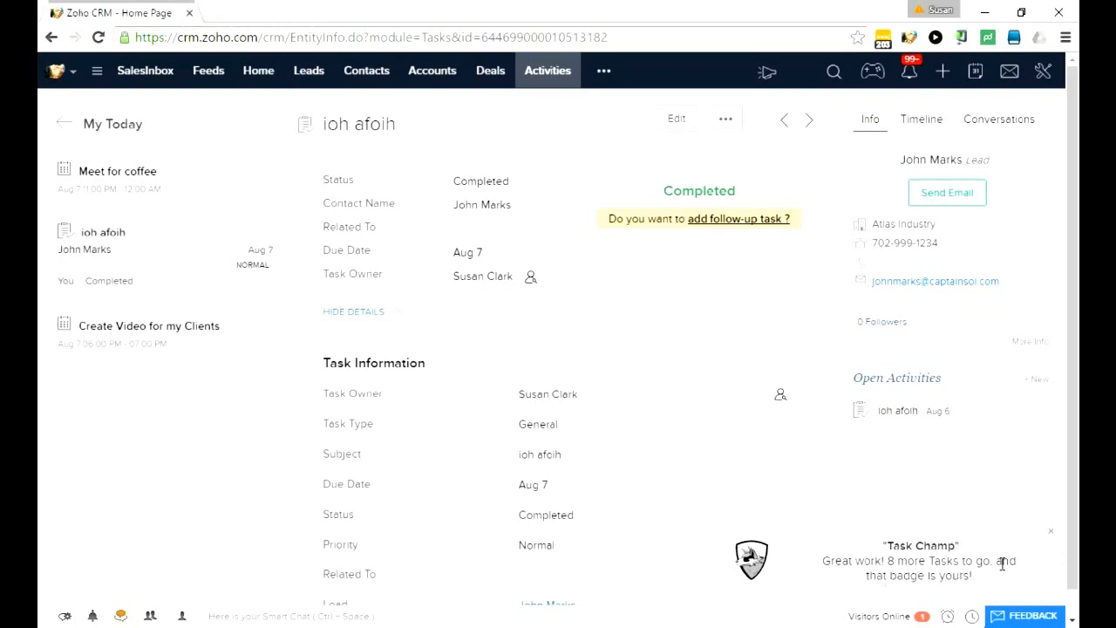
{"action": "mouse_move", "coordinate": [1065, 547]}
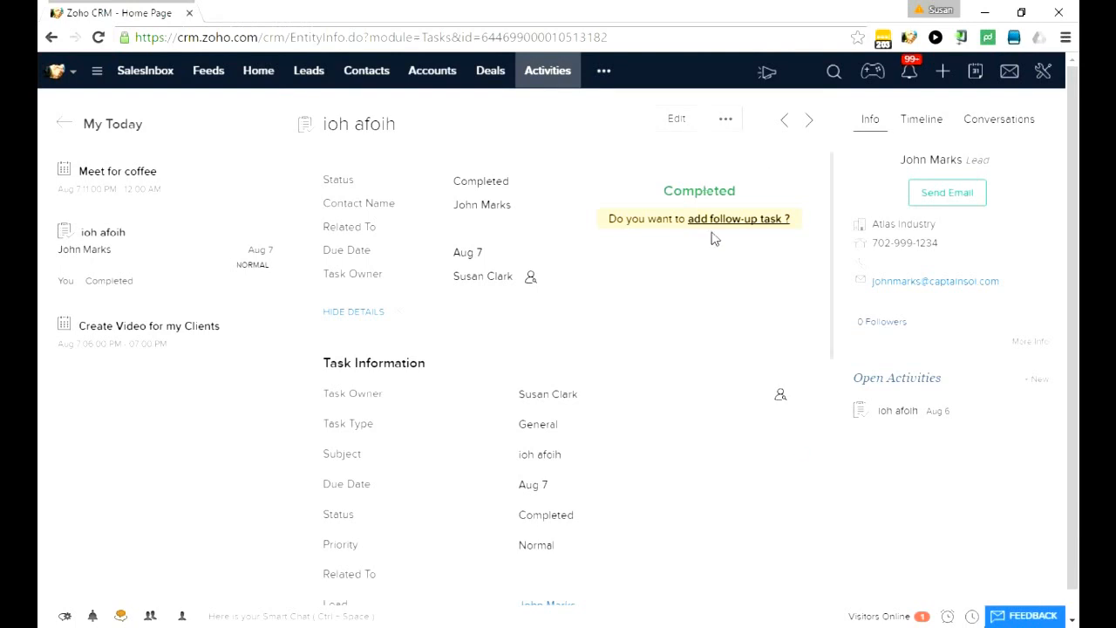
{"action": "mouse_move", "coordinate": [772, 259]}
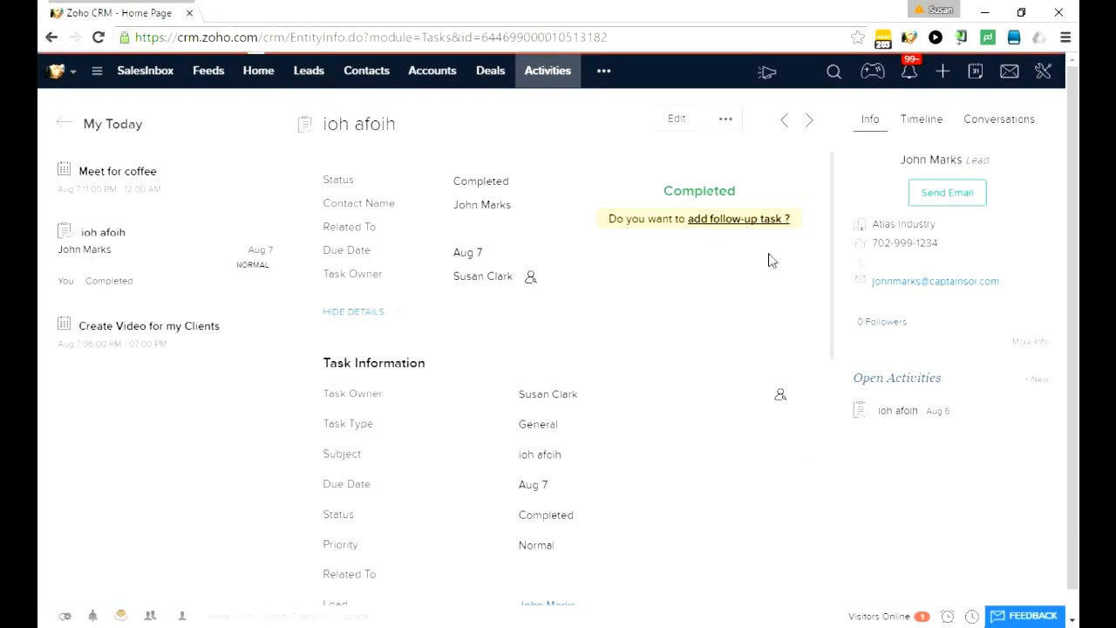
{"action": "left_click", "coordinate": [738, 219]}
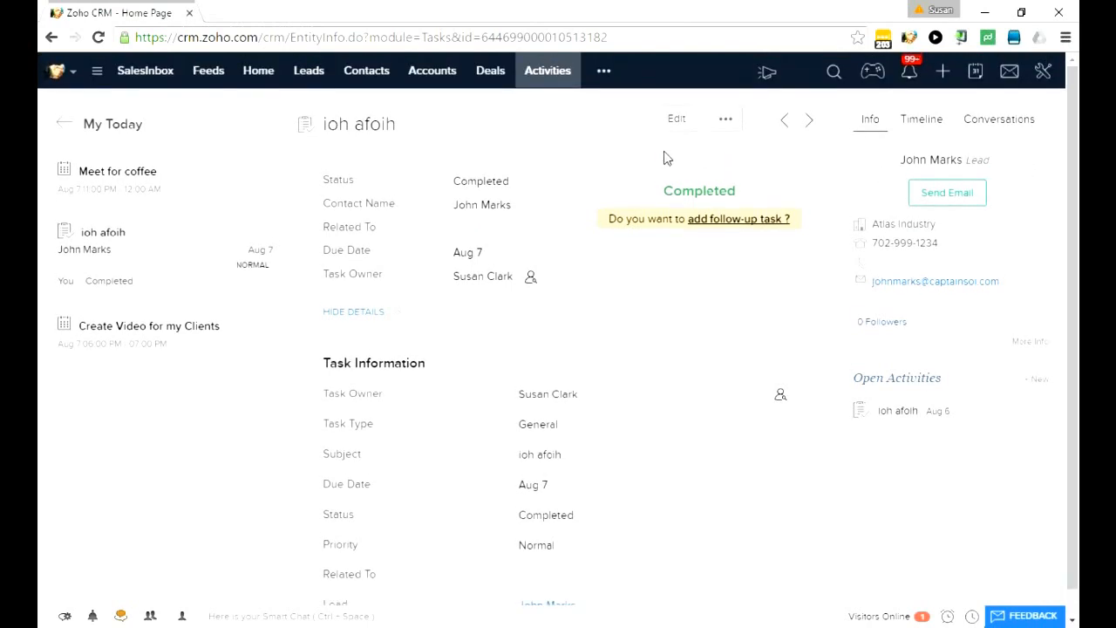
{"action": "mouse_move", "coordinate": [1043, 72]}
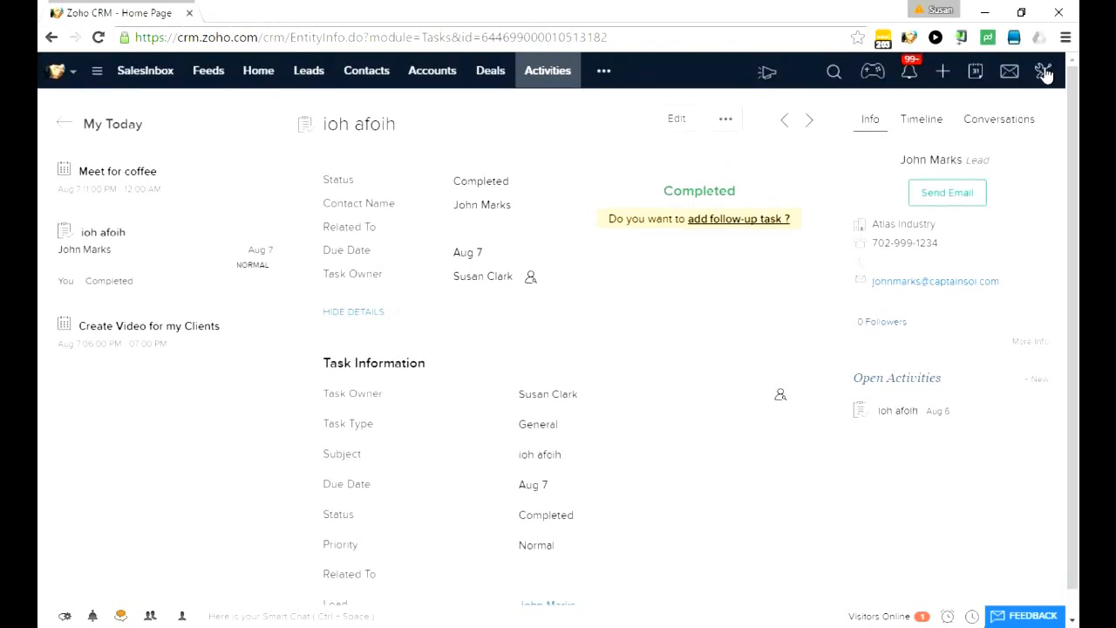
- Choose Older Version from the Setup wrench menu to load the CRM Plus interface
{"action": "left_click", "coordinate": [1044, 71]}
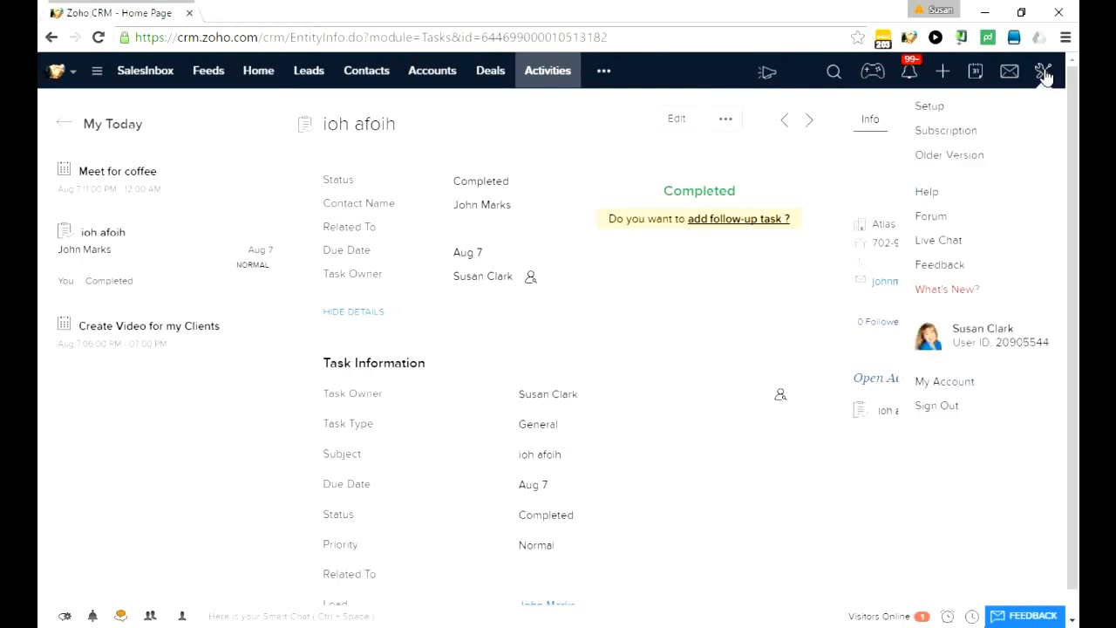
{"action": "mouse_move", "coordinate": [964, 164]}
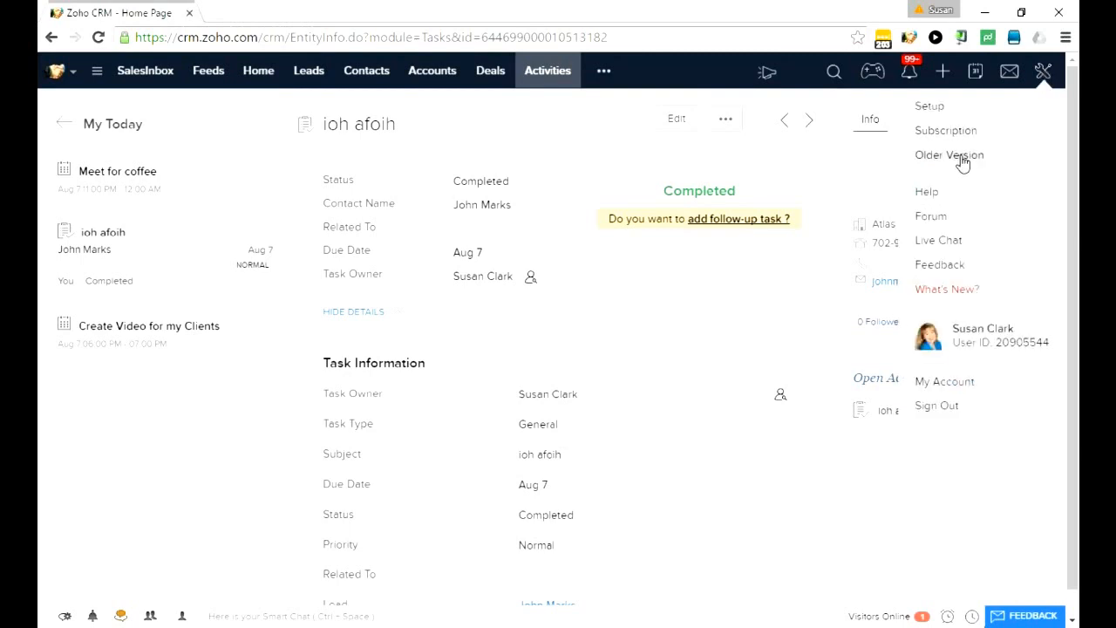
{"action": "left_click", "coordinate": [949, 154]}
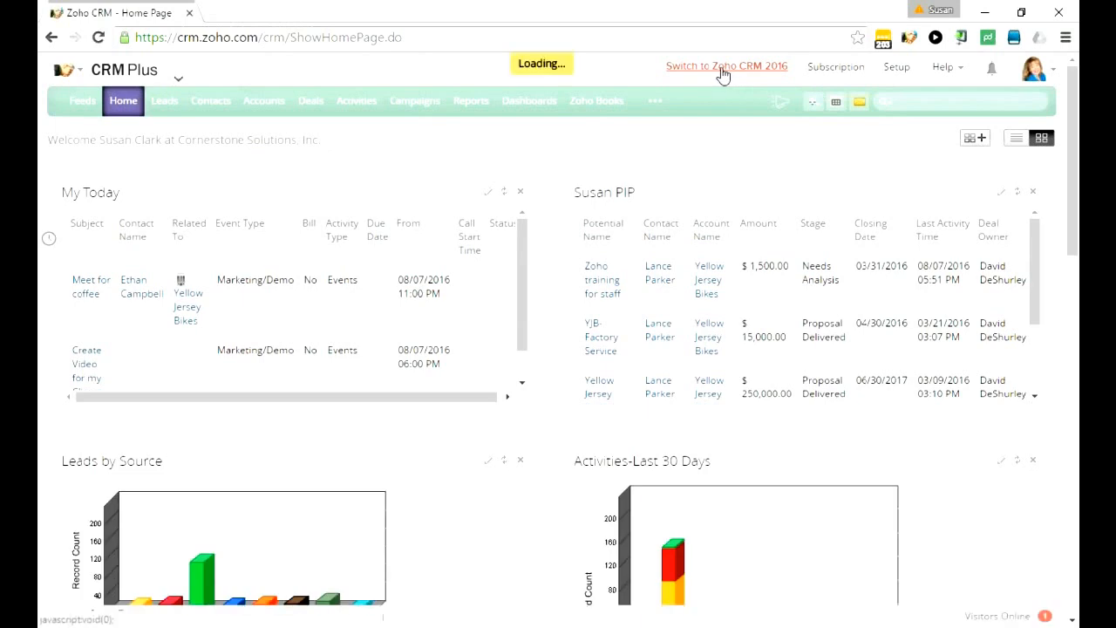
- Use 'Switch to Zoho CRM 2016' to return to the new interface's Home page
{"action": "left_click", "coordinate": [726, 67]}
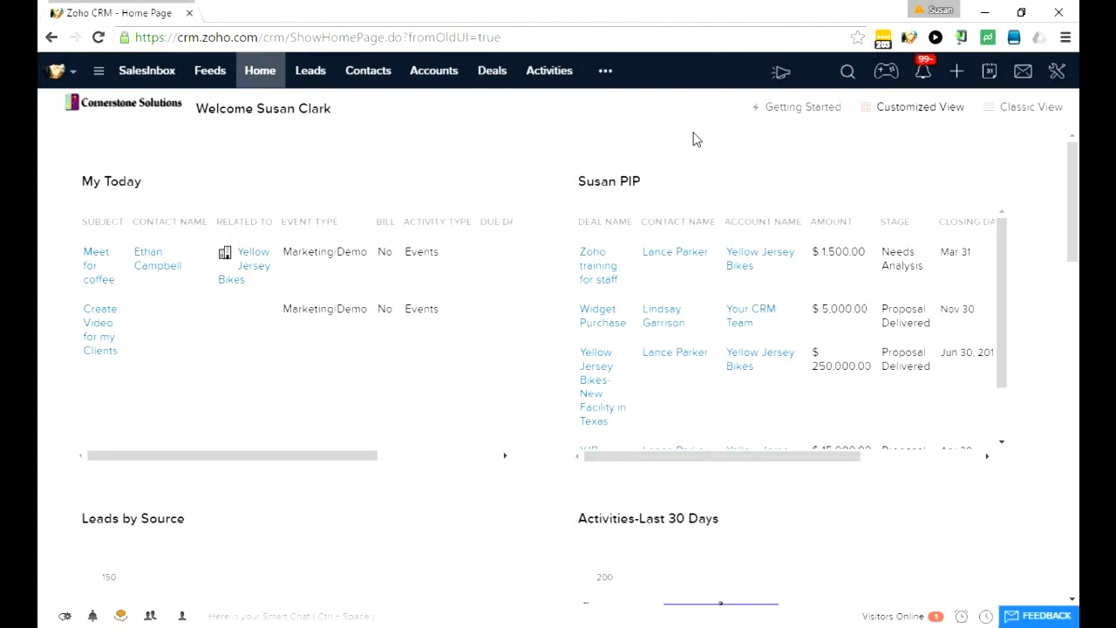
{"action": "mouse_move", "coordinate": [860, 139]}
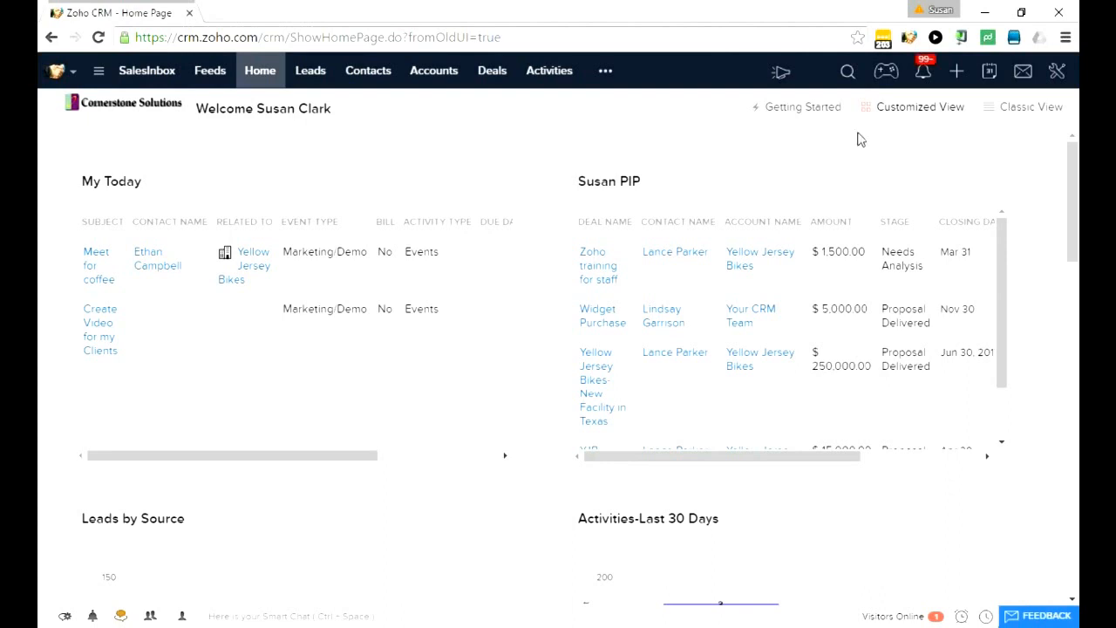